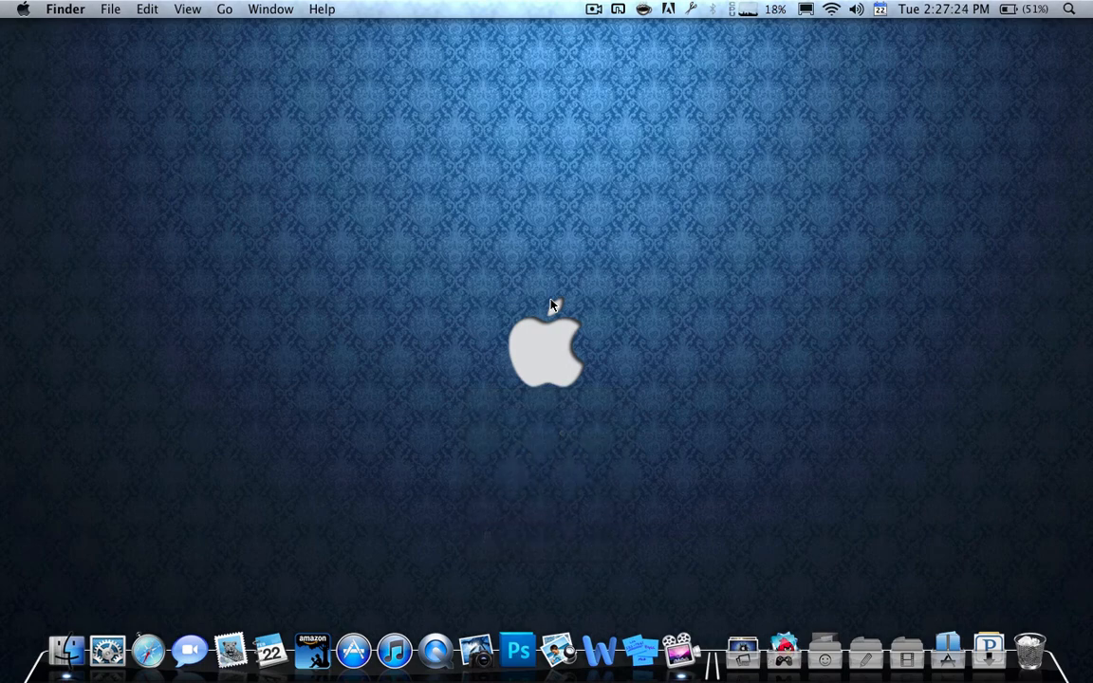
{"action": "mouse_move", "coordinate": [511, 297]}
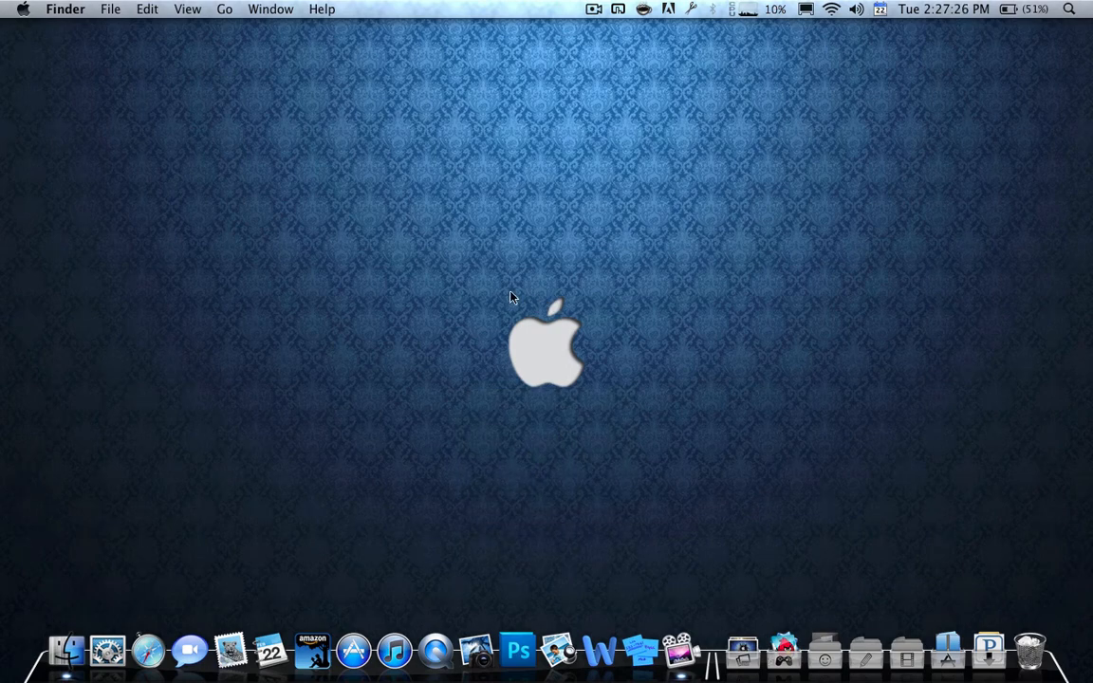
{"action": "mouse_move", "coordinate": [583, 161]}
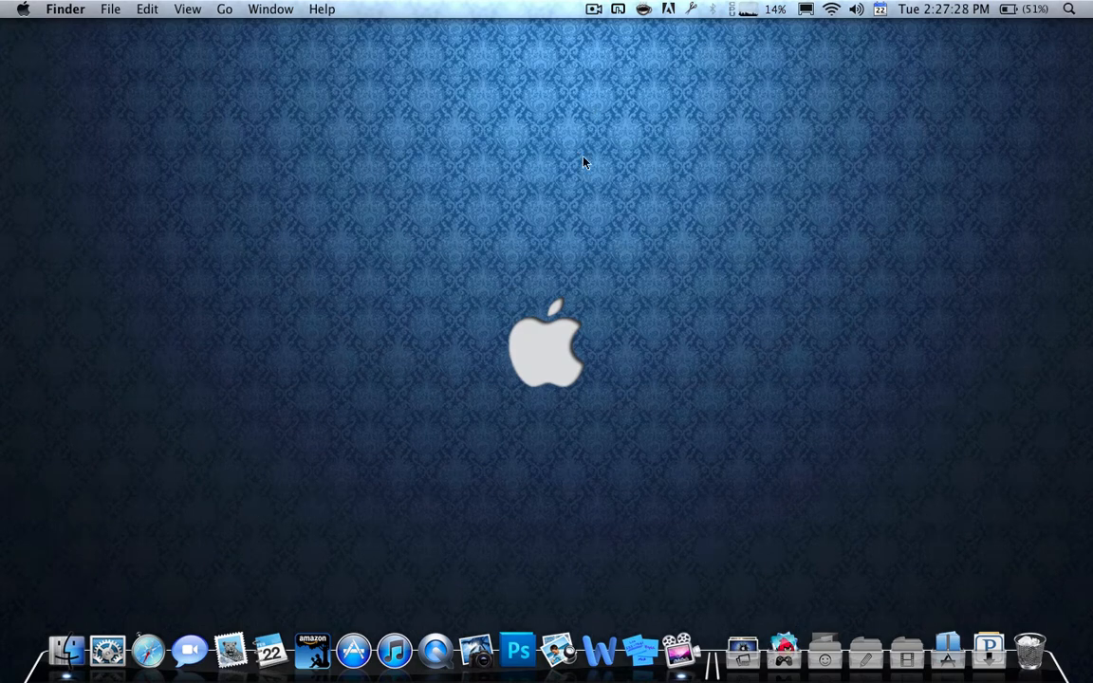
{"action": "mouse_move", "coordinate": [590, 288]}
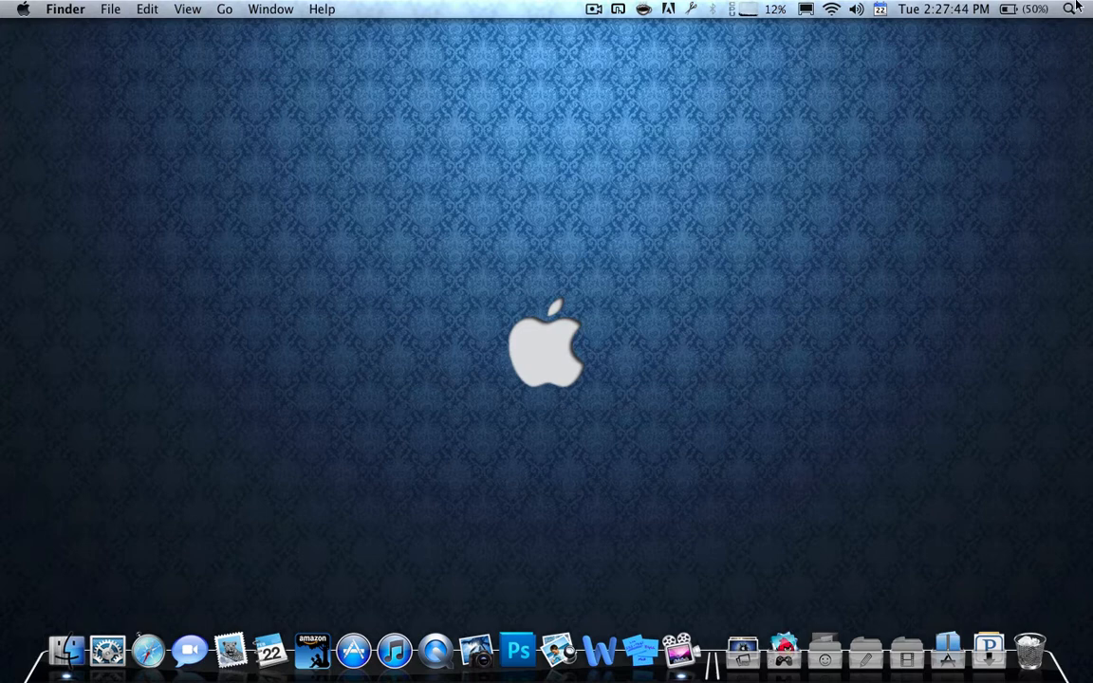
Show the empty Alfred search bar over the Finder desktop.
{"action": "left_click", "coordinate": [1070, 9]}
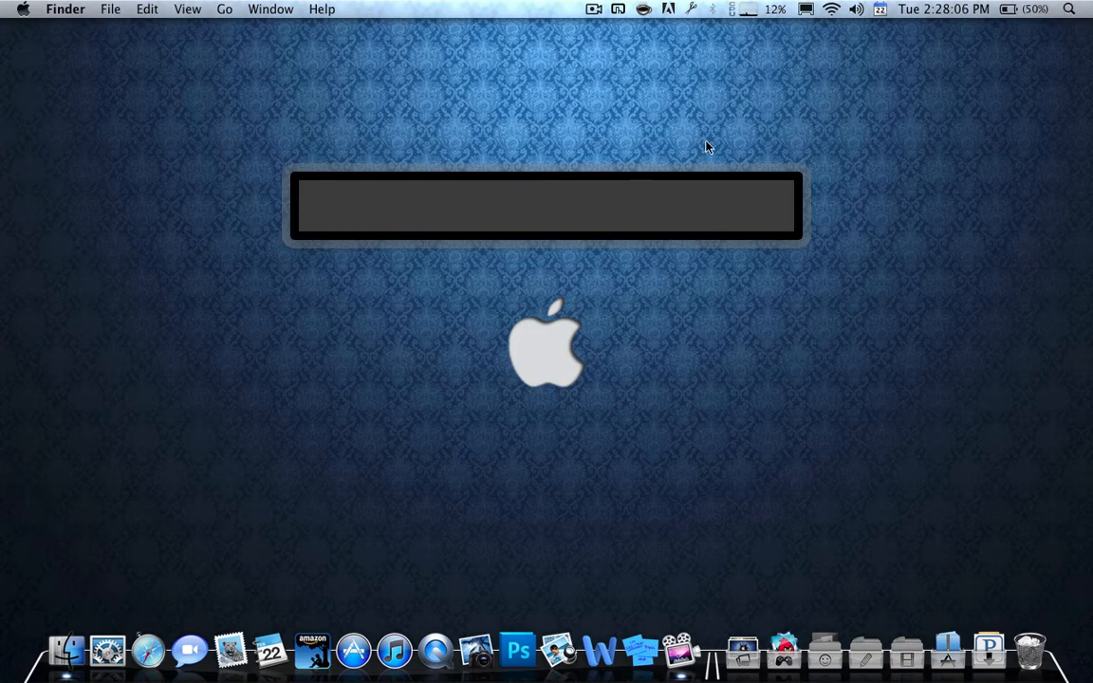
{"action": "left_click", "coordinate": [1069, 8]}
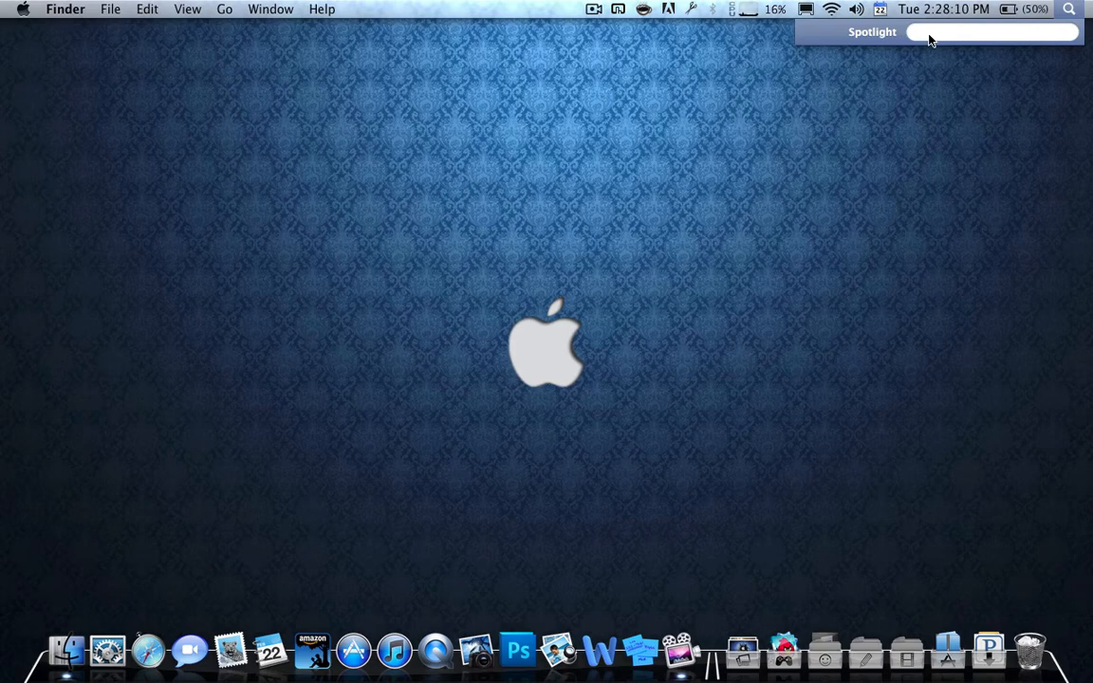
{"action": "type", "text": "2"}
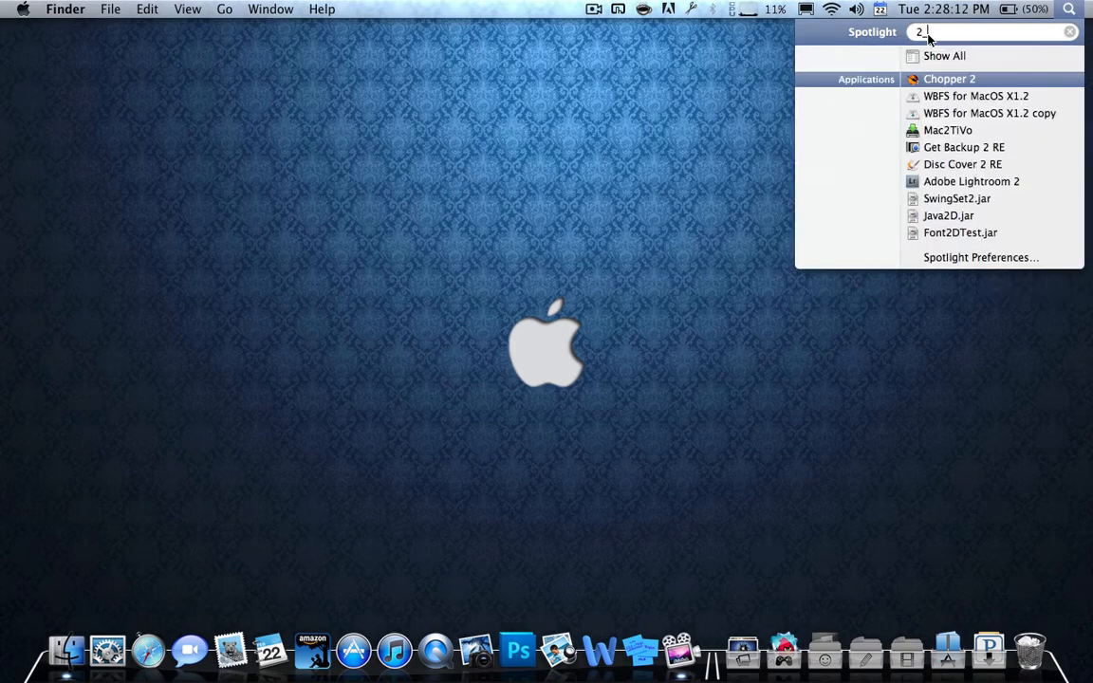
{"action": "type", "text": "+2"}
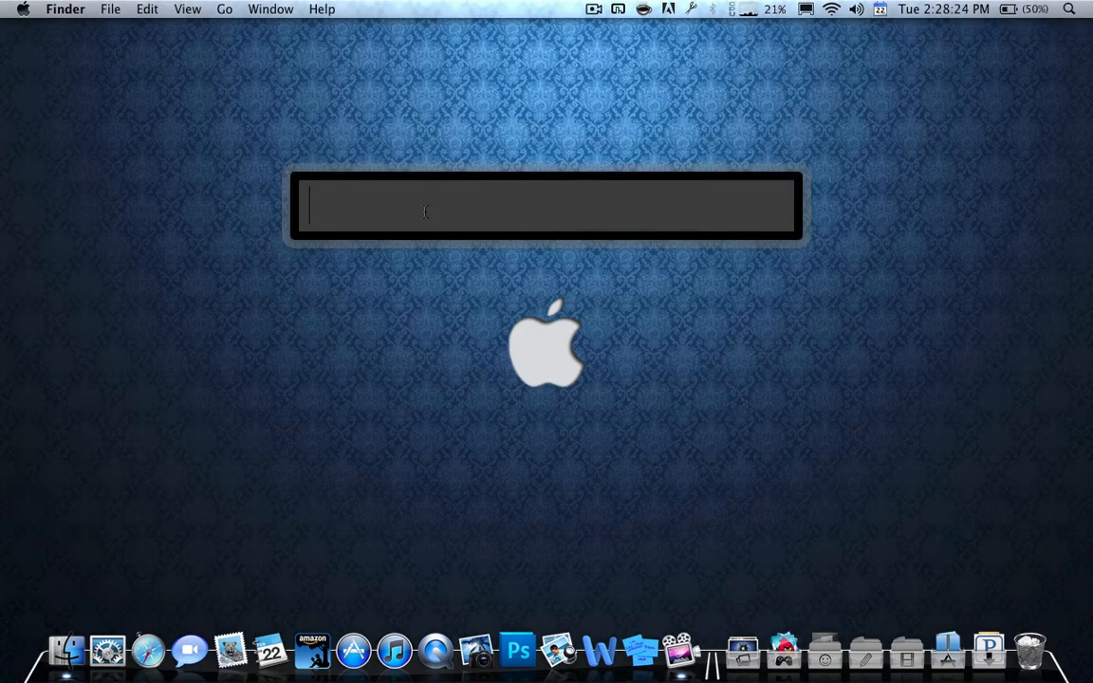
{"action": "type", "text": "safar"}
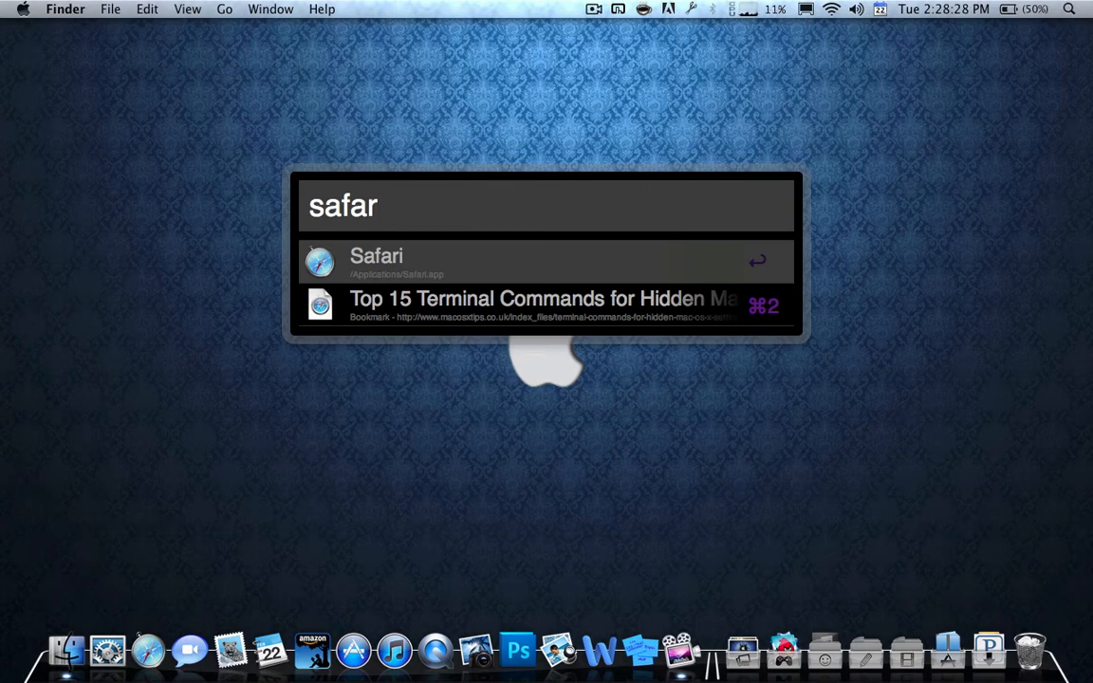
{"action": "key", "text": "Backspace"}
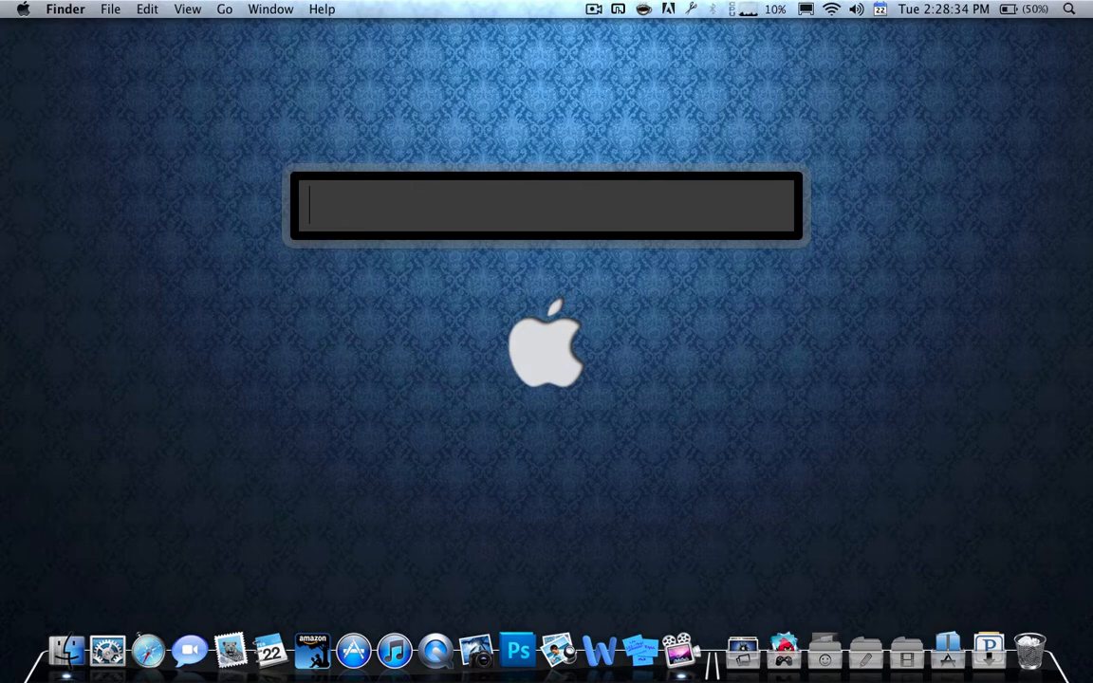
{"action": "type", "text": "2+2"}
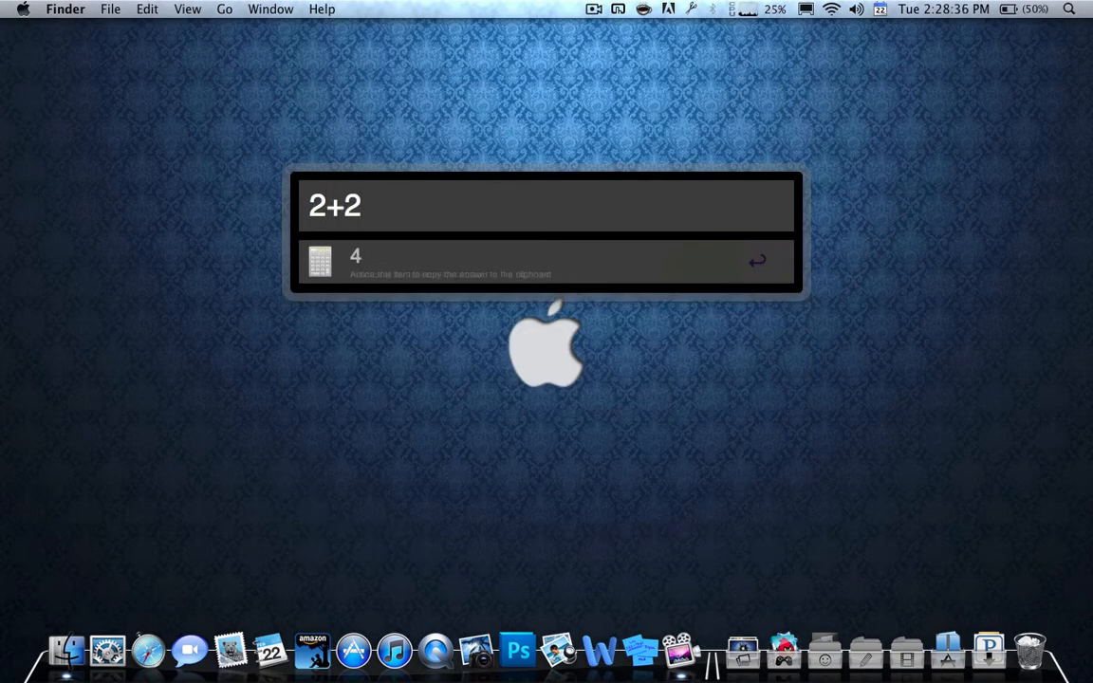
{"action": "type", "text": ")"}
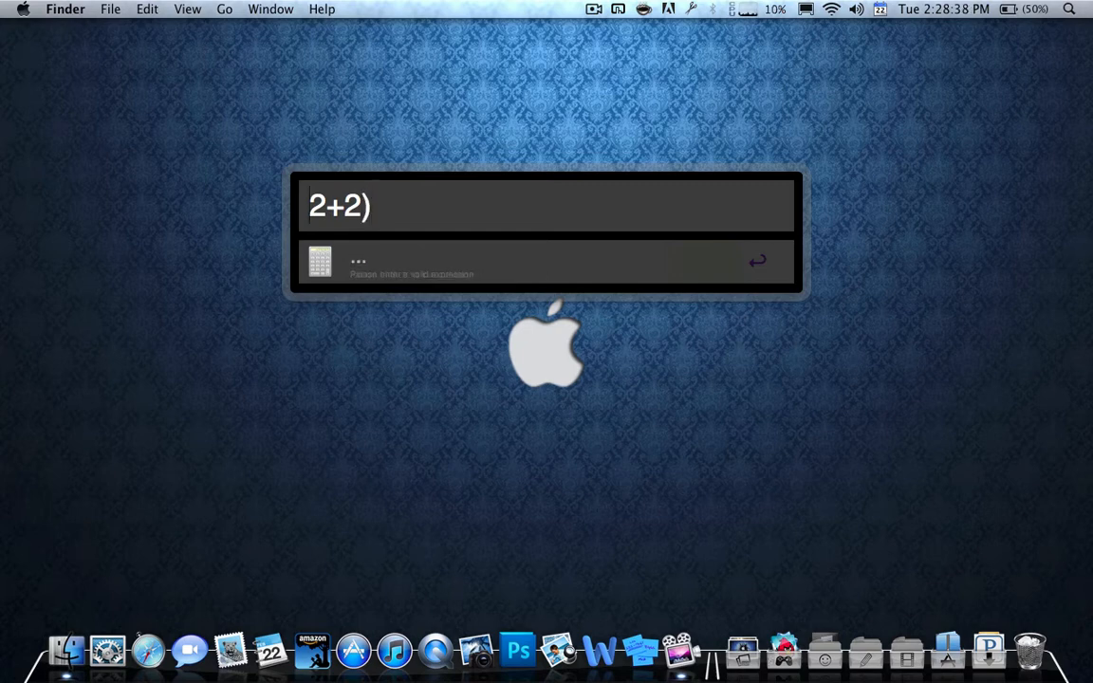
{"action": "type", "text": "(2+2)4"}
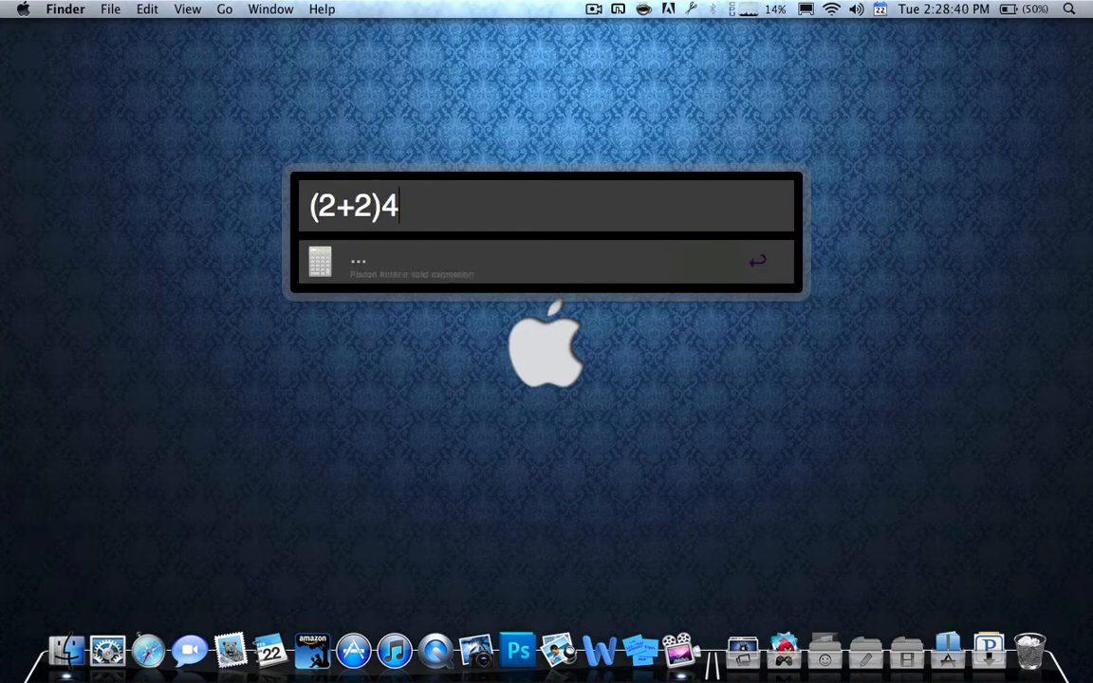
{"action": "key", "text": "backspace"}
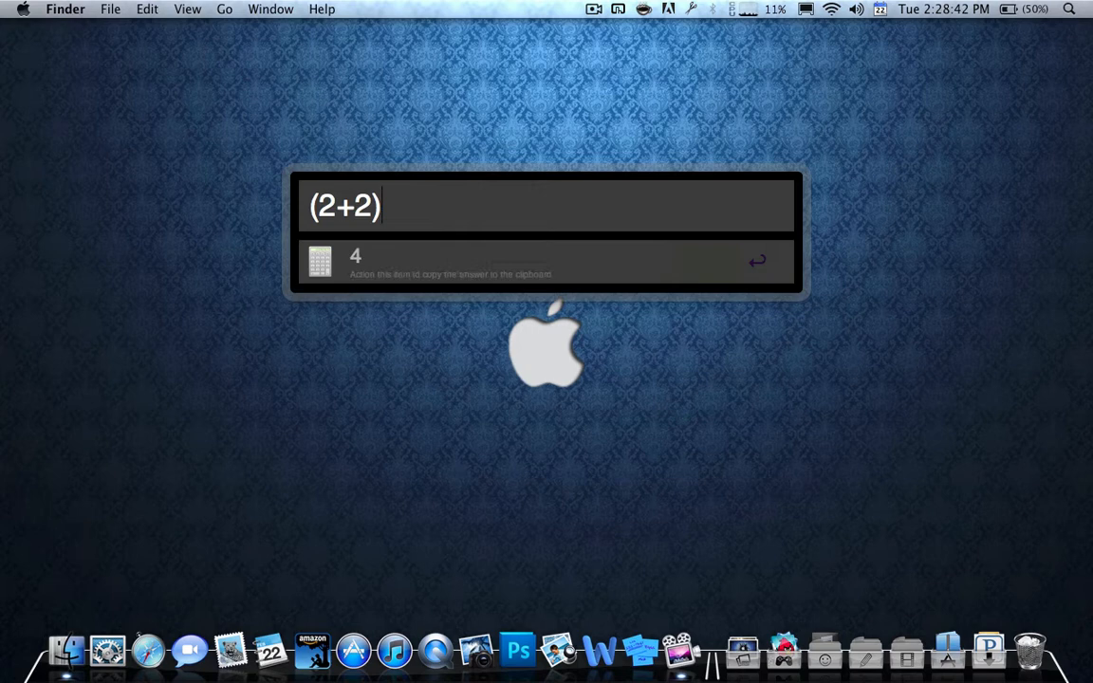
{"action": "type", "text": "*4 +"}
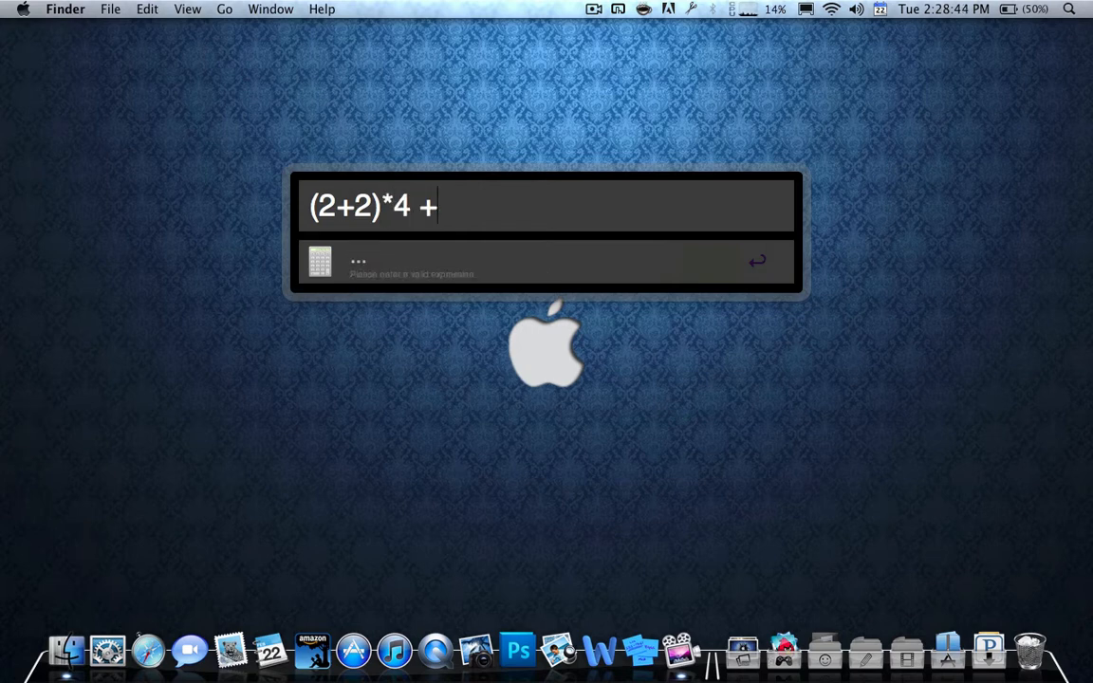
{"action": "type", "text": "5"}
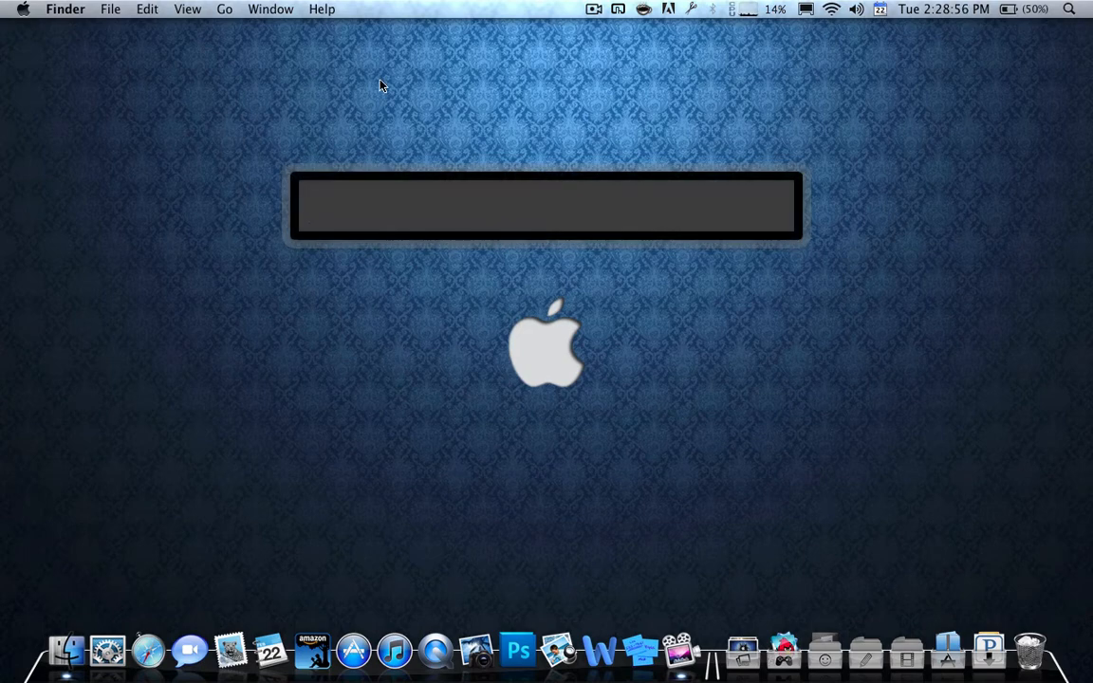
Run 'b romans 3:5, 6, 8-10' in Alfred to open BibleGateway passage results.
{"action": "type", "text": "b"}
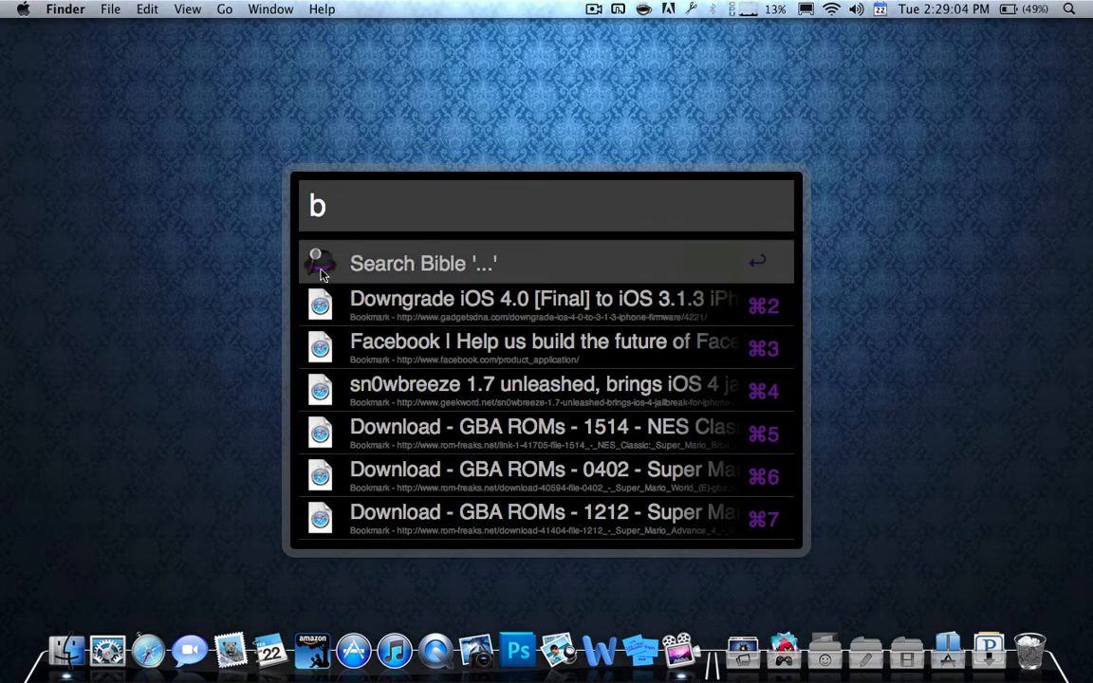
{"action": "mouse_move", "coordinate": [466, 278]}
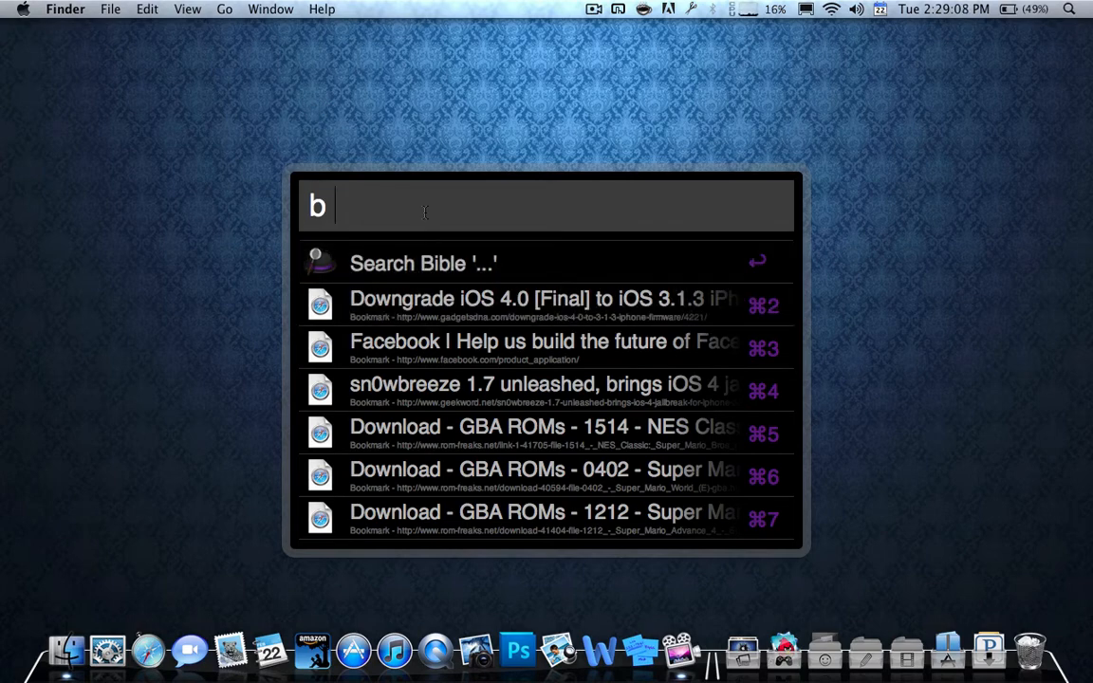
{"action": "type", "text": "romans 3:5"}
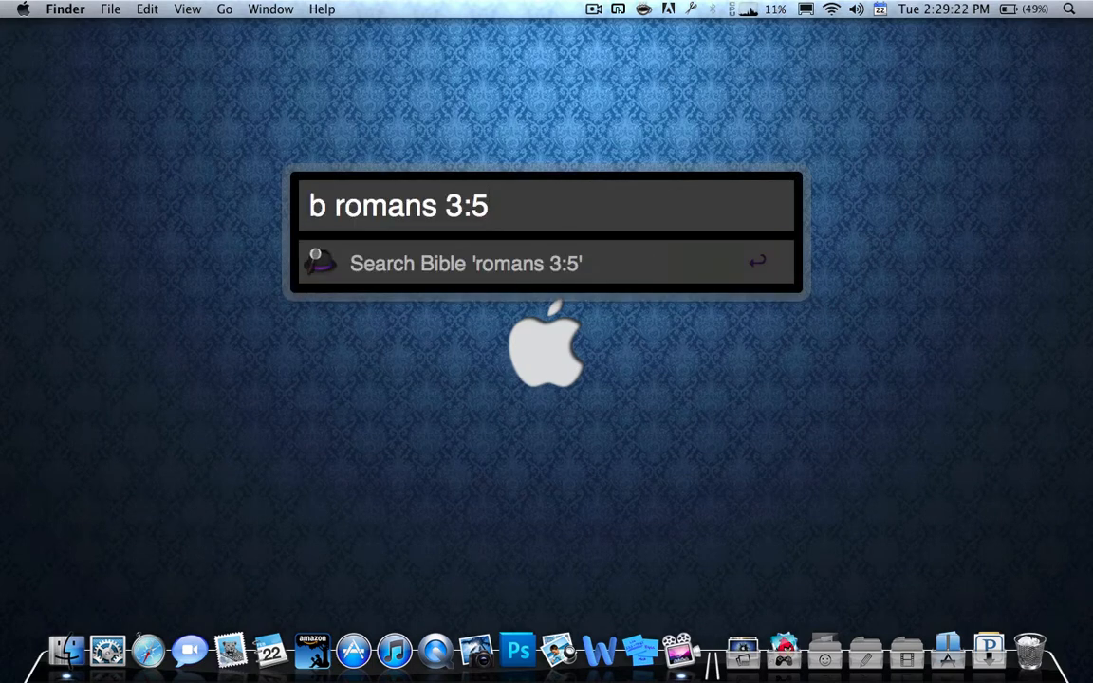
{"action": "type", "text": ", 6, 6"}
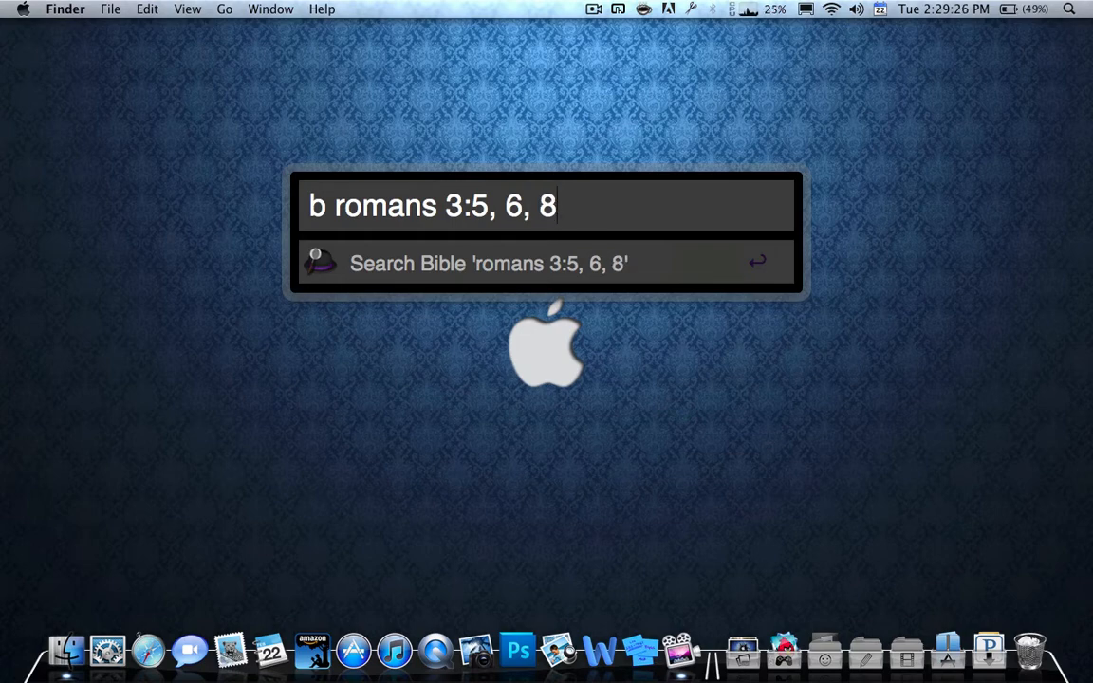
{"action": "type", "text": "-10"}
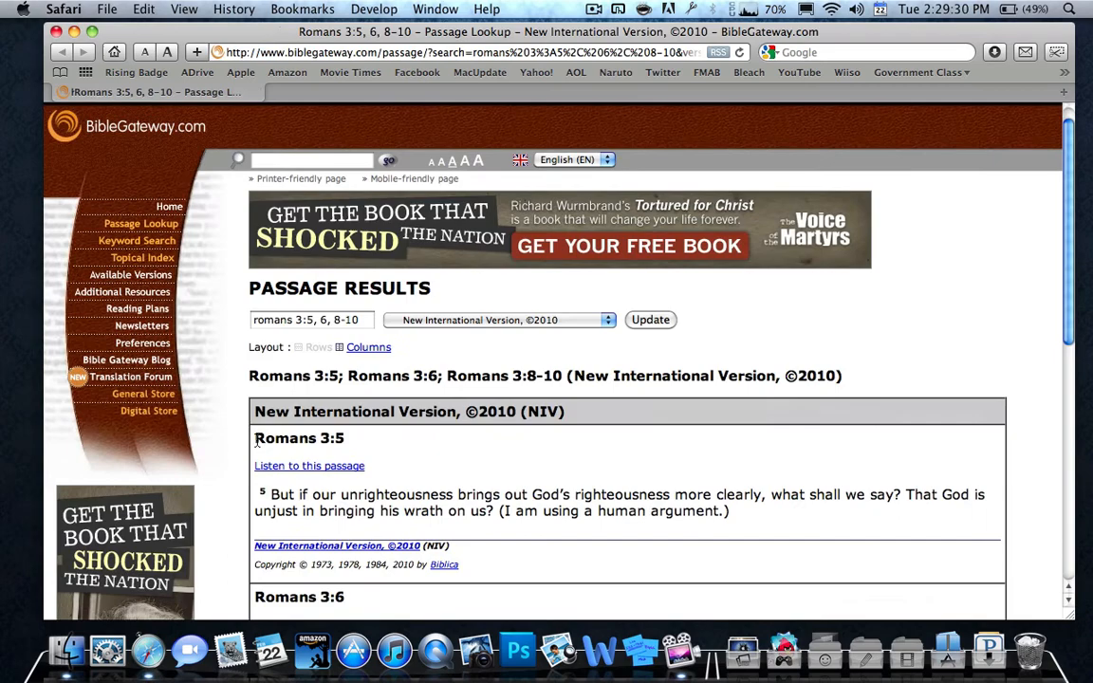
{"action": "scroll", "scroll_direction": "down", "scroll_amount": 3}
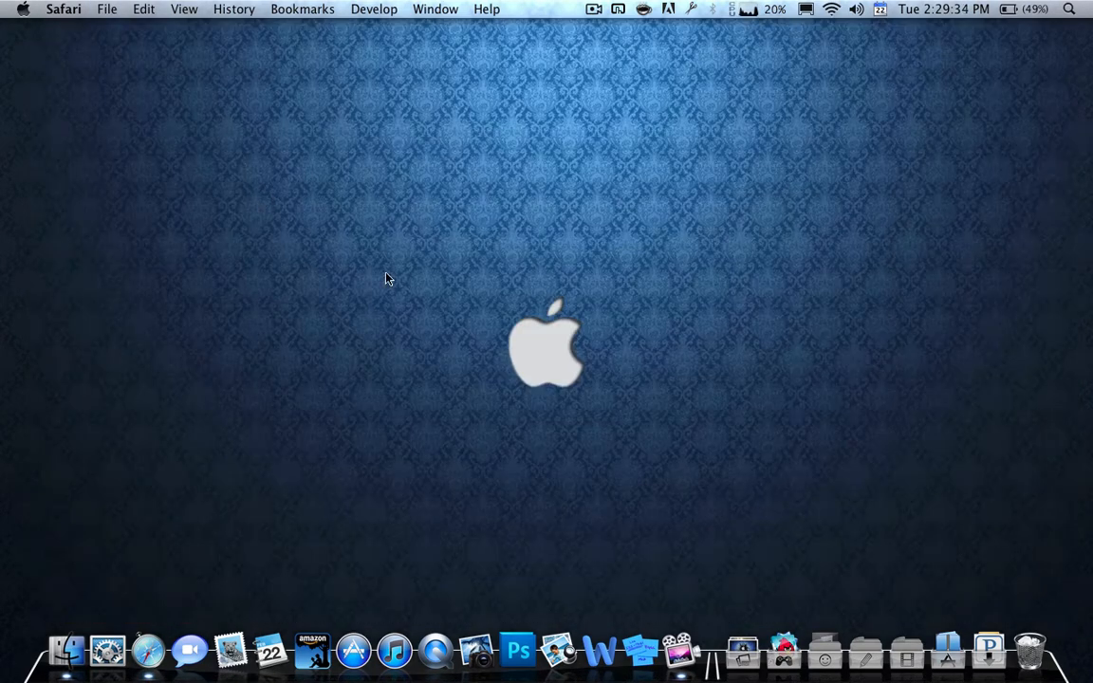
{"action": "type", "text": "d"}
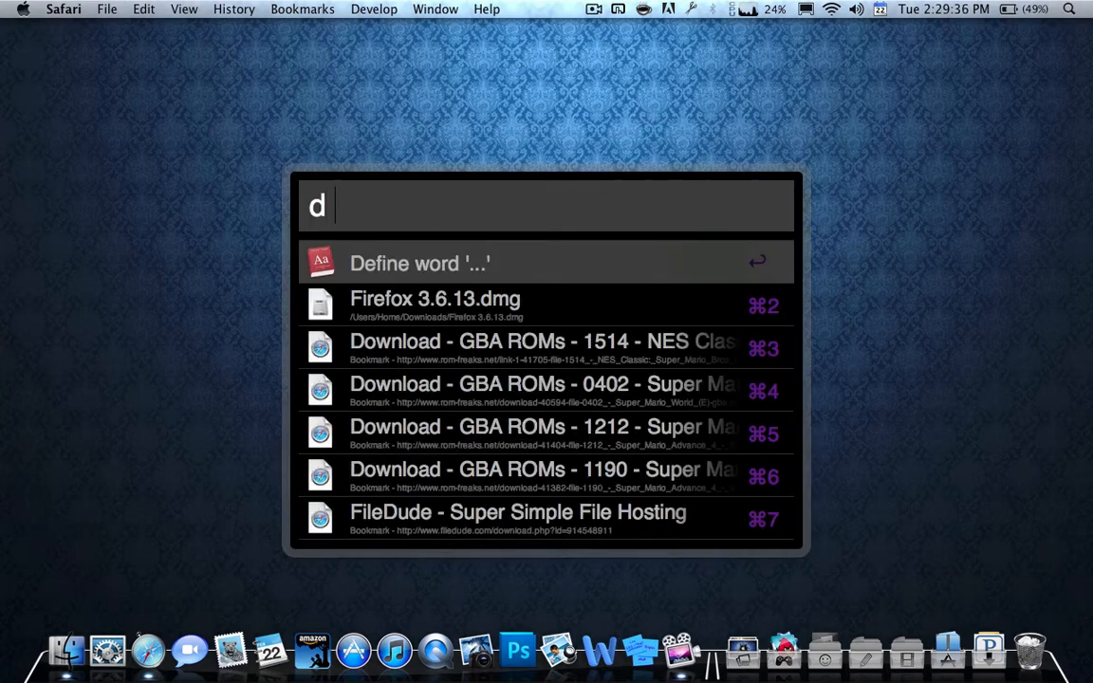
{"action": "left_click", "coordinate": [418, 262]}
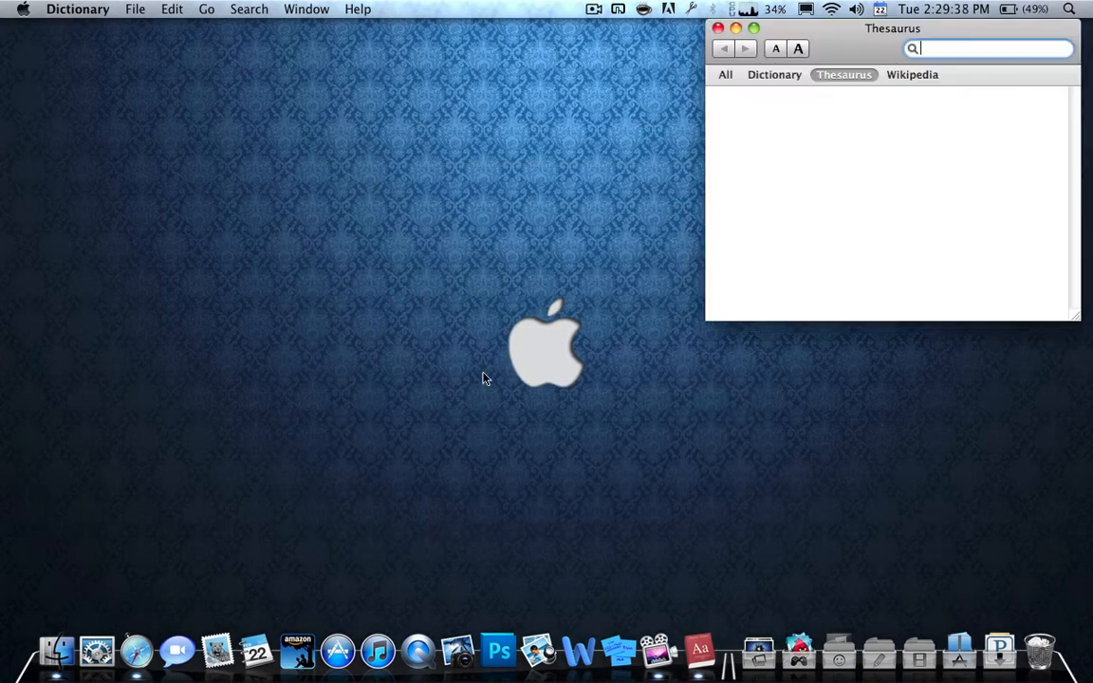
{"action": "type", "text": "hello"}
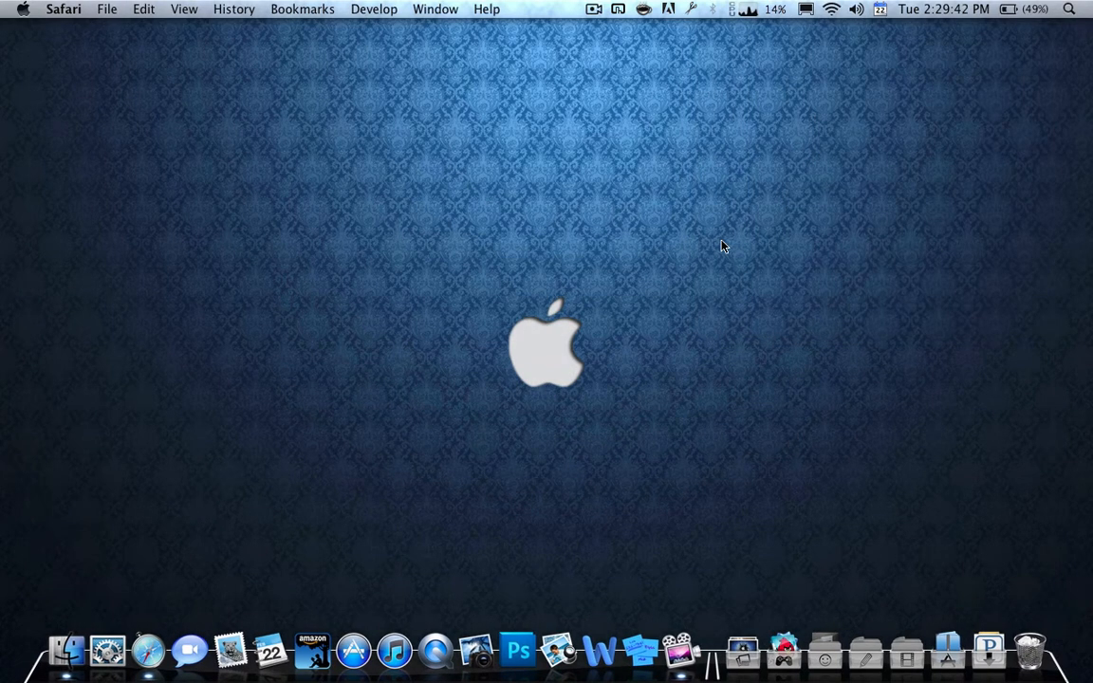
{"action": "type", "text": "g"}
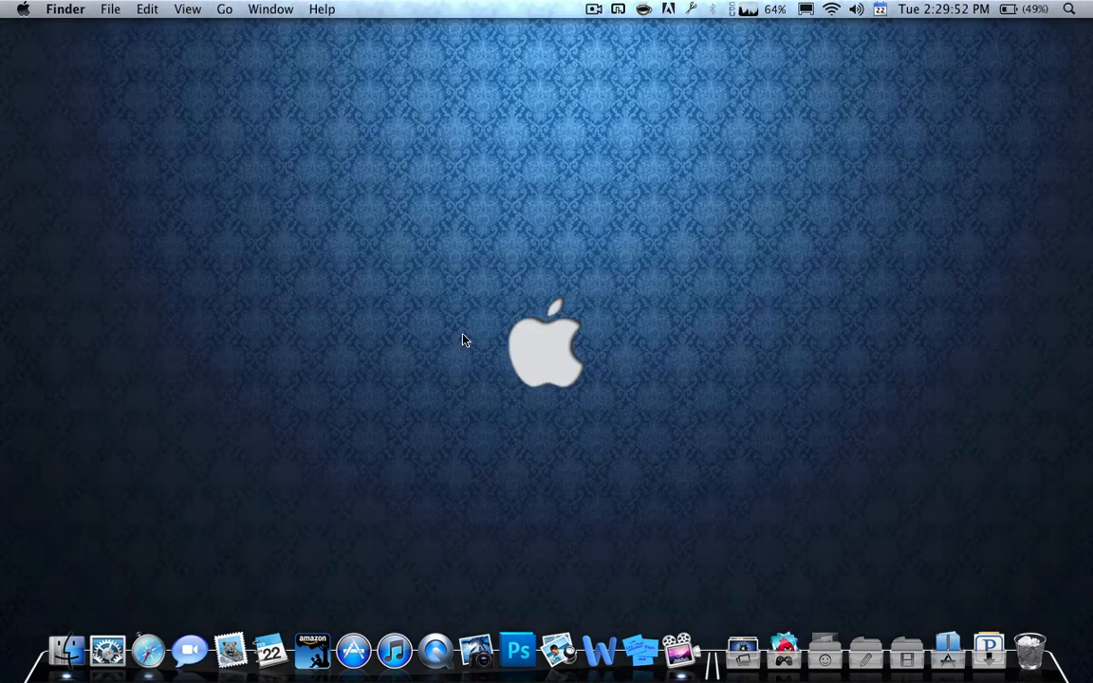
{"action": "mouse_move", "coordinate": [394, 651]}
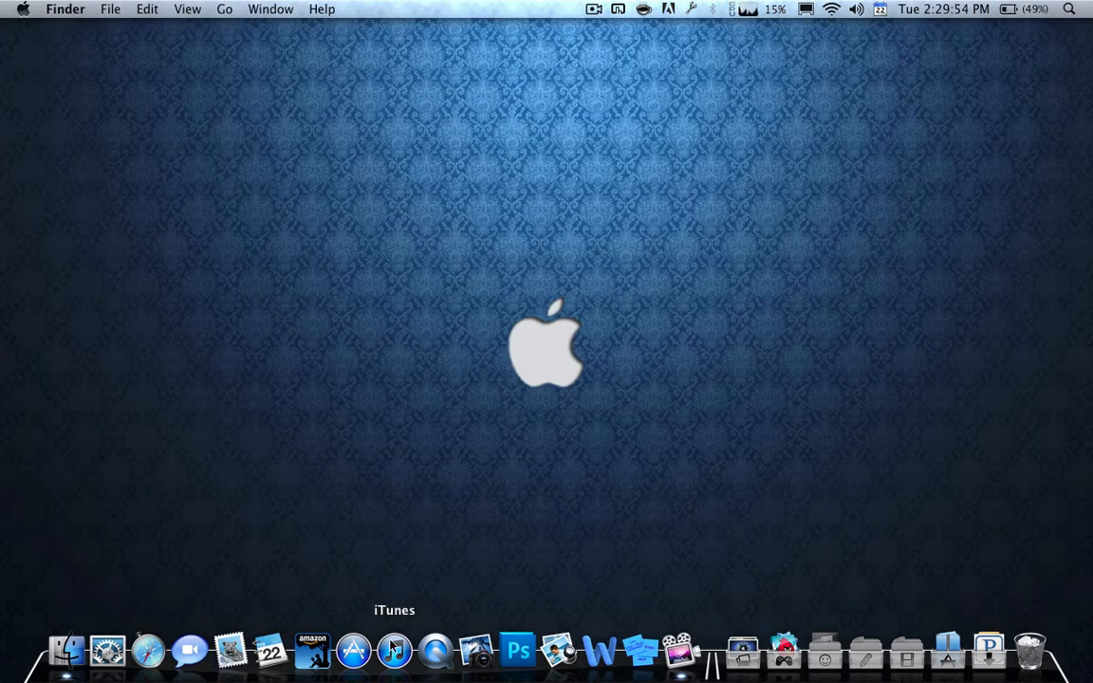
{"action": "mouse_move", "coordinate": [147, 650]}
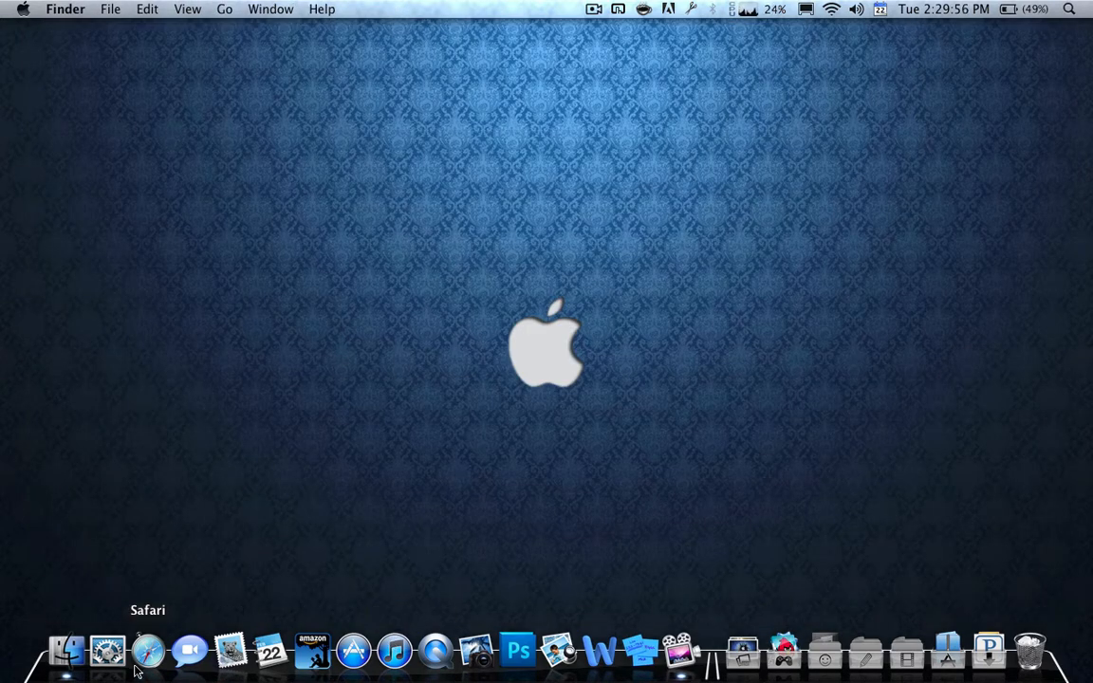
{"action": "mouse_move", "coordinate": [214, 160]}
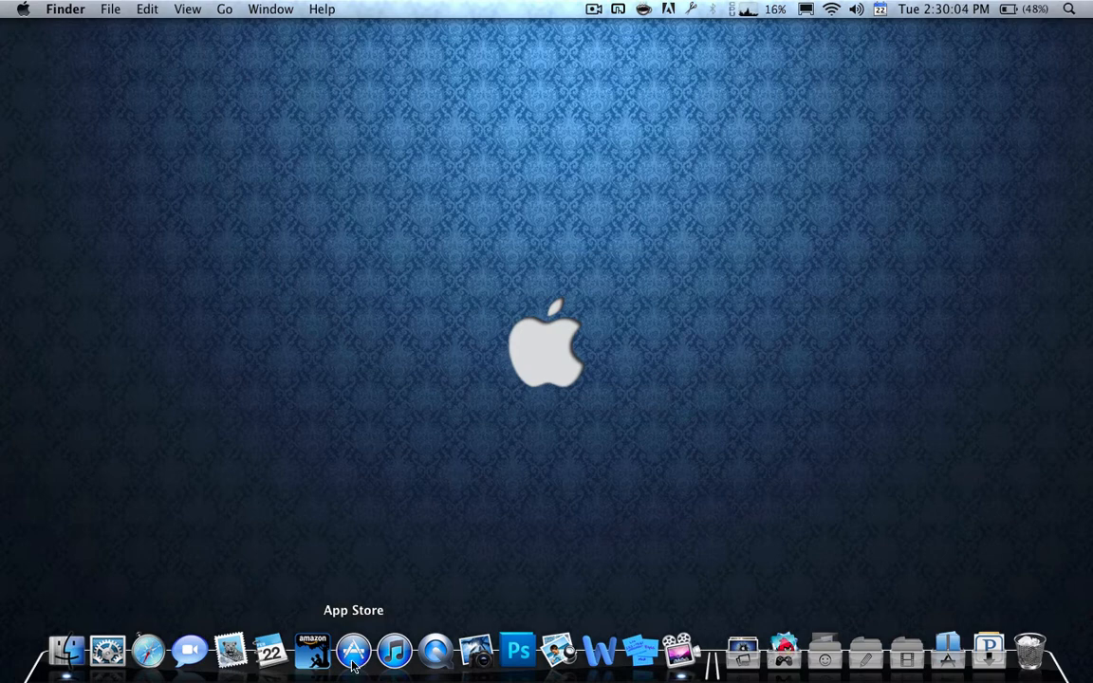
{"action": "mouse_move", "coordinate": [271, 650]}
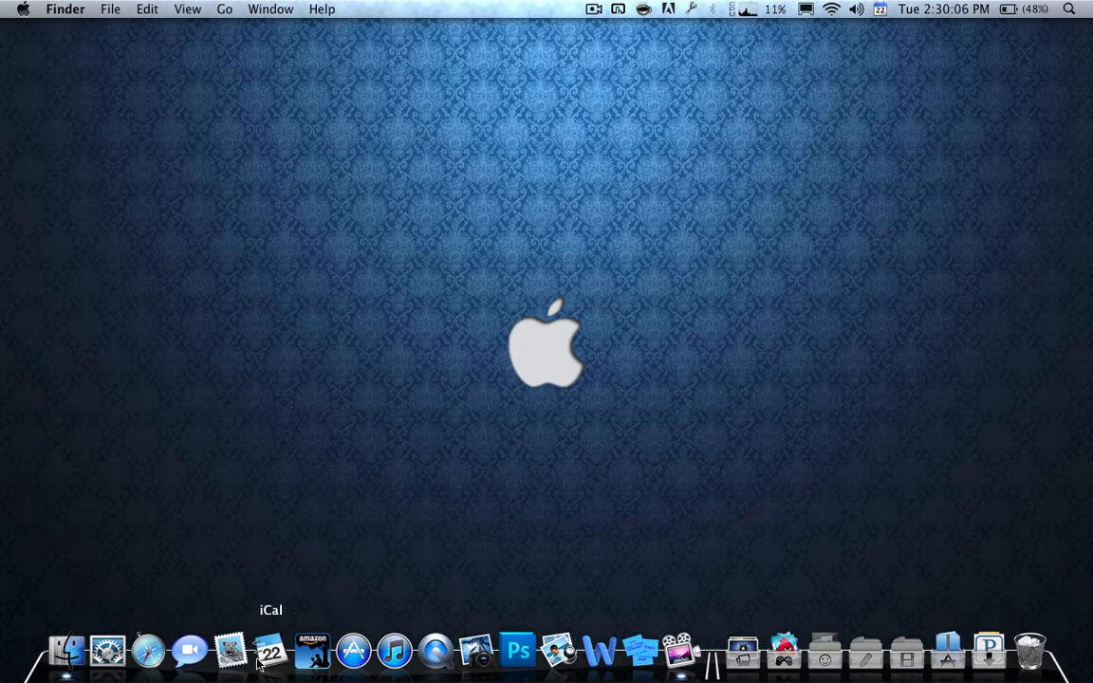
{"action": "mouse_move", "coordinate": [298, 397]}
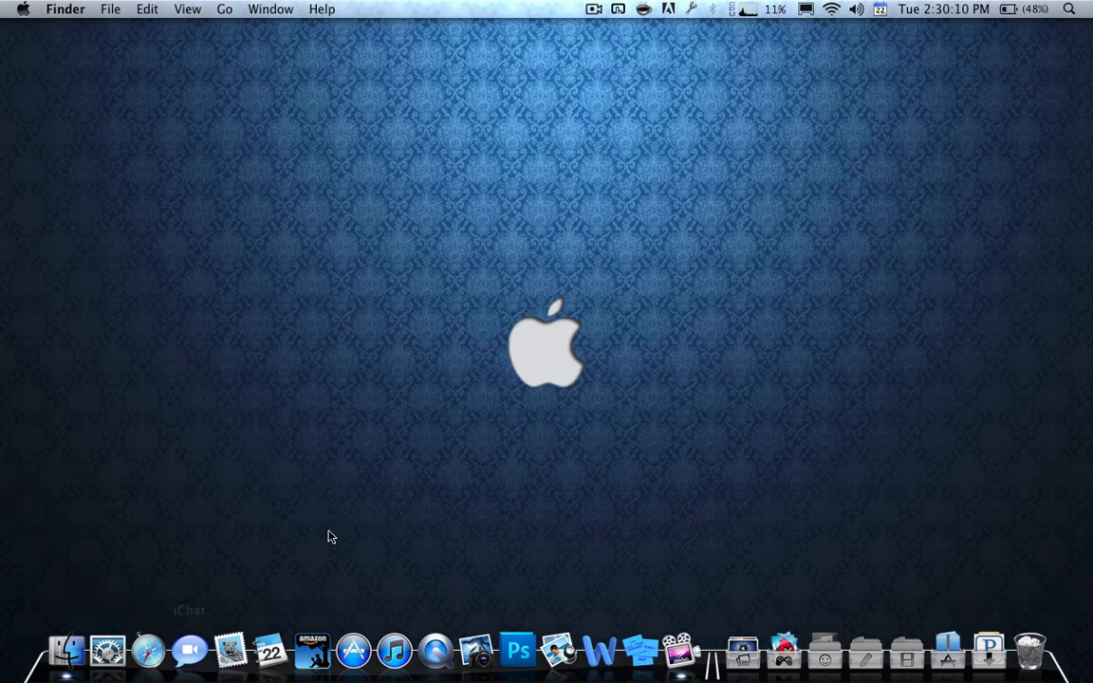
Open Alfred Preferences with 'pre' and show the Web Searches list.
{"action": "type", "text": "pre"}
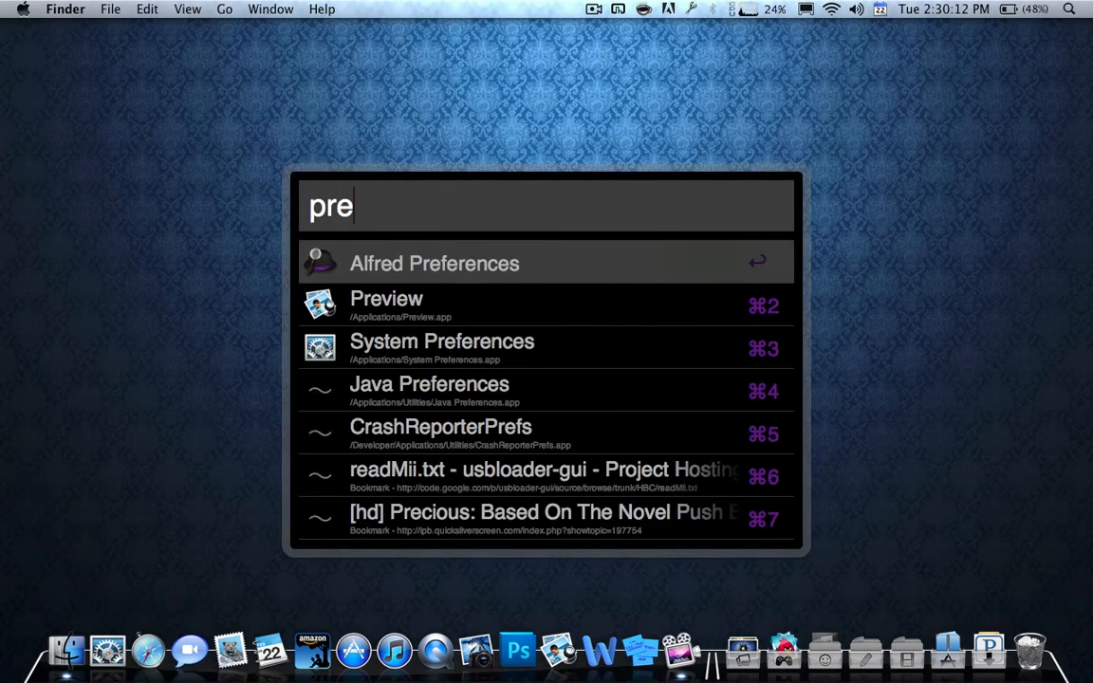
{"action": "left_click", "coordinate": [433, 263]}
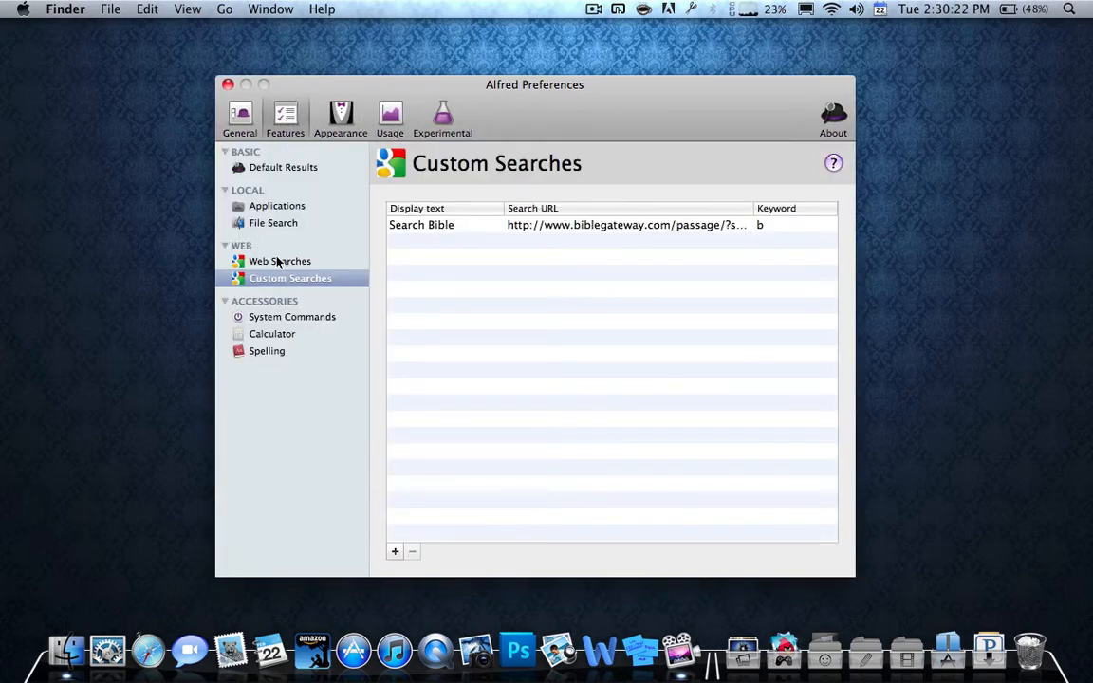
{"action": "left_click", "coordinate": [280, 261]}
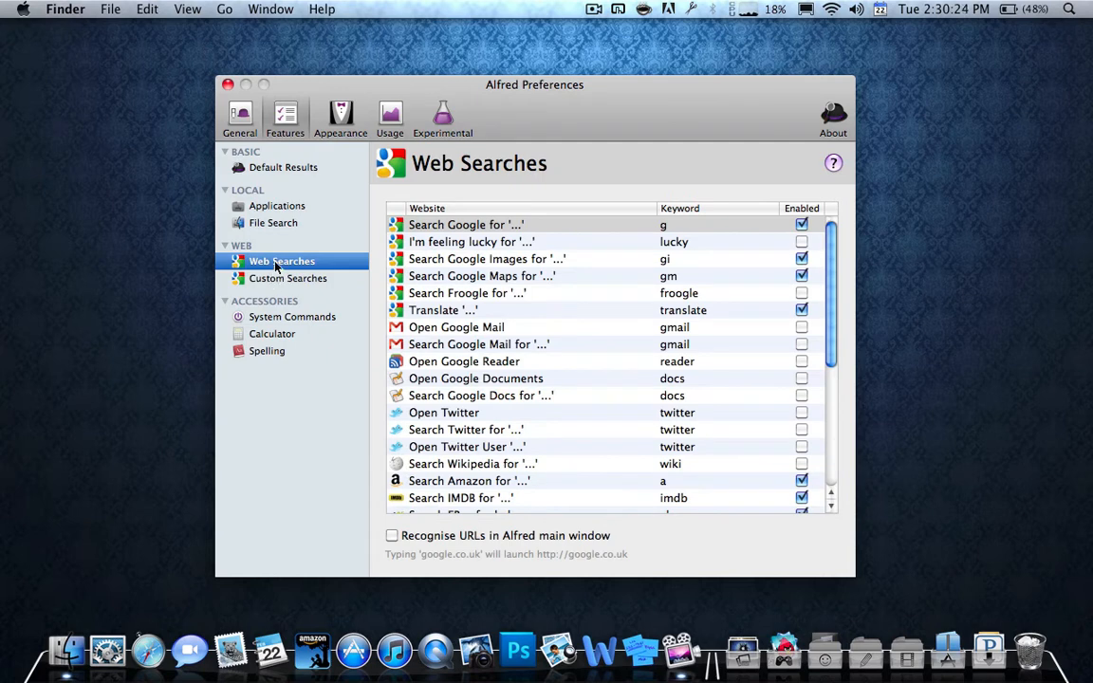
{"action": "left_click", "coordinate": [268, 350]}
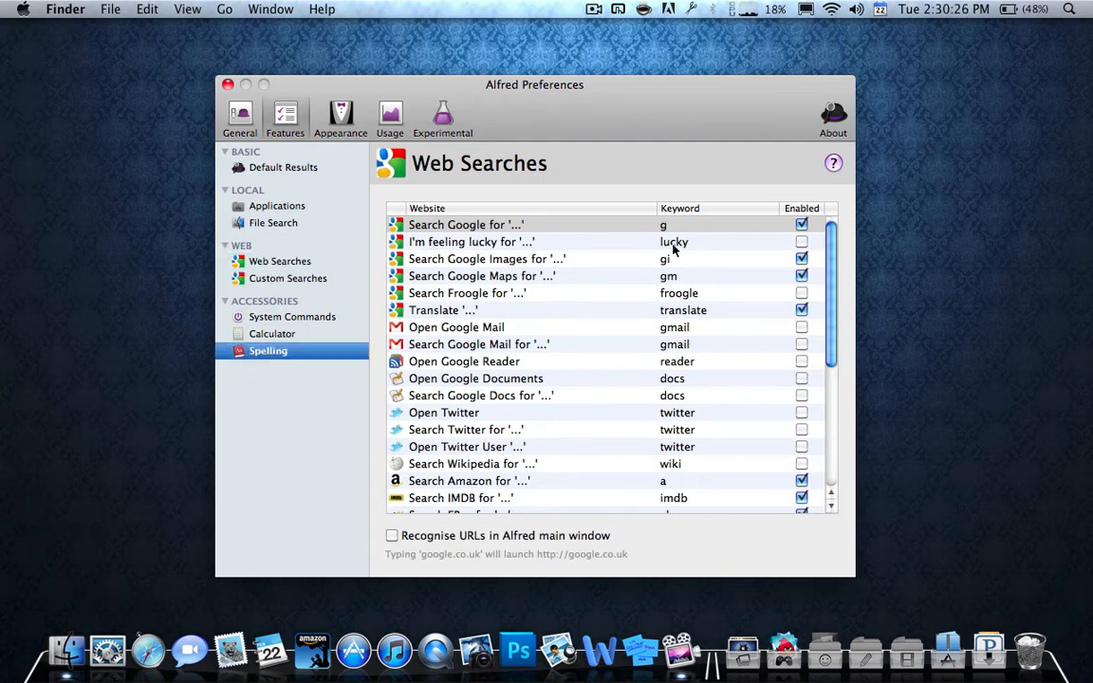
{"action": "left_click", "coordinate": [280, 261]}
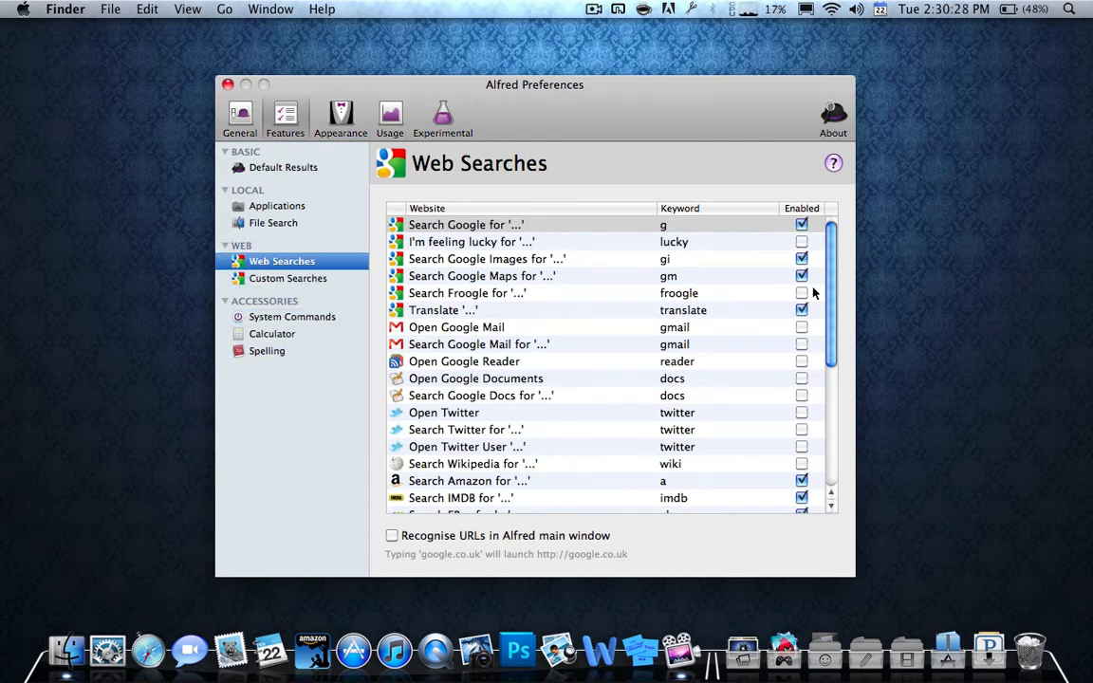
Inspect the Search Google keyword and the Translate web search entry.
{"action": "left_click", "coordinate": [465, 225]}
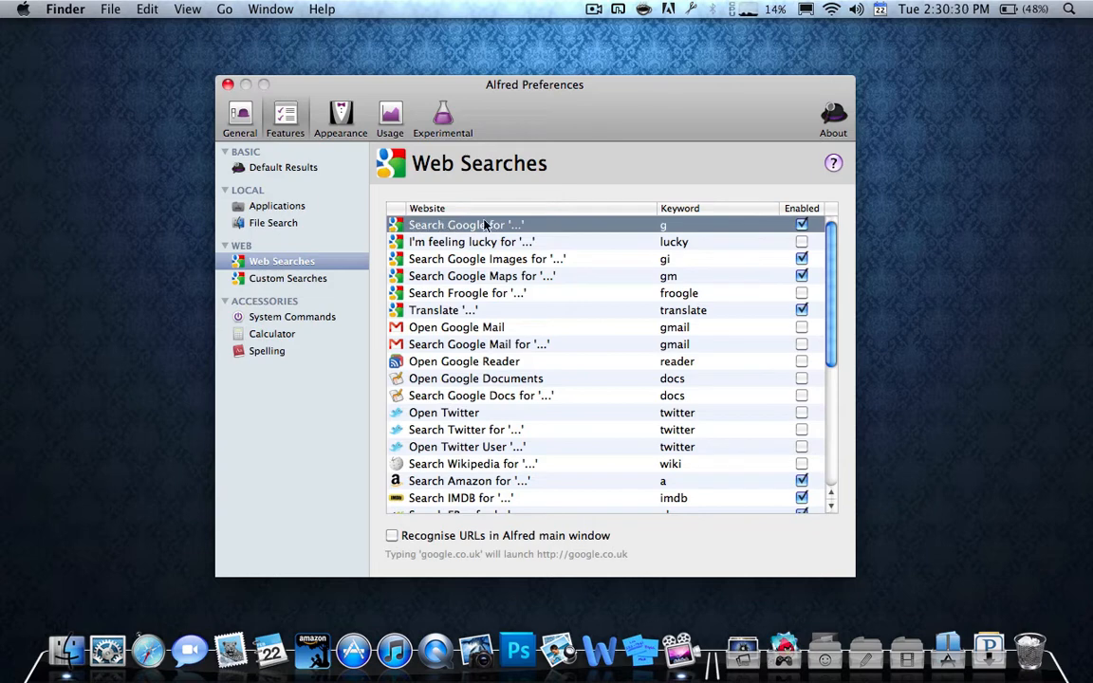
{"action": "mouse_move", "coordinate": [683, 231]}
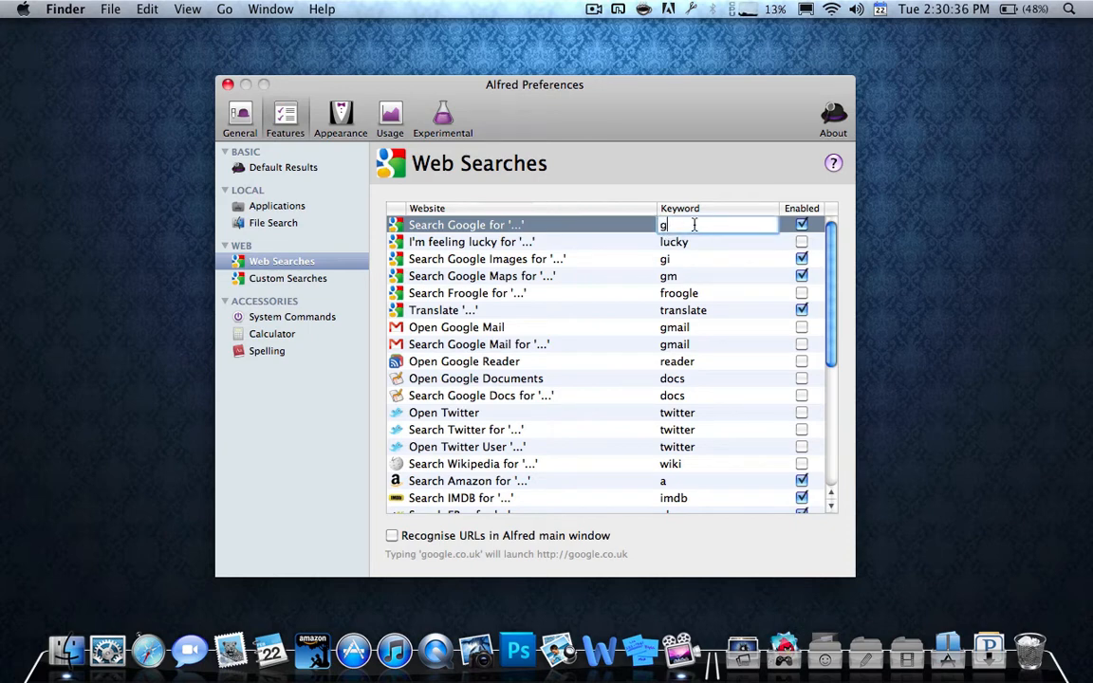
{"action": "left_click", "coordinate": [471, 242]}
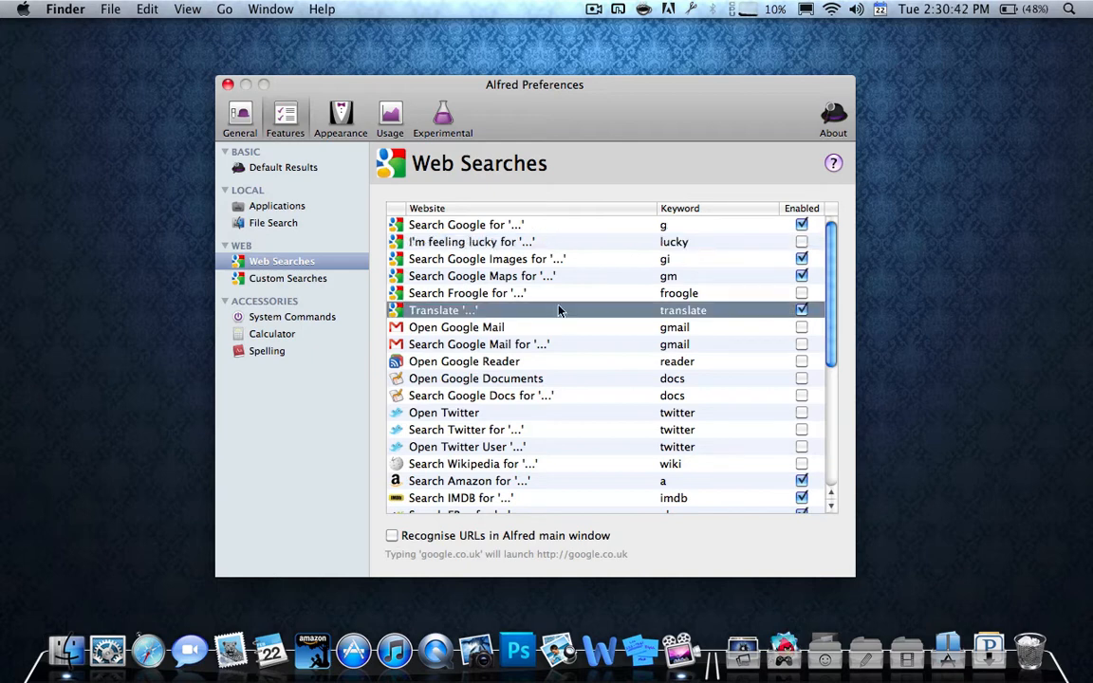
{"action": "double_click", "coordinate": [683, 311]}
{"action": "type", "text": "t"}
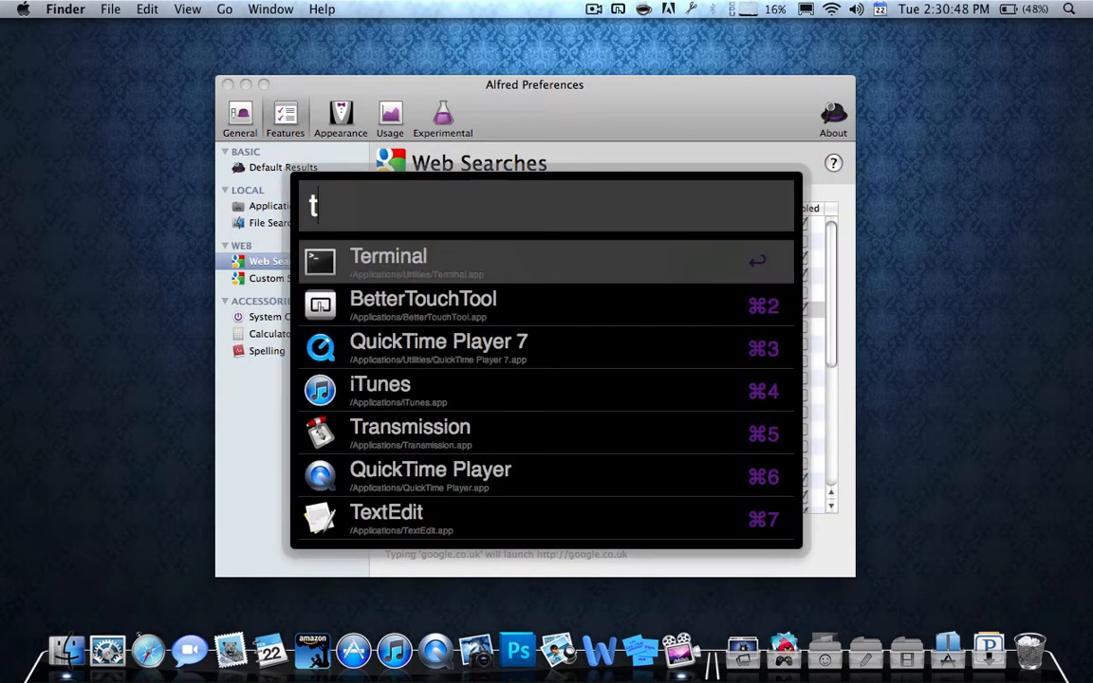
Run the Alfred translate search for 'hola', getting 'hello' in Google Translate.
{"action": "type", "text": "ranslate"}
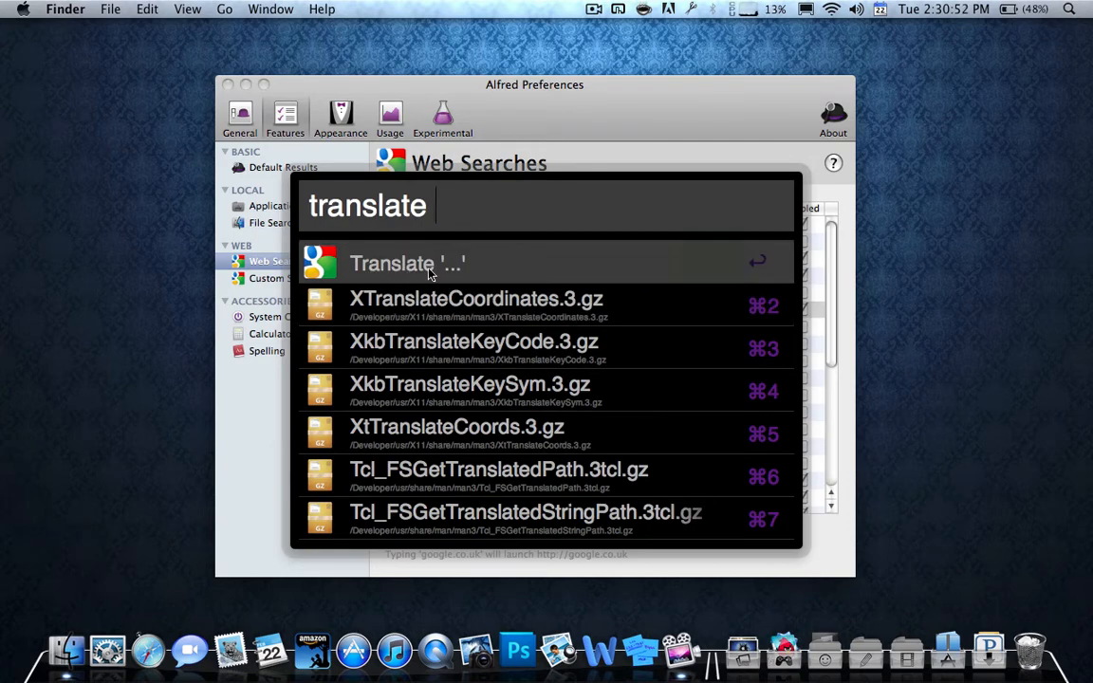
{"action": "type", "text": "h"}
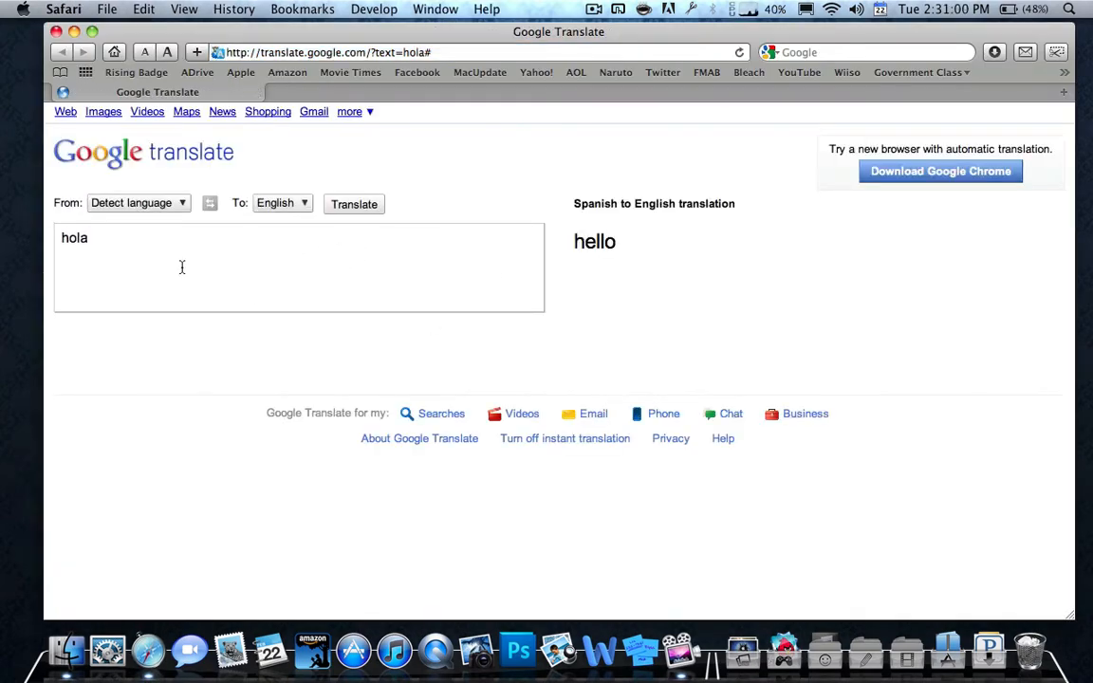
{"action": "mouse_move", "coordinate": [727, 291]}
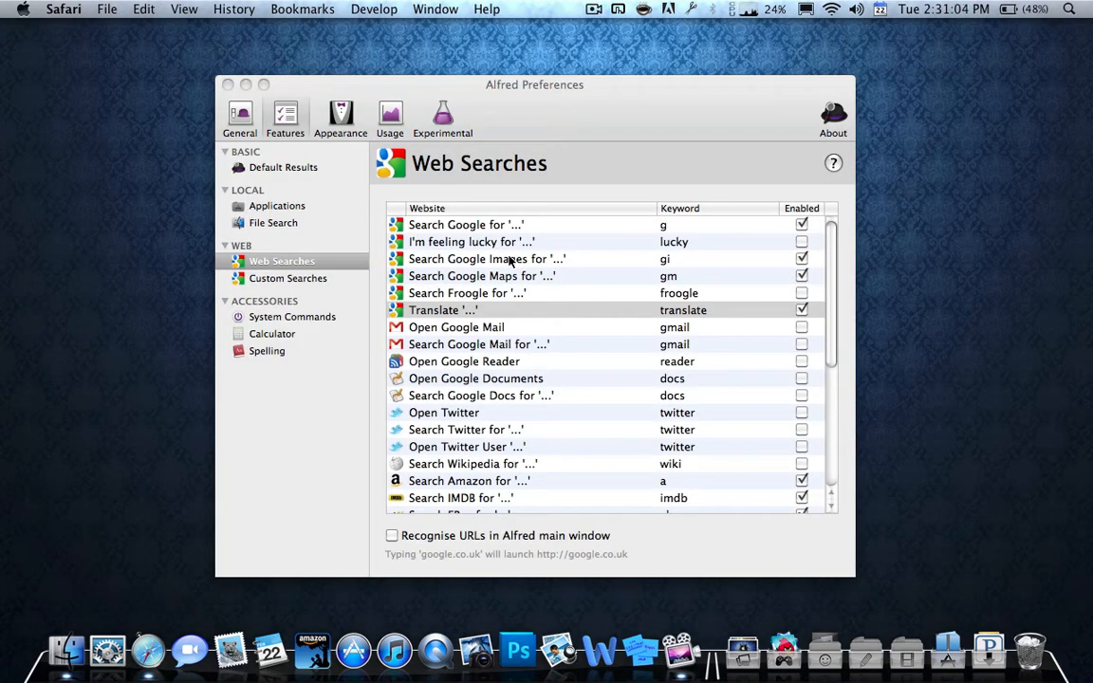
{"action": "mouse_move", "coordinate": [240, 349]}
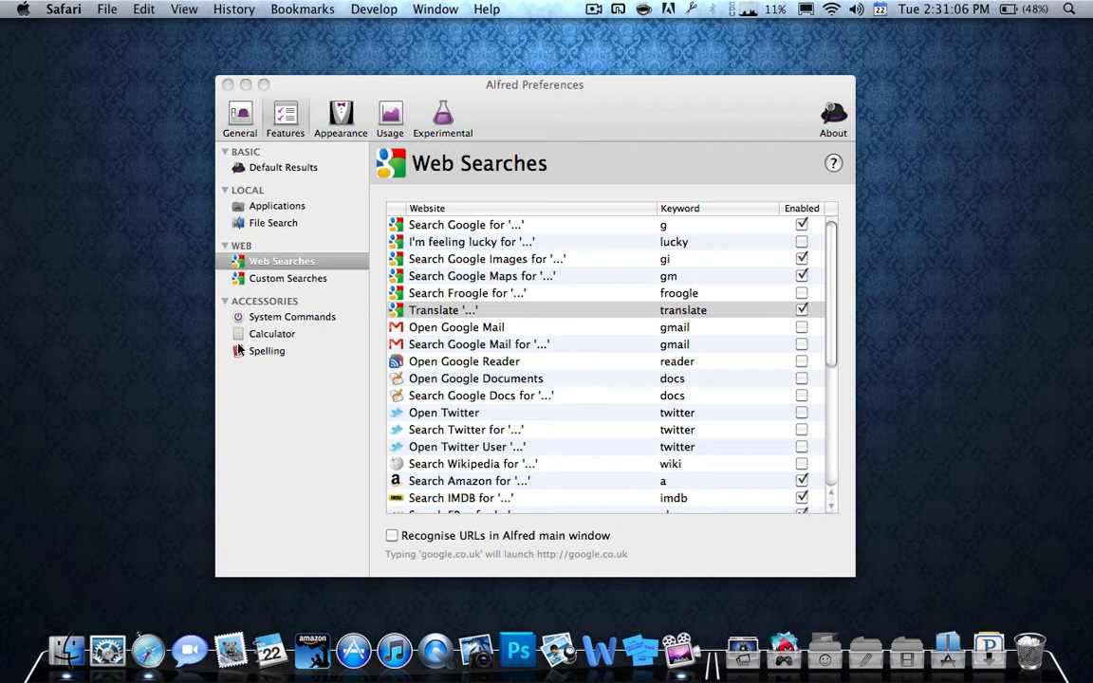
Select the Search Bible custom search and confirm deleting it.
{"action": "left_click", "coordinate": [289, 278]}
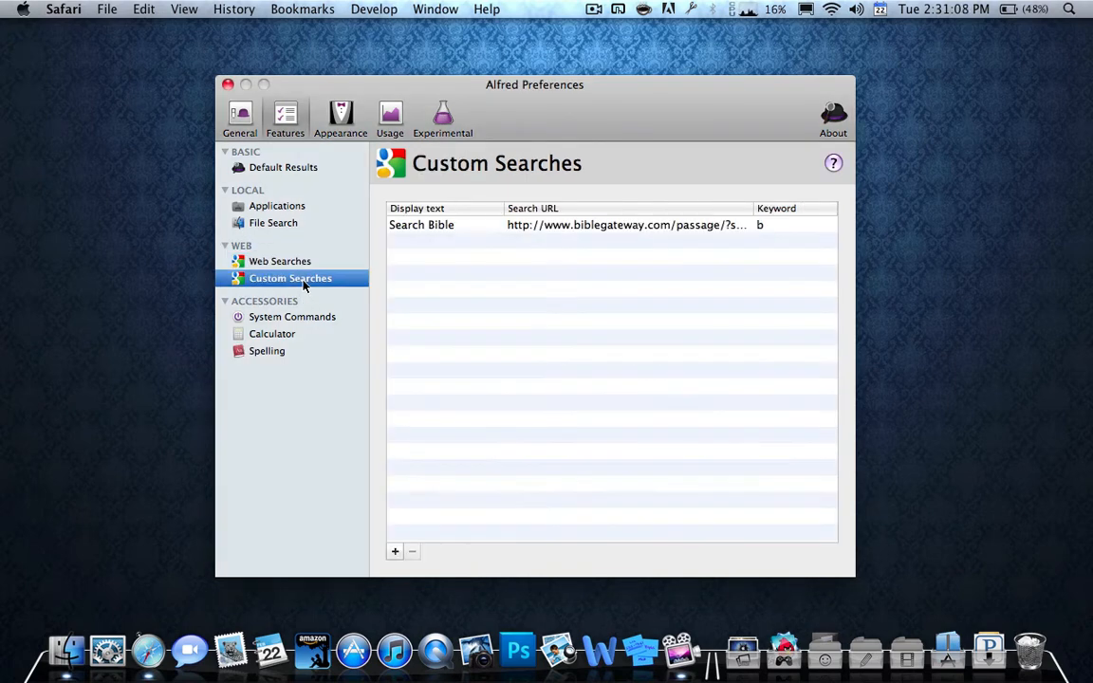
{"action": "left_click", "coordinate": [421, 225]}
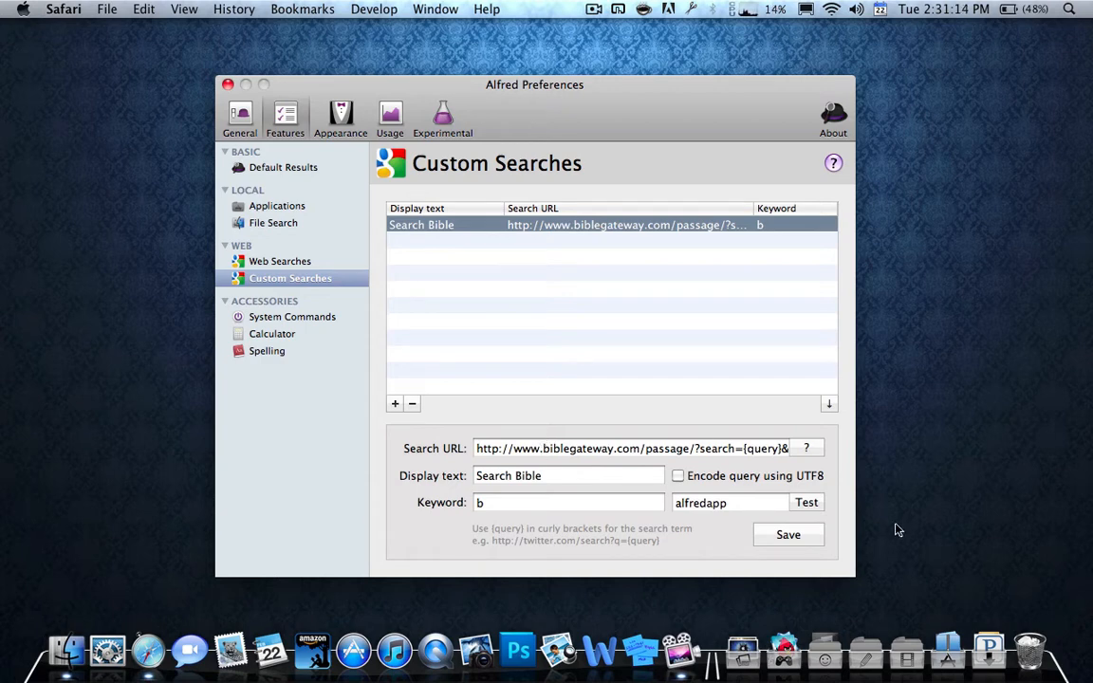
{"action": "mouse_move", "coordinate": [690, 237]}
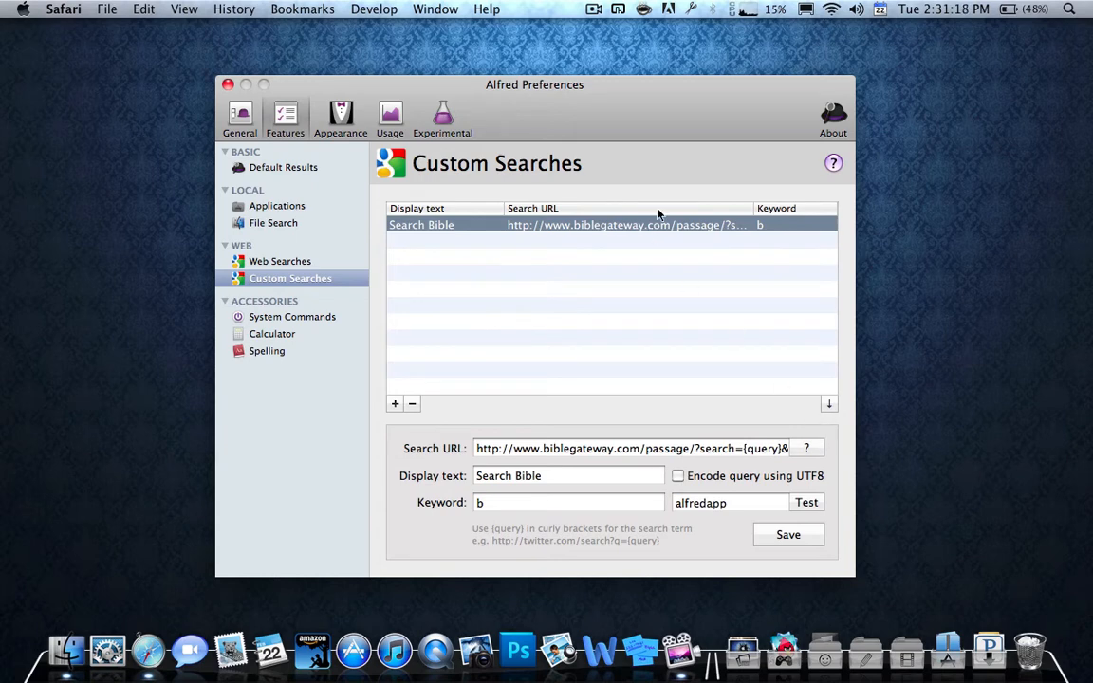
{"action": "left_click", "coordinate": [411, 403]}
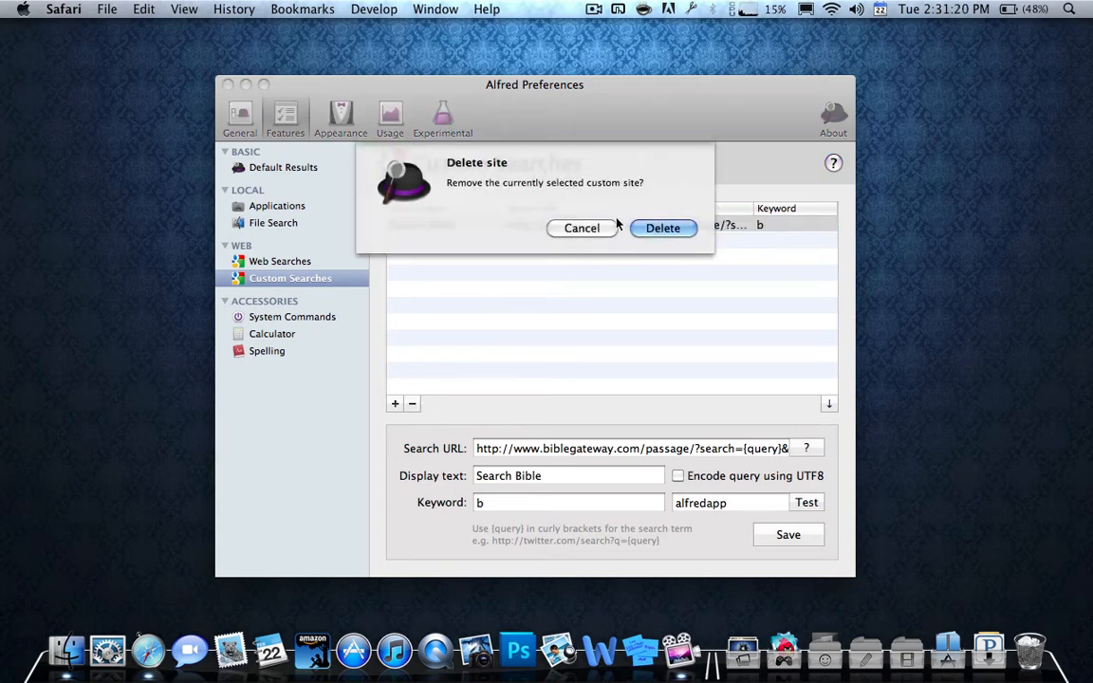
{"action": "left_click", "coordinate": [663, 228]}
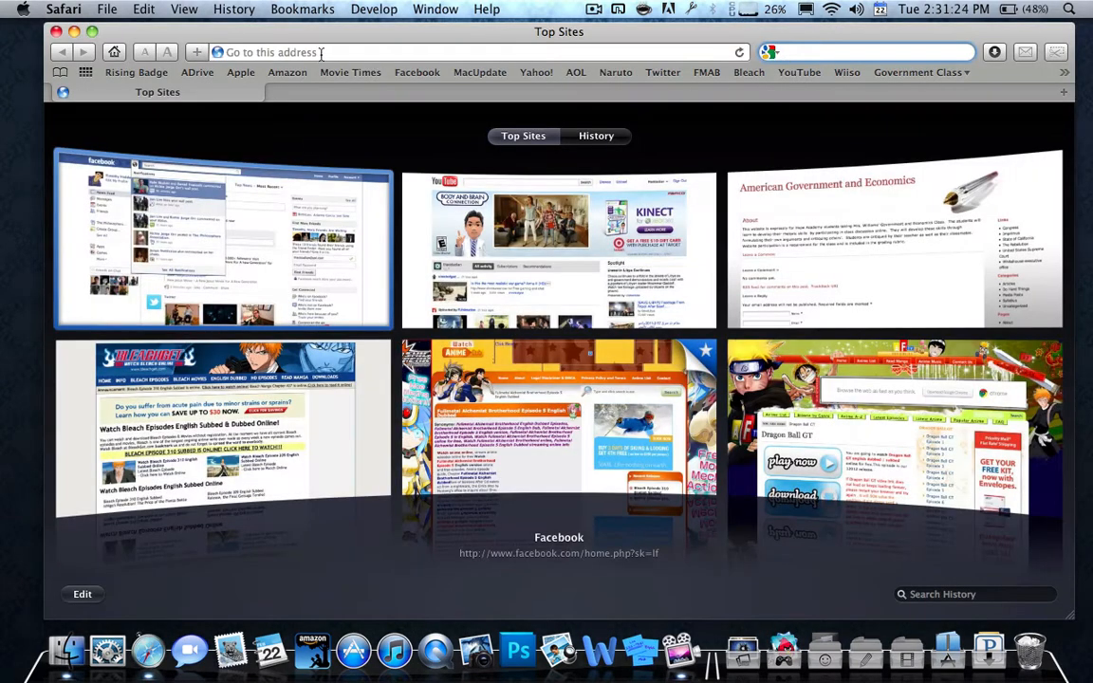
Go to biblegateway.com in Safari and search for a Romans 3 passage.
{"action": "type", "text": "biblegateway.com/"}
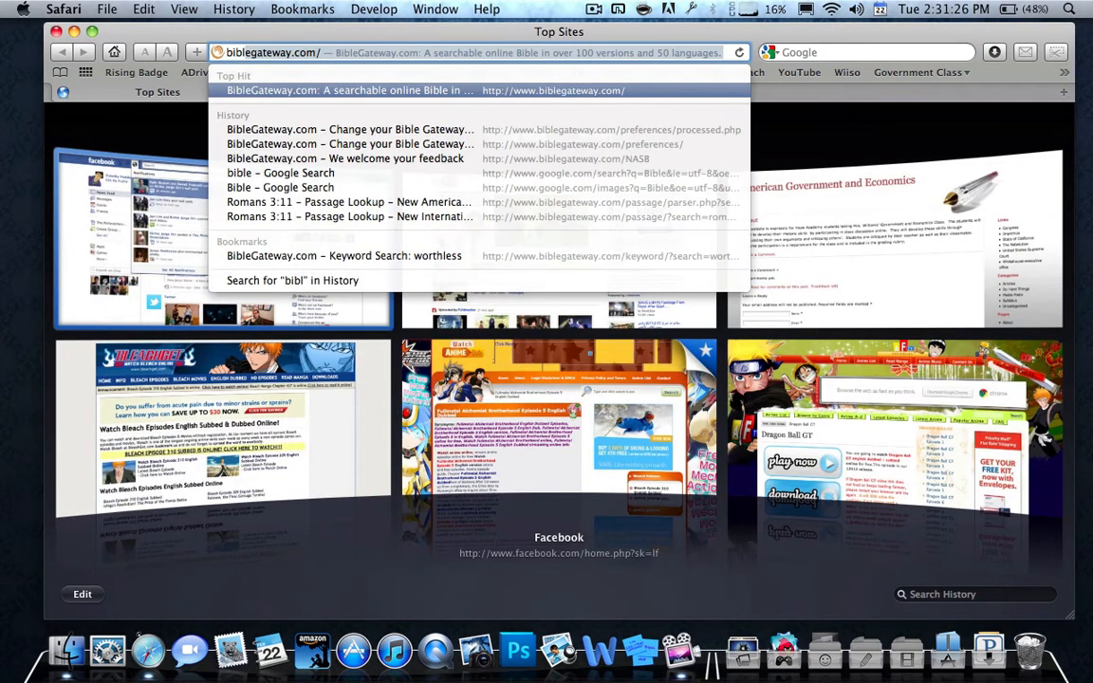
{"action": "left_click", "coordinate": [349, 90]}
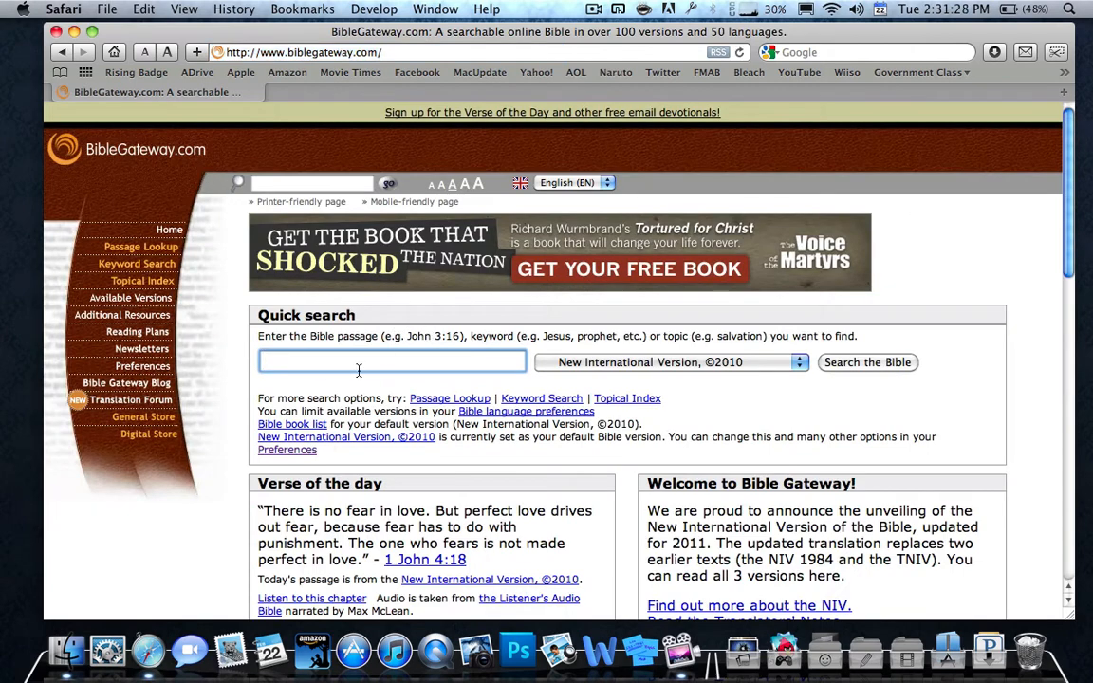
{"action": "type", "text": "r"}
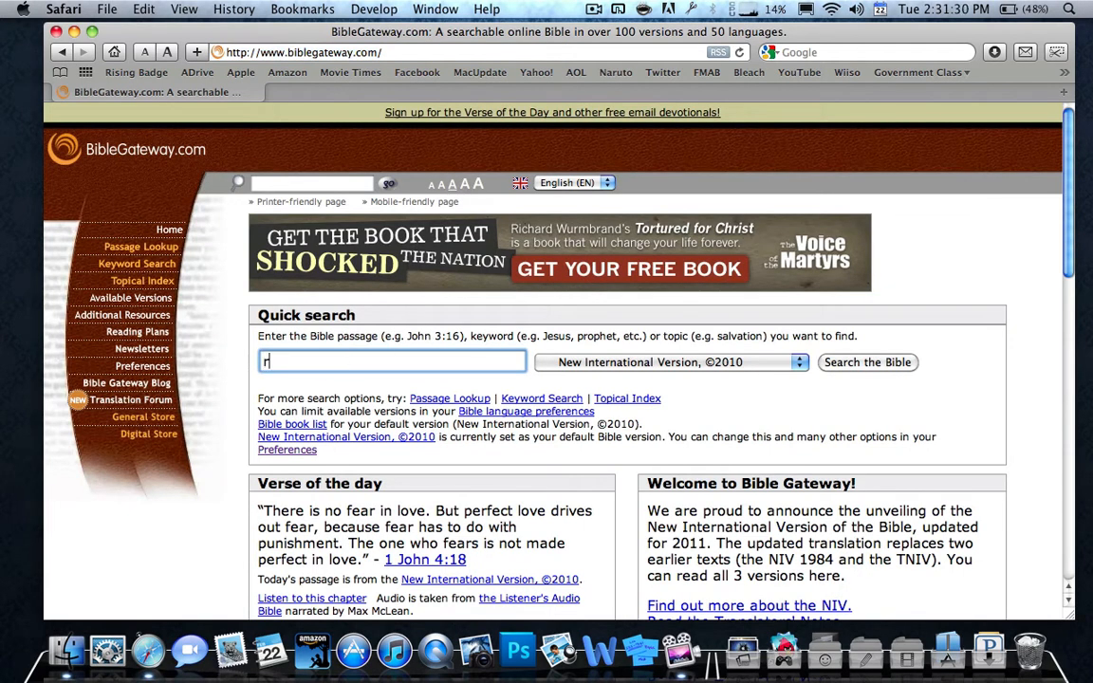
{"action": "type", "text": "omans 3:11"}
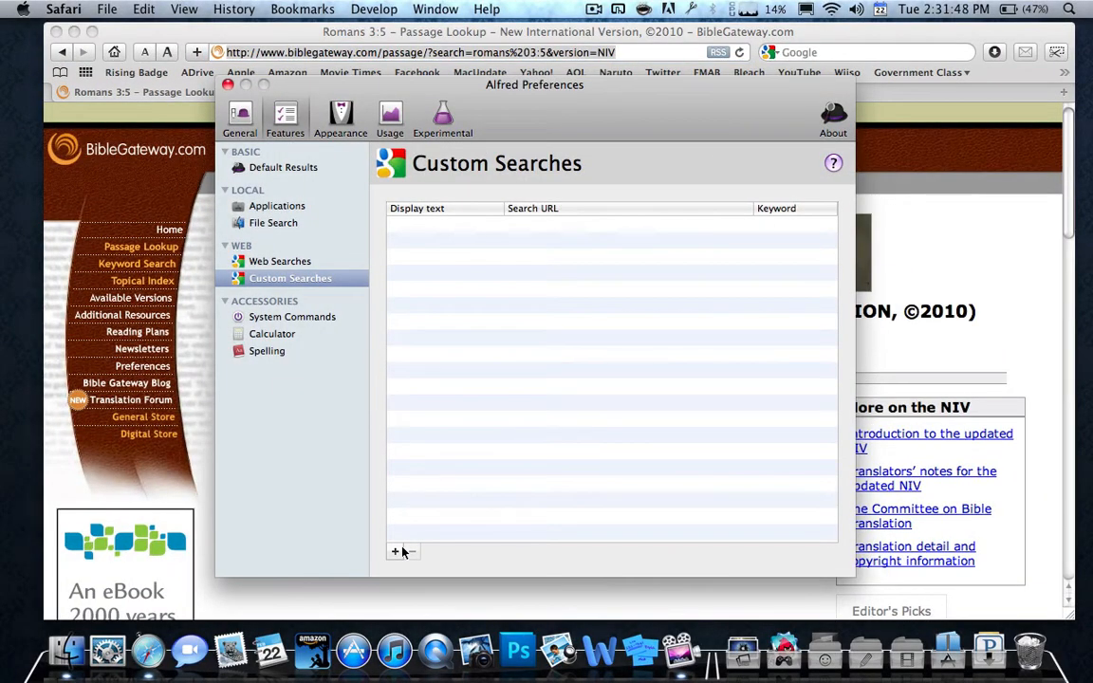
Add a custom search using the BibleGateway URL with {query} as passage and ESV version.
{"action": "left_click", "coordinate": [395, 552]}
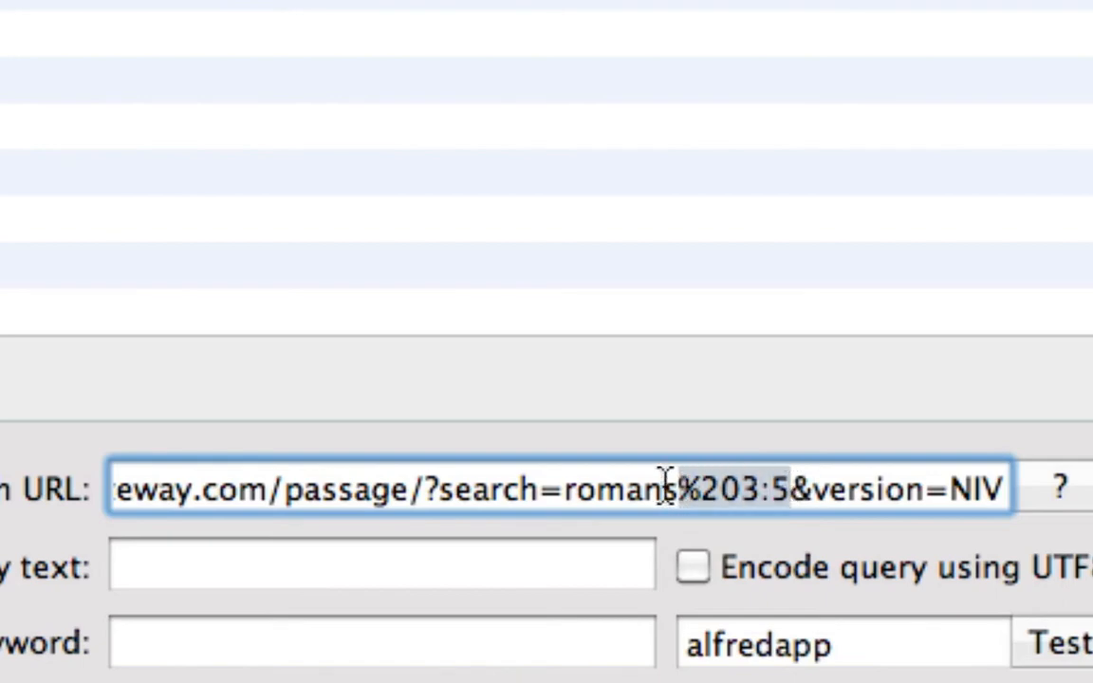
{"action": "double_click", "coordinate": [617, 487]}
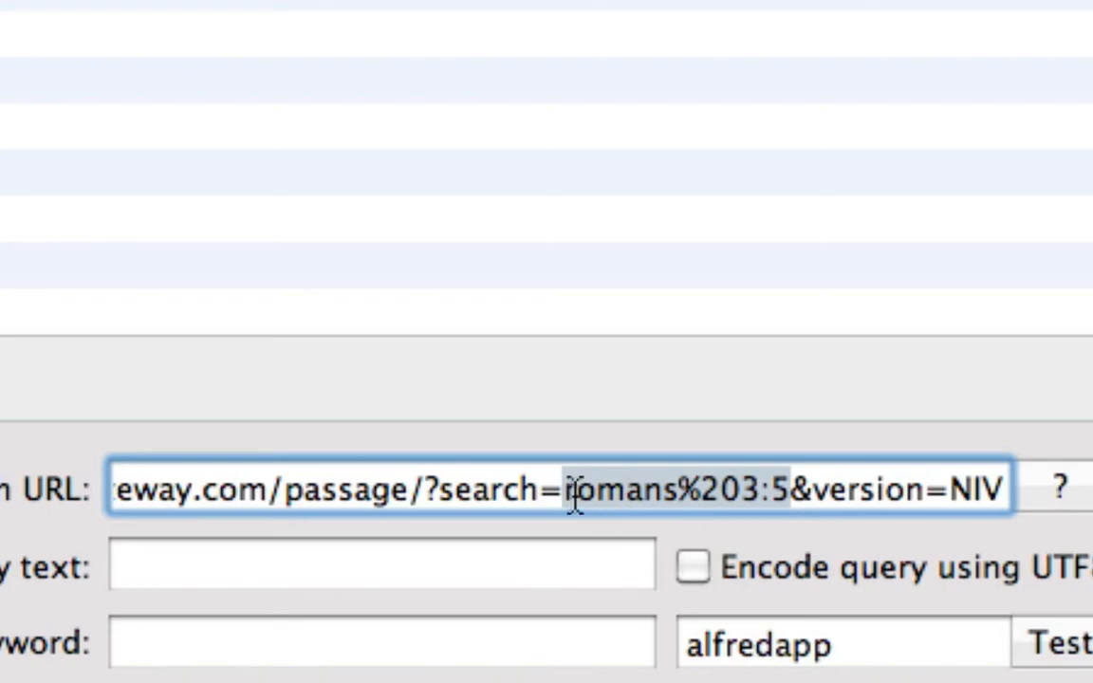
{"action": "key", "text": "Delete"}
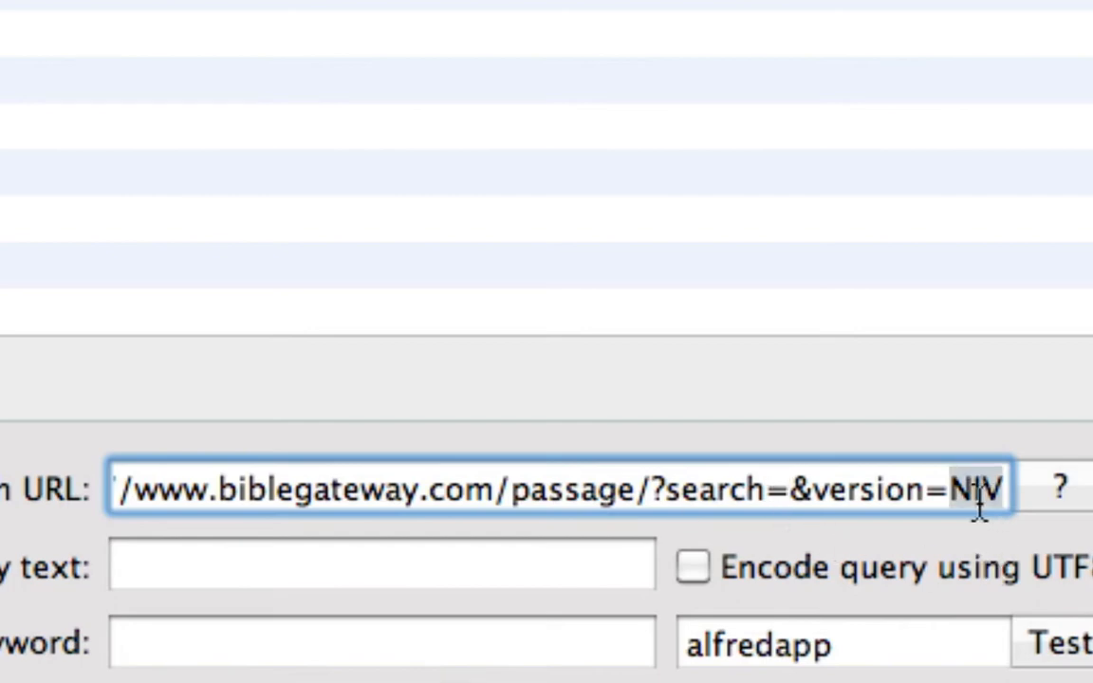
{"action": "type", "text": "ESV"}
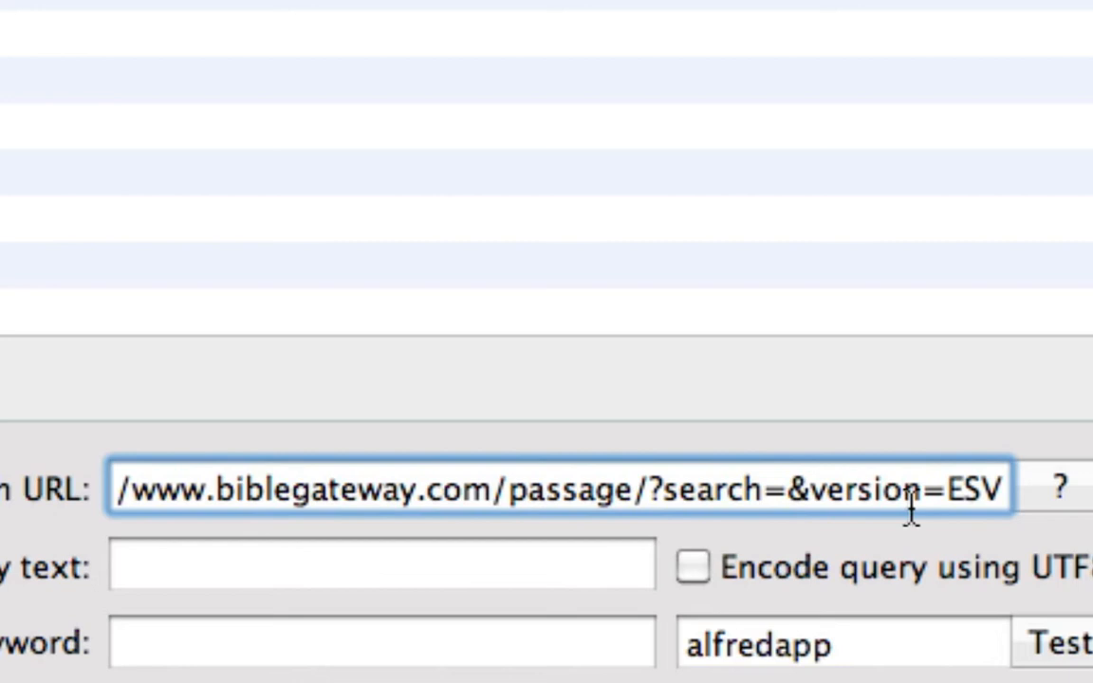
{"action": "mouse_move", "coordinate": [786, 512]}
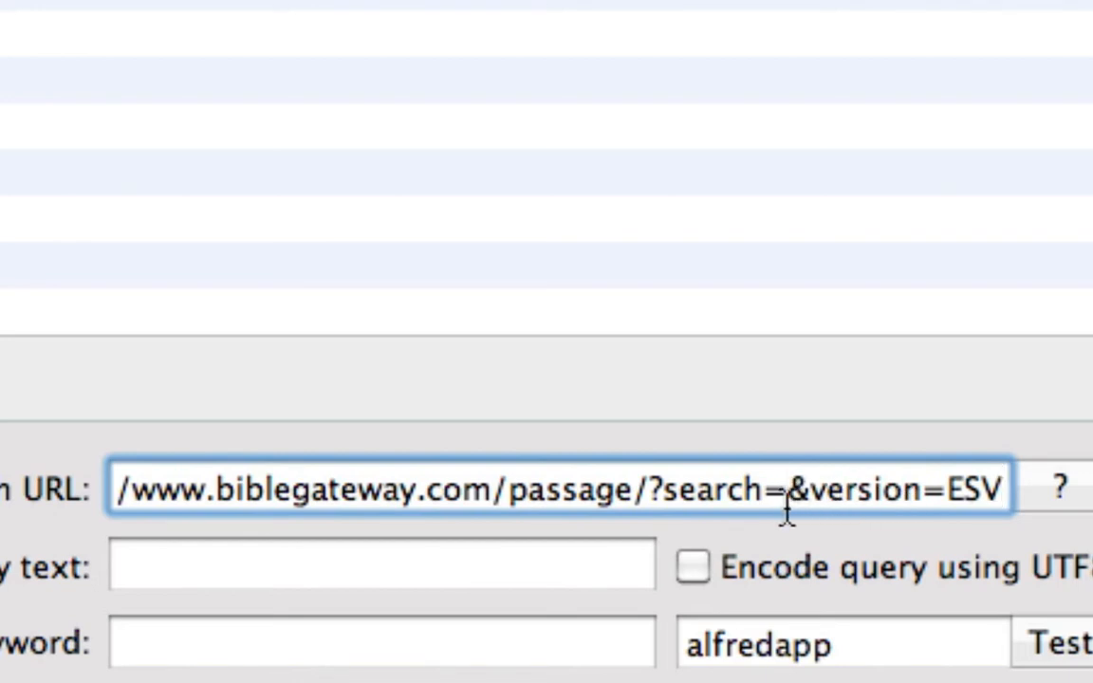
{"action": "type", "text": "{"}
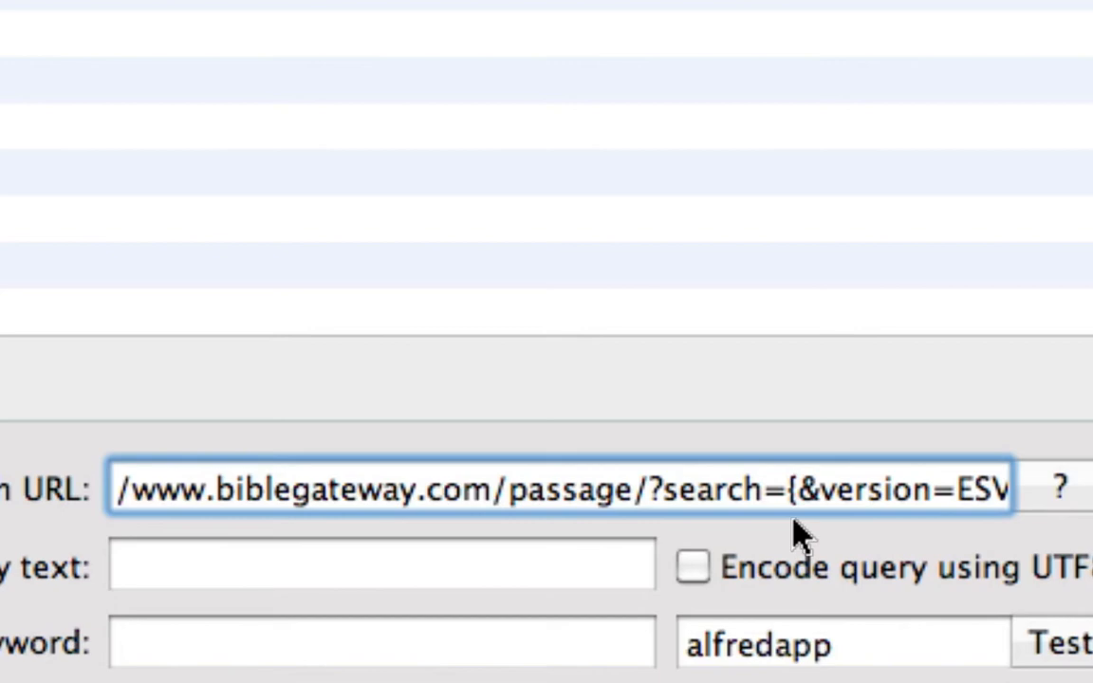
{"action": "type", "text": "q"}
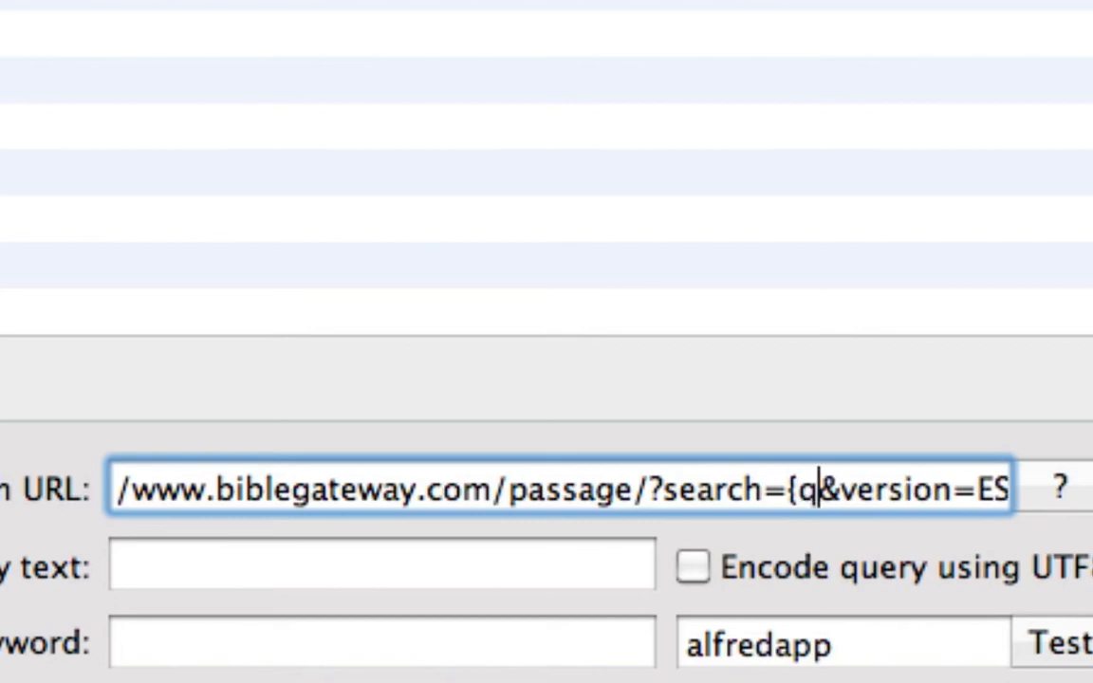
{"action": "type", "text": "uery}&"}
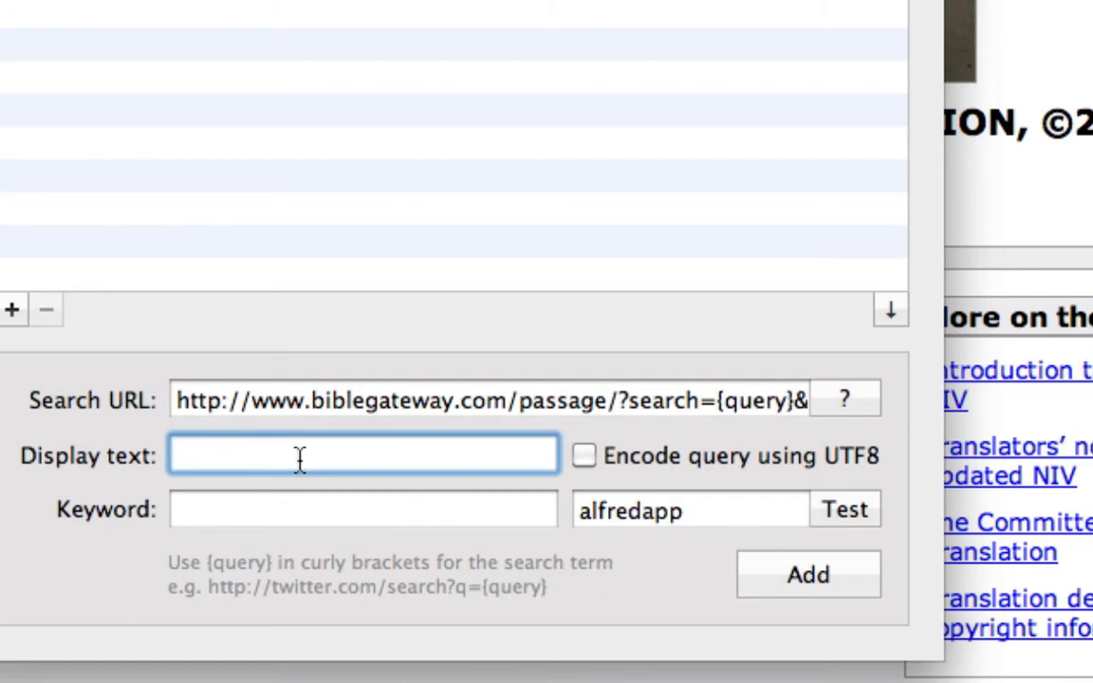
Enter display text 'Search Bible for "..."' and keyword 'b' for the custom search.
{"action": "type", "text": "Search"}
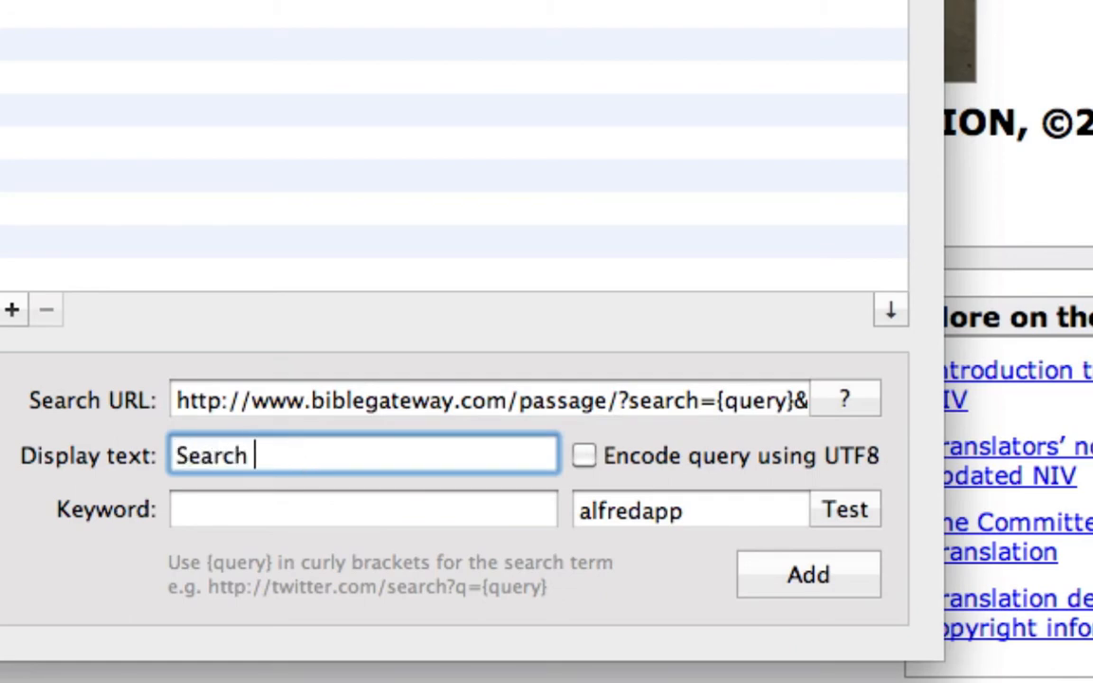
{"action": "type", "text": "Bible"}
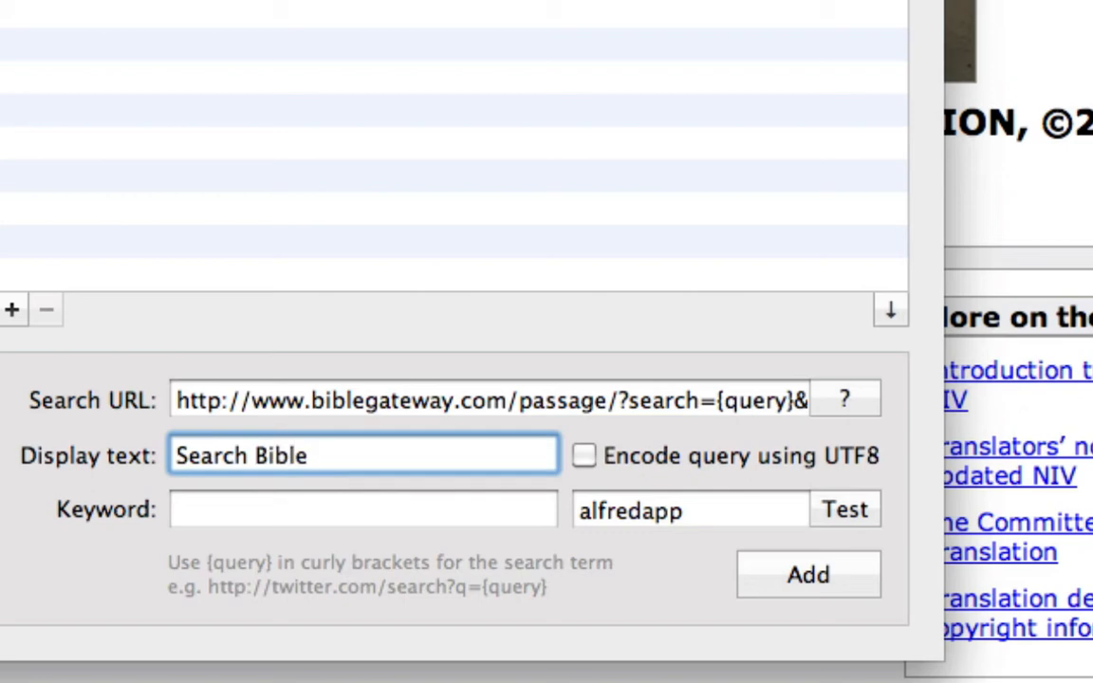
{"action": "type", "text": "For"}
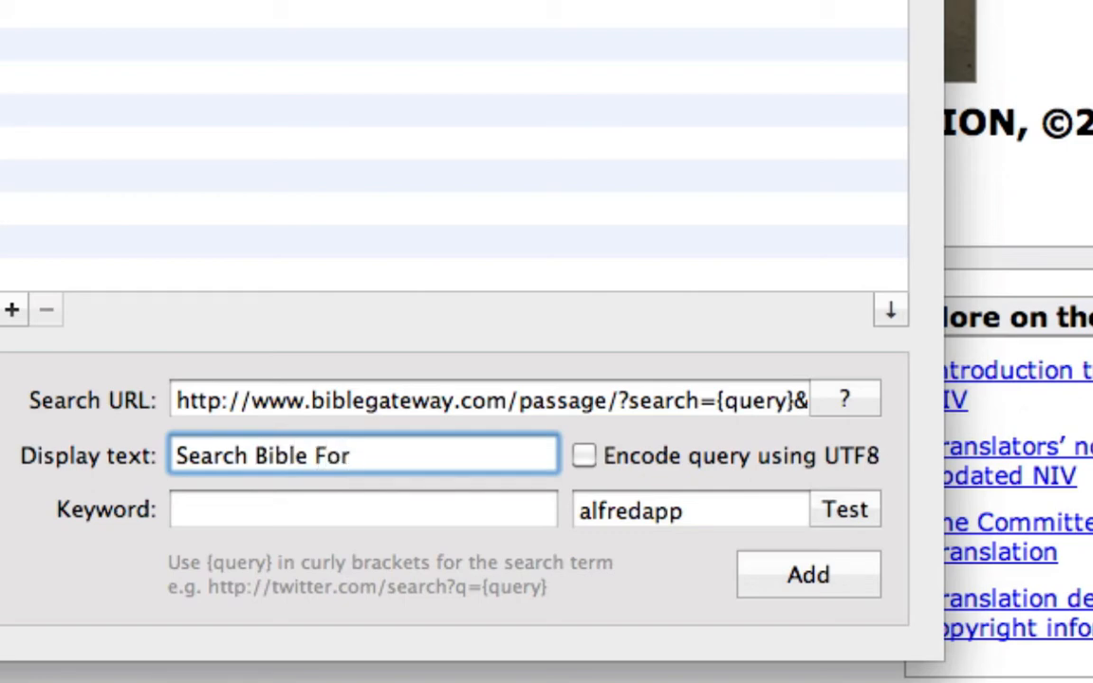
{"action": "type", "text": "for"}
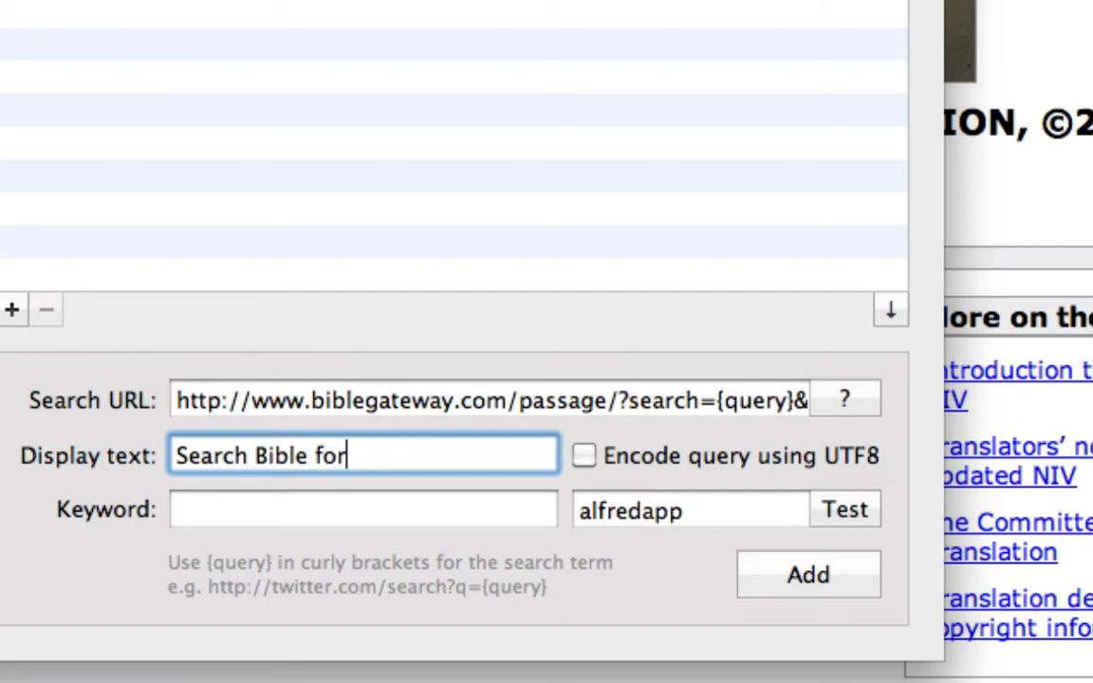
{"action": "type", "text": "\""}
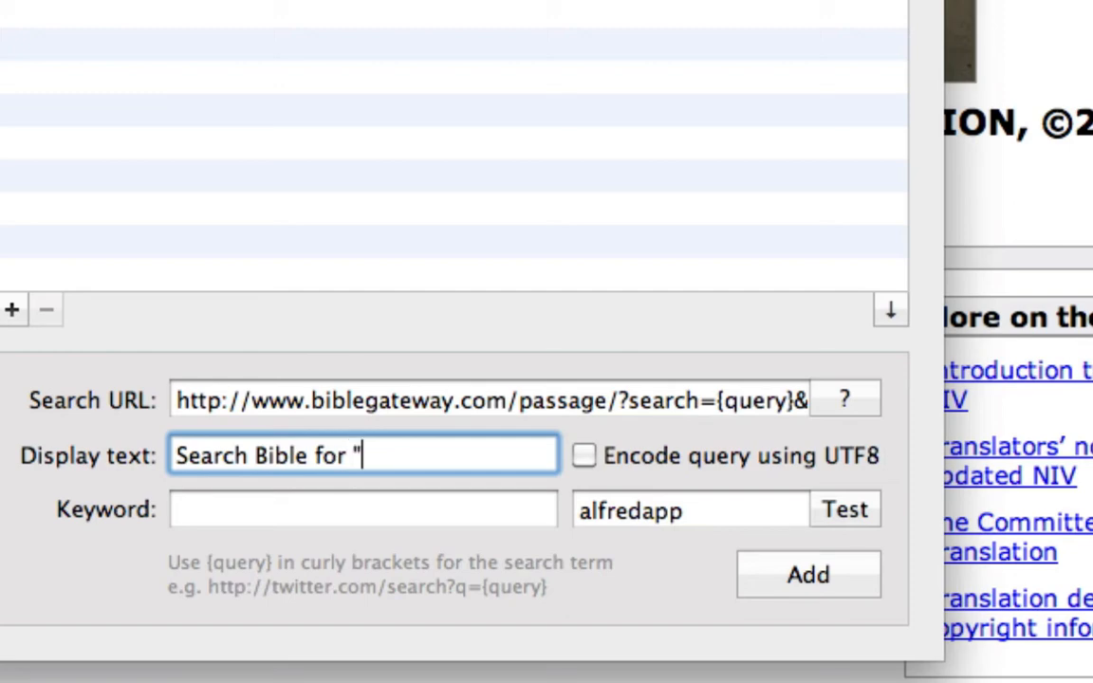
{"action": "type", "text": "...\""}
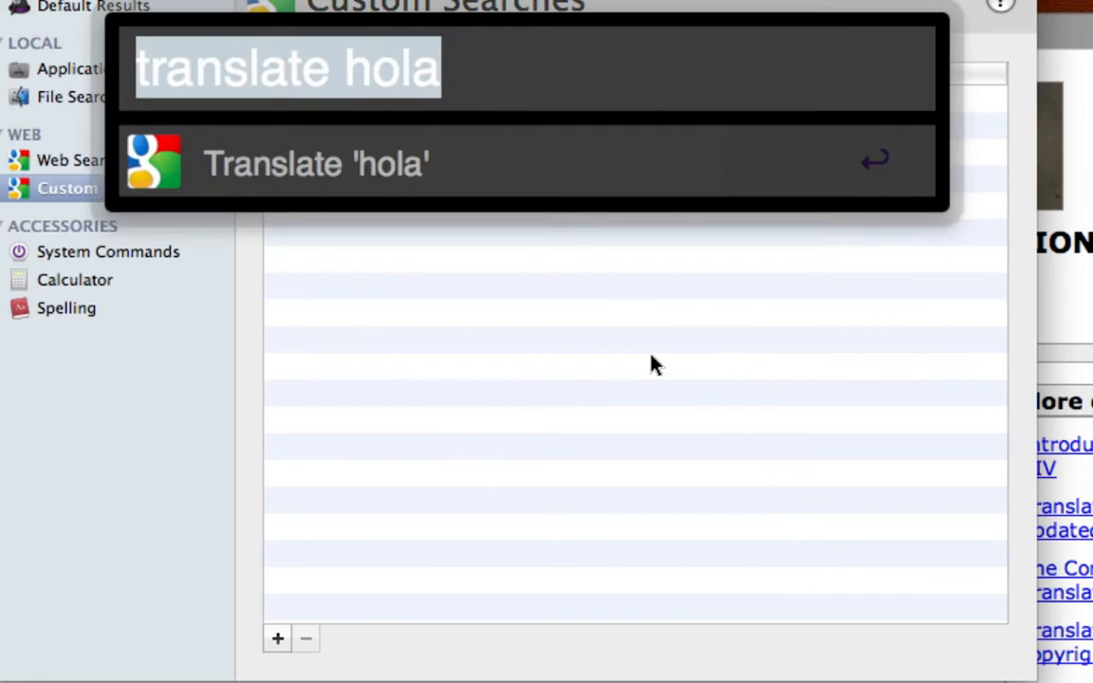
{"action": "type", "text": "b"}
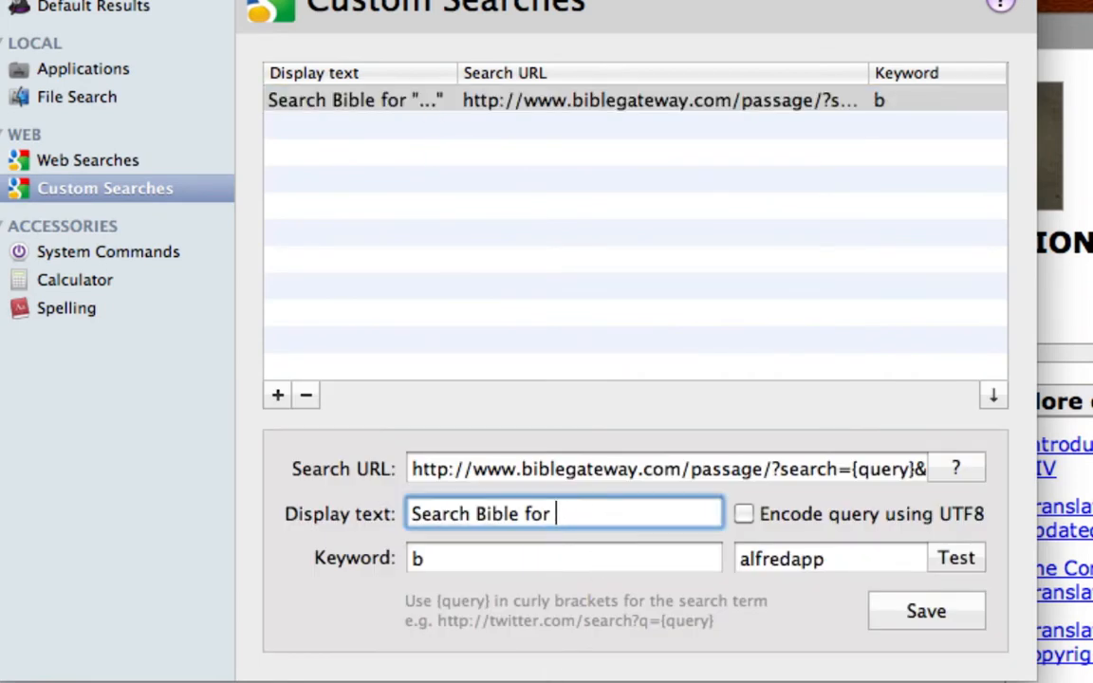
Save the edited display text, then test 'b romans 3' to open BibleGateway results.
{"action": "left_click", "coordinate": [925, 610]}
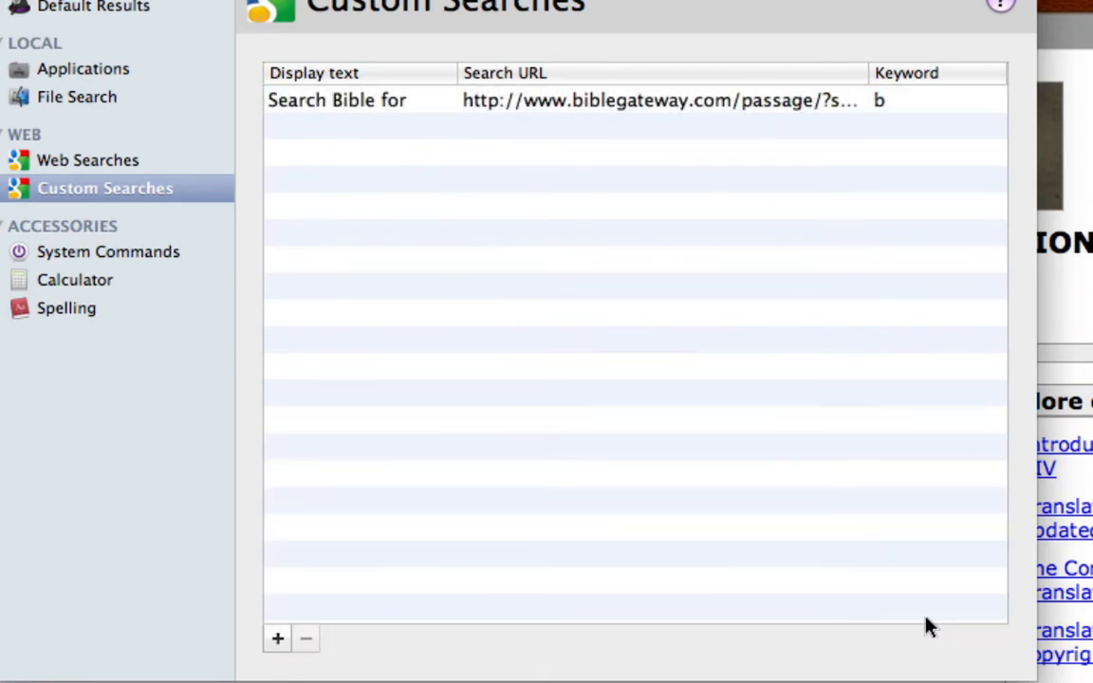
{"action": "type", "text": "b"}
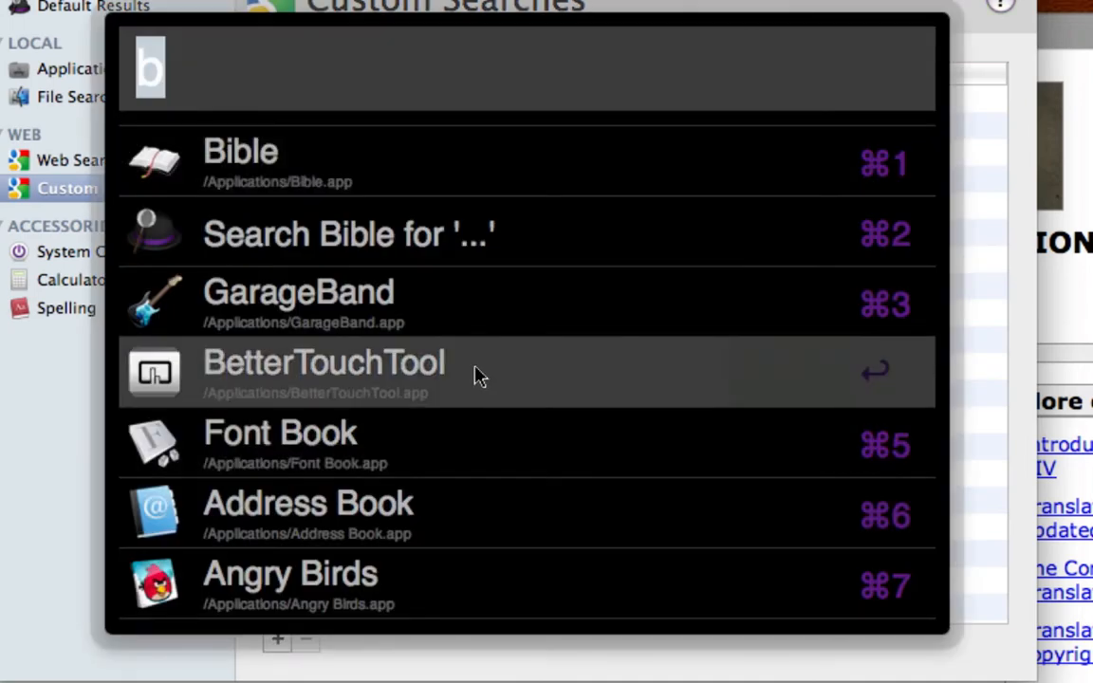
{"action": "mouse_move", "coordinate": [474, 264]}
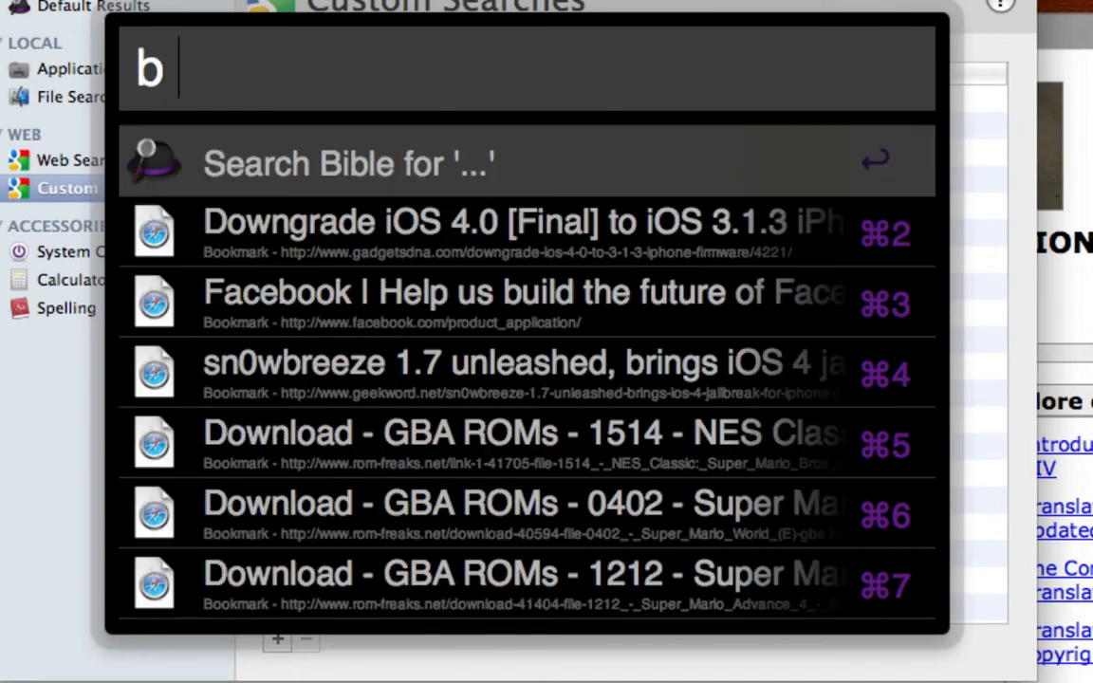
{"action": "type", "text": "romans"}
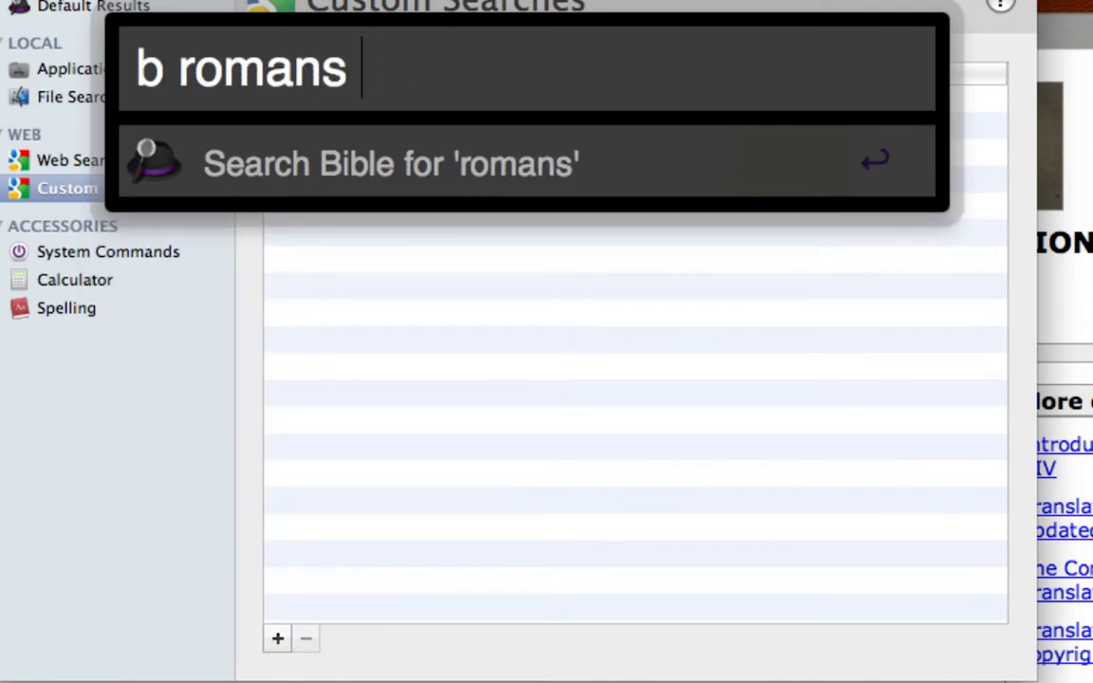
{"action": "type", "text": "3"}
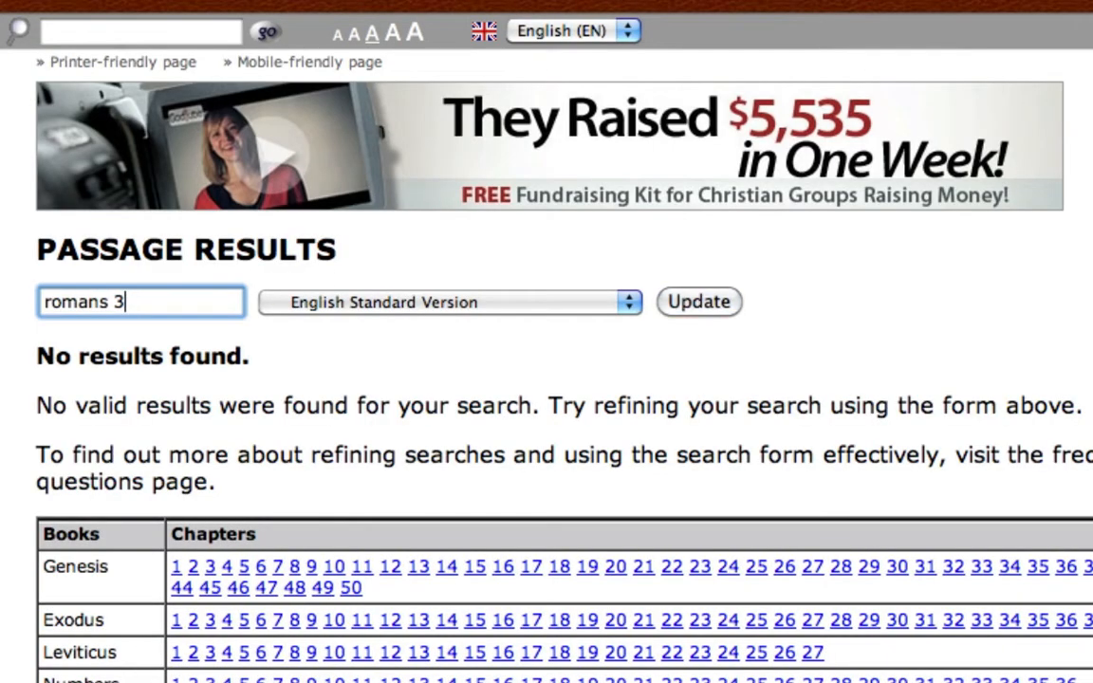
{"action": "left_click", "coordinate": [698, 302]}
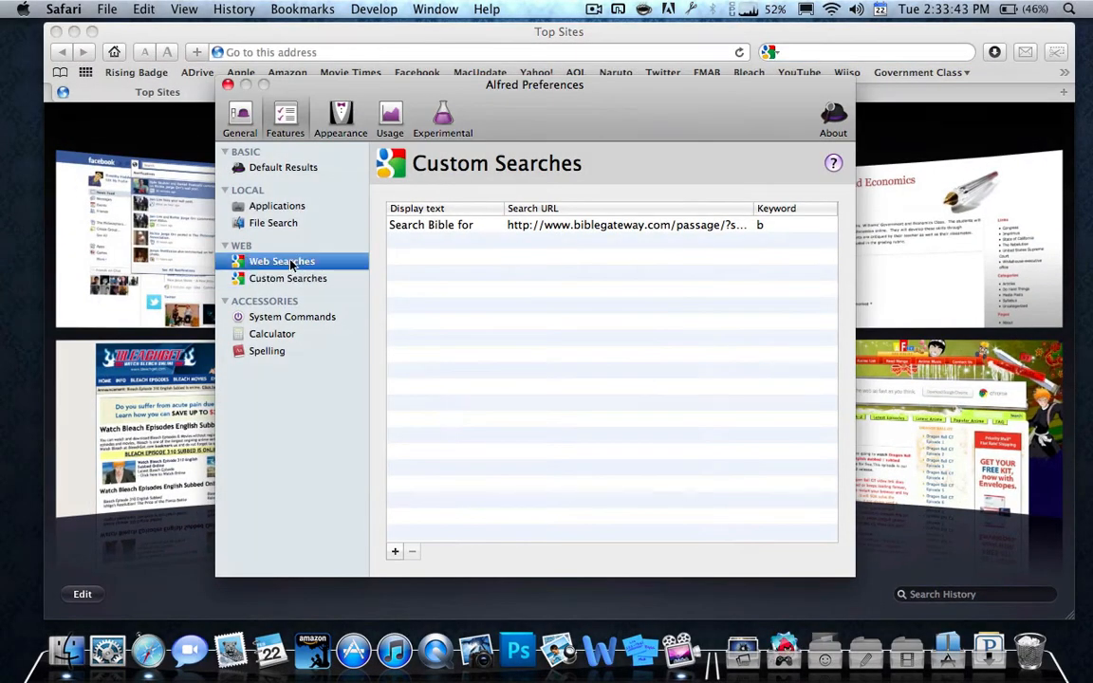
Browse the built-in Web Searches list, selecting the Facebook entry and scrolling further.
{"action": "left_click", "coordinate": [281, 261]}
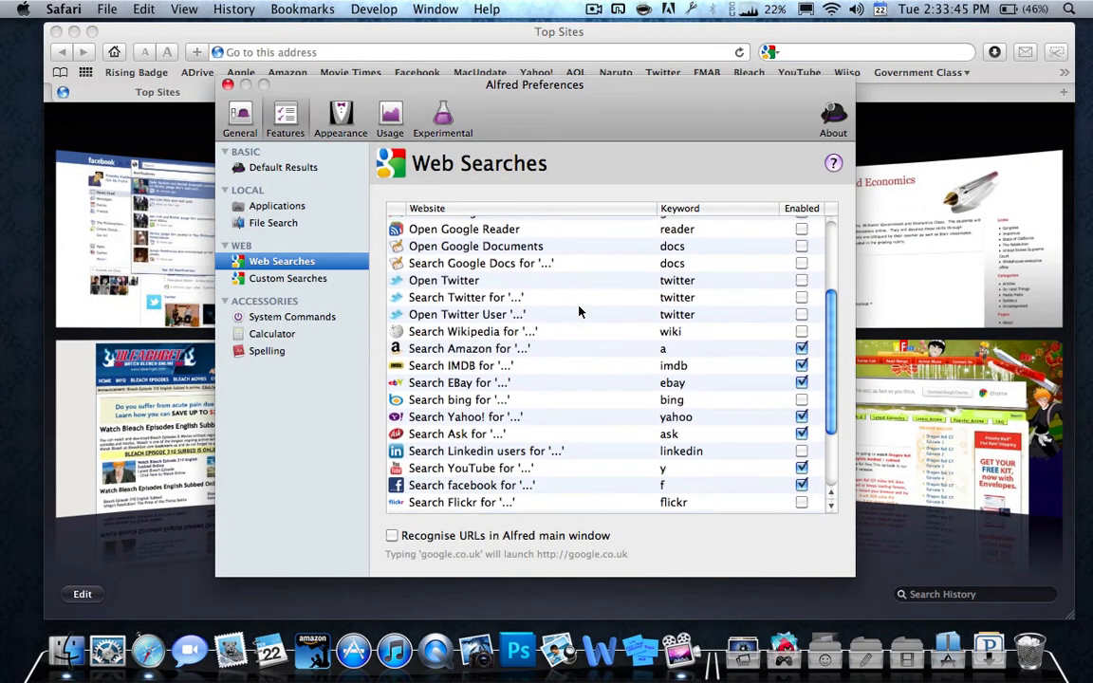
{"action": "type", "text": "b romans 3:"}
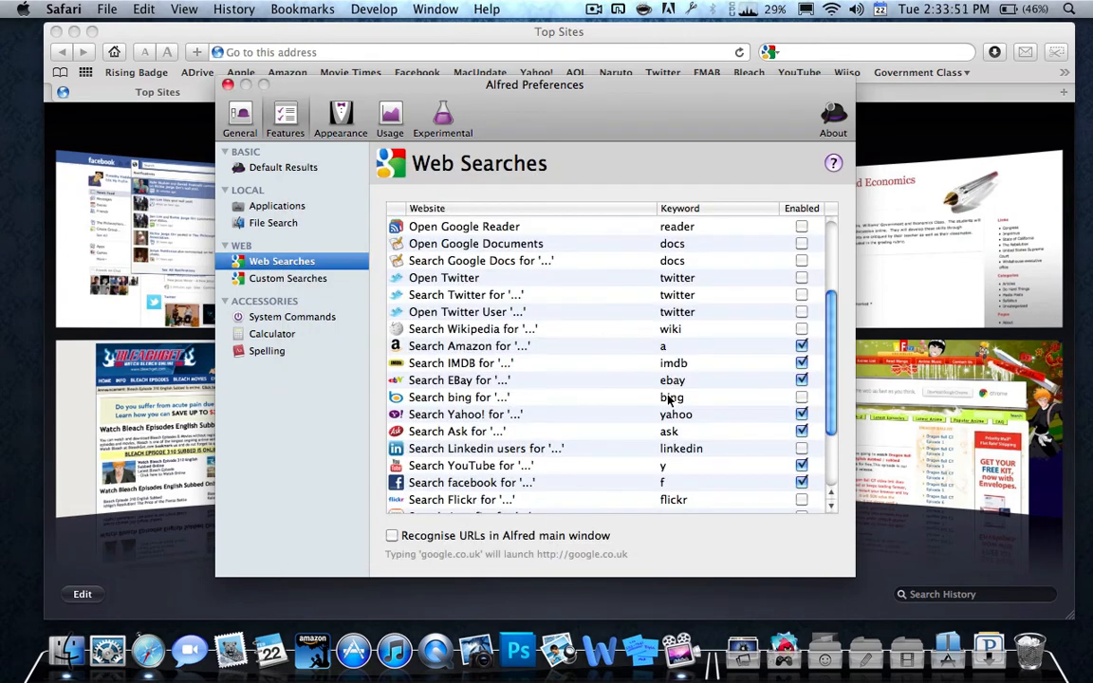
{"action": "left_click", "coordinate": [471, 482]}
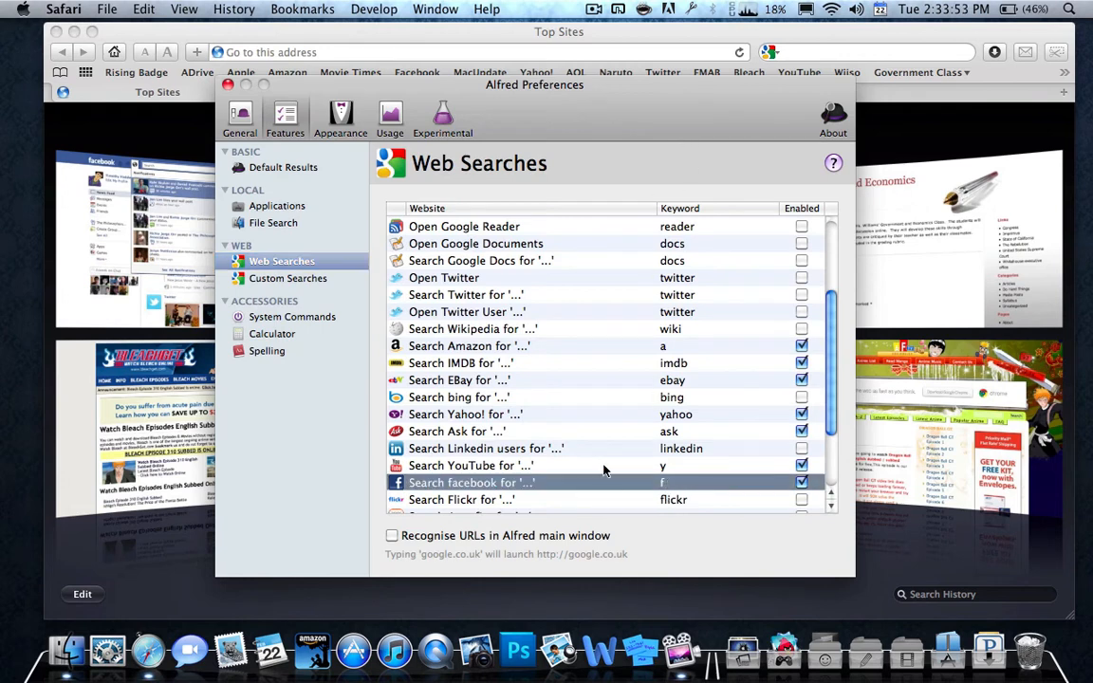
{"action": "scroll", "scroll_direction": "down", "scroll_amount": 3}
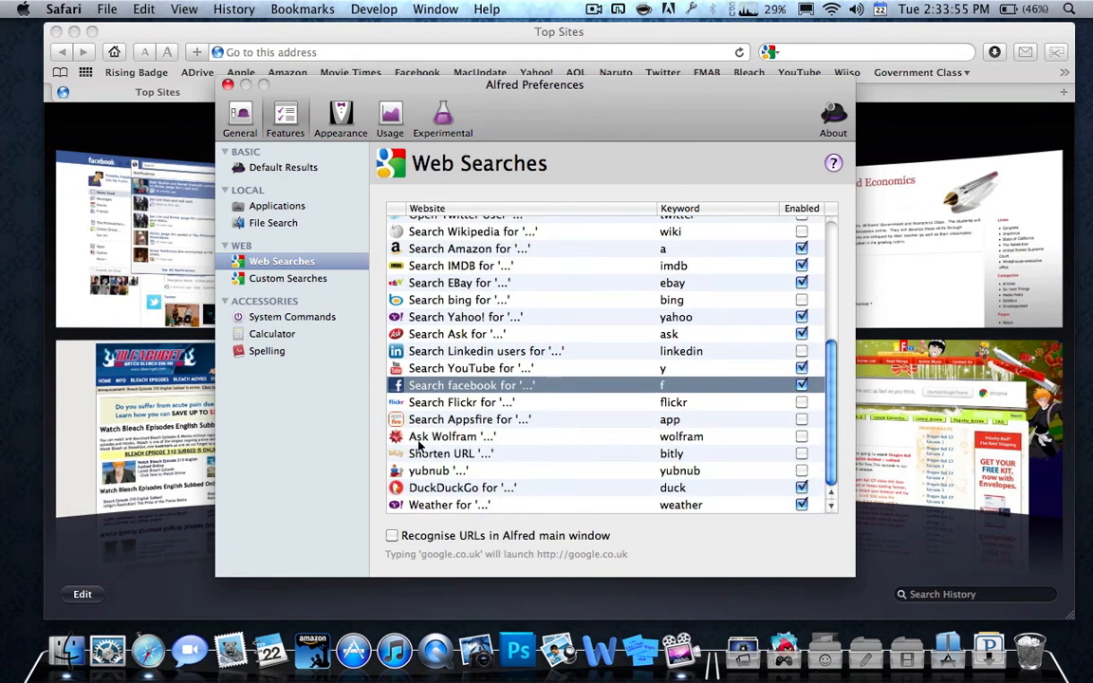
{"action": "left_click", "coordinate": [287, 279]}
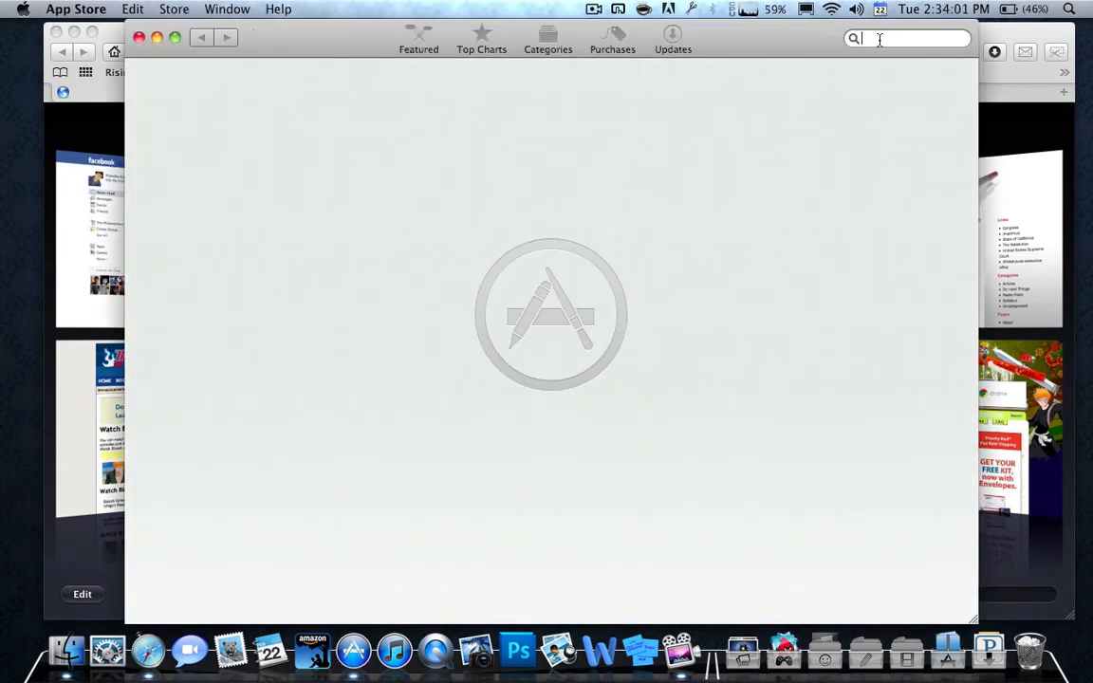
Search the App Store for 'alfred', then close the store window.
{"action": "type", "text": "a"}
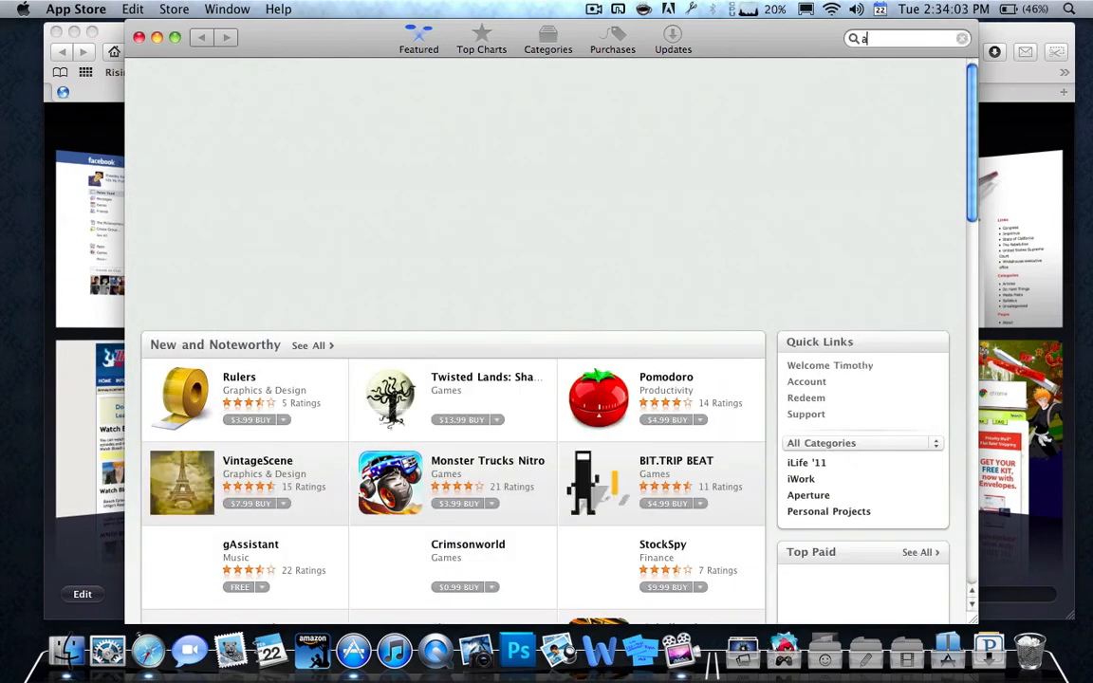
{"action": "type", "text": "lfred"}
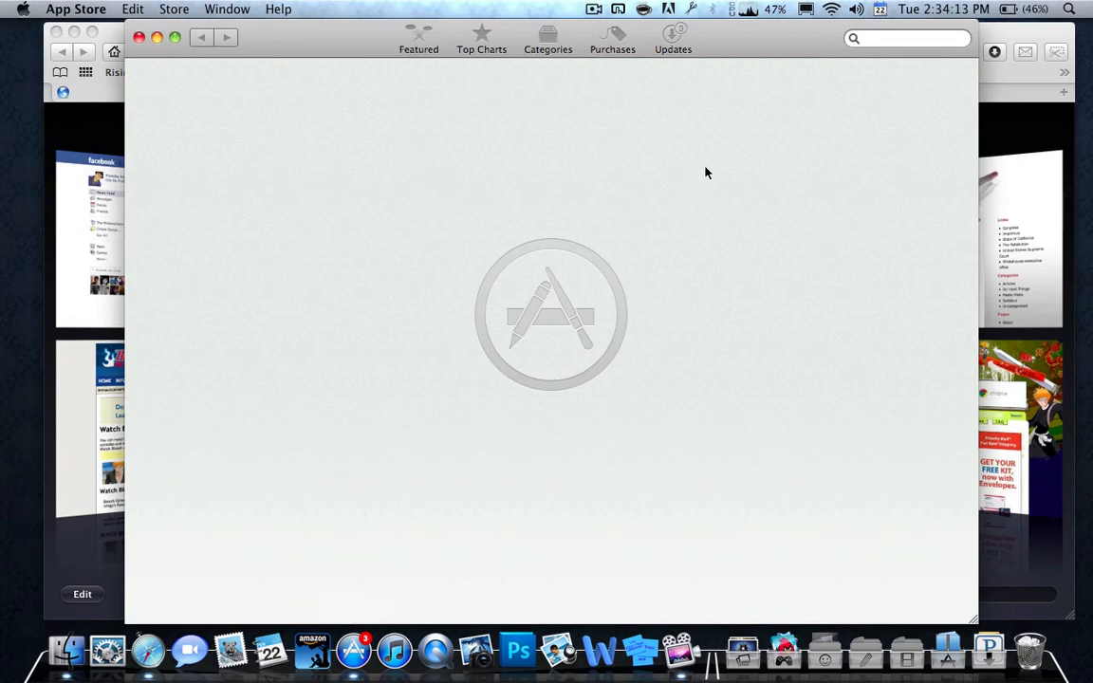
{"action": "left_click", "coordinate": [672, 38]}
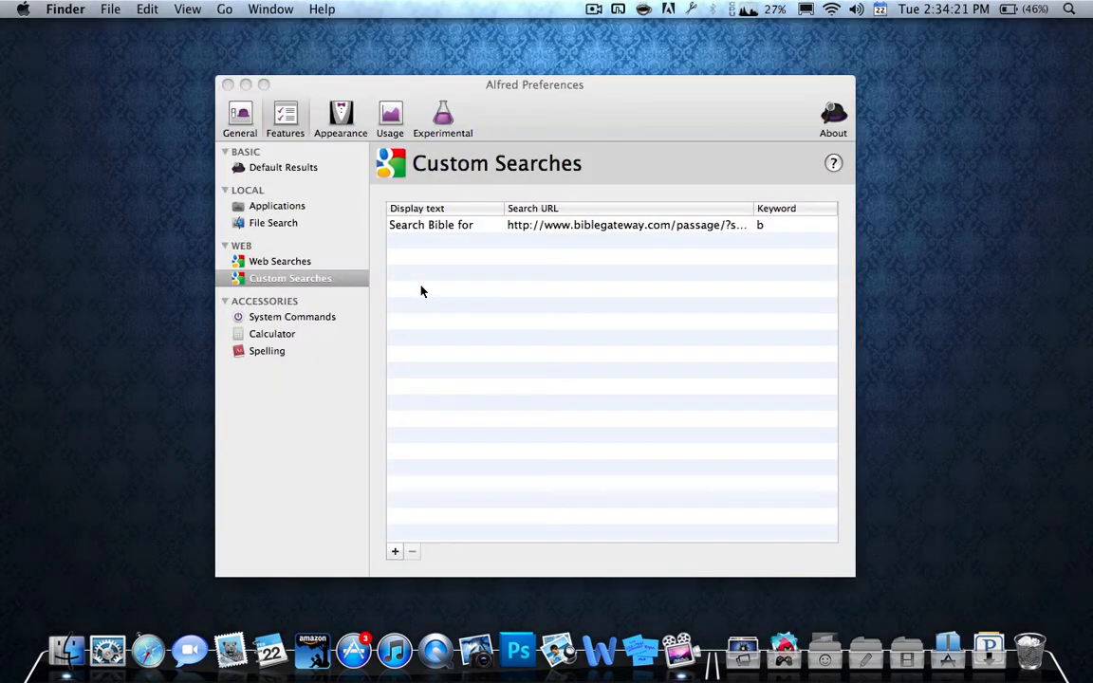
{"action": "mouse_move", "coordinate": [395, 451]}
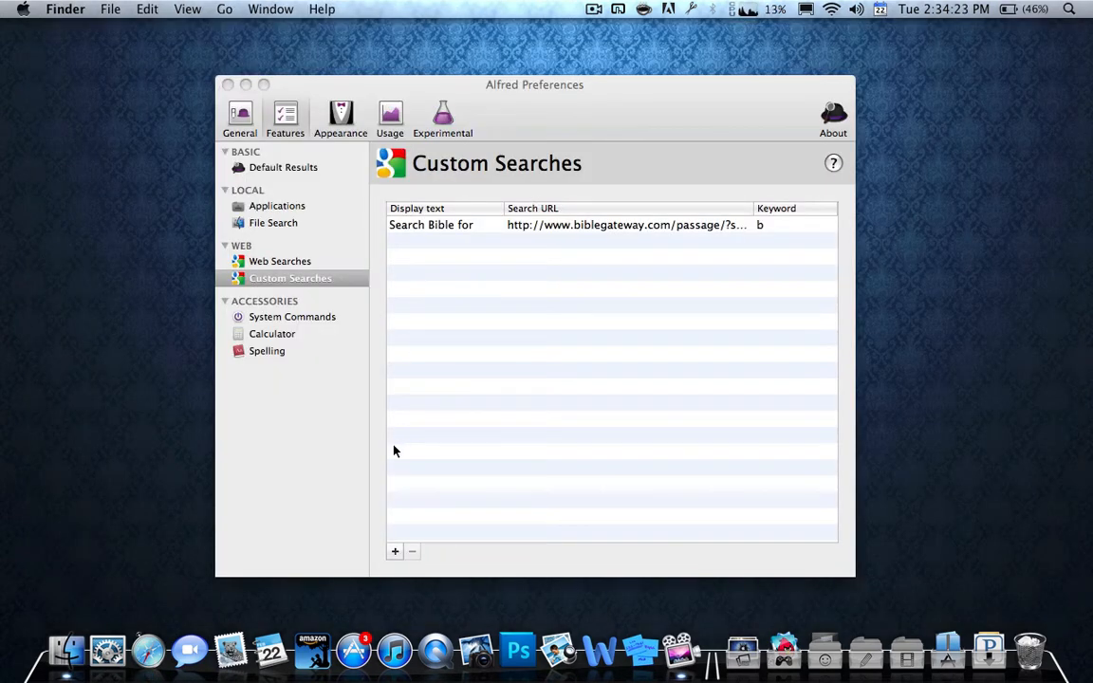
{"action": "mouse_move", "coordinate": [558, 333]}
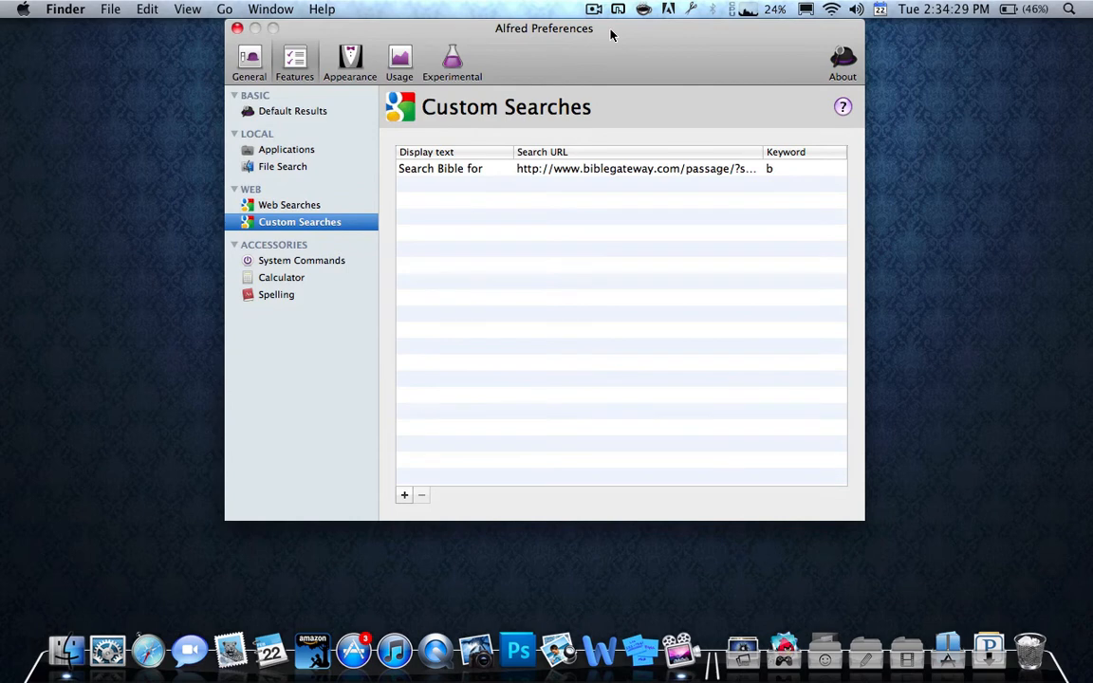
{"action": "mouse_move", "coordinate": [322, 259]}
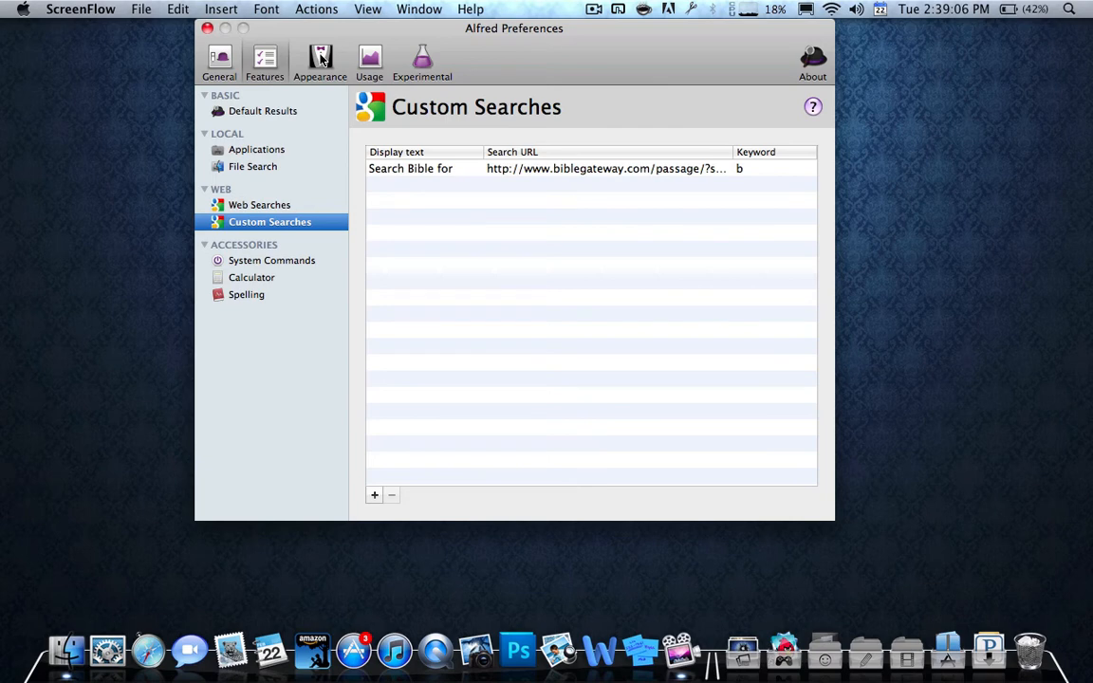
Review the Appearance options for the Alfred window, then switch to General preferences.
{"action": "left_click", "coordinate": [219, 62]}
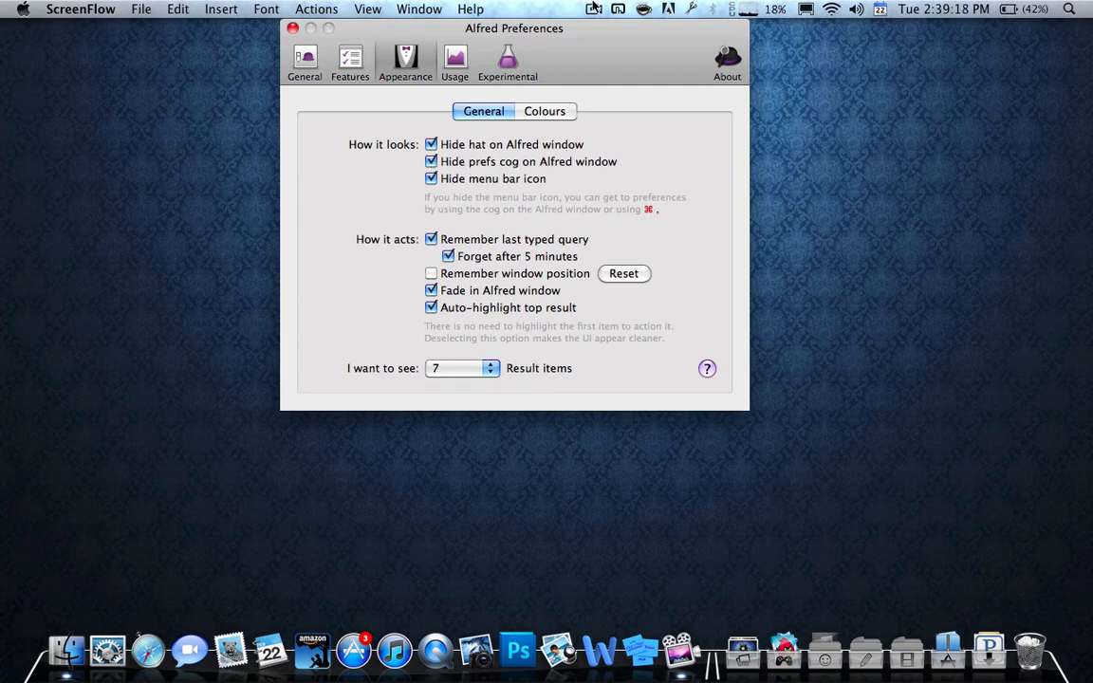
{"action": "mouse_move", "coordinate": [423, 225]}
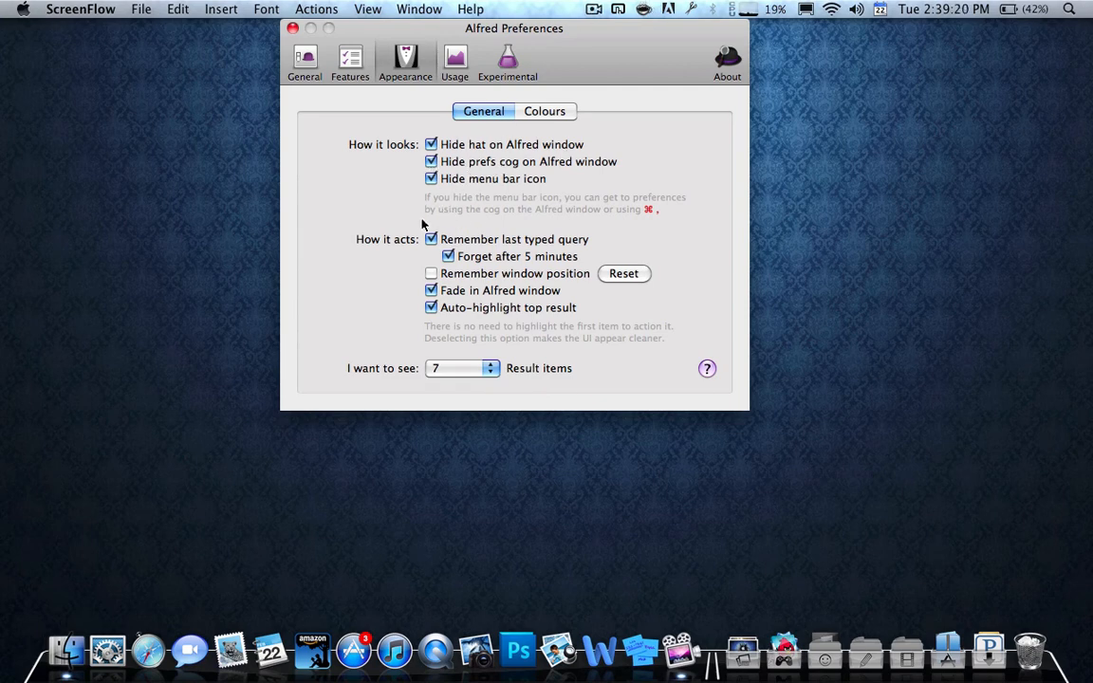
{"action": "type", "text": "p"}
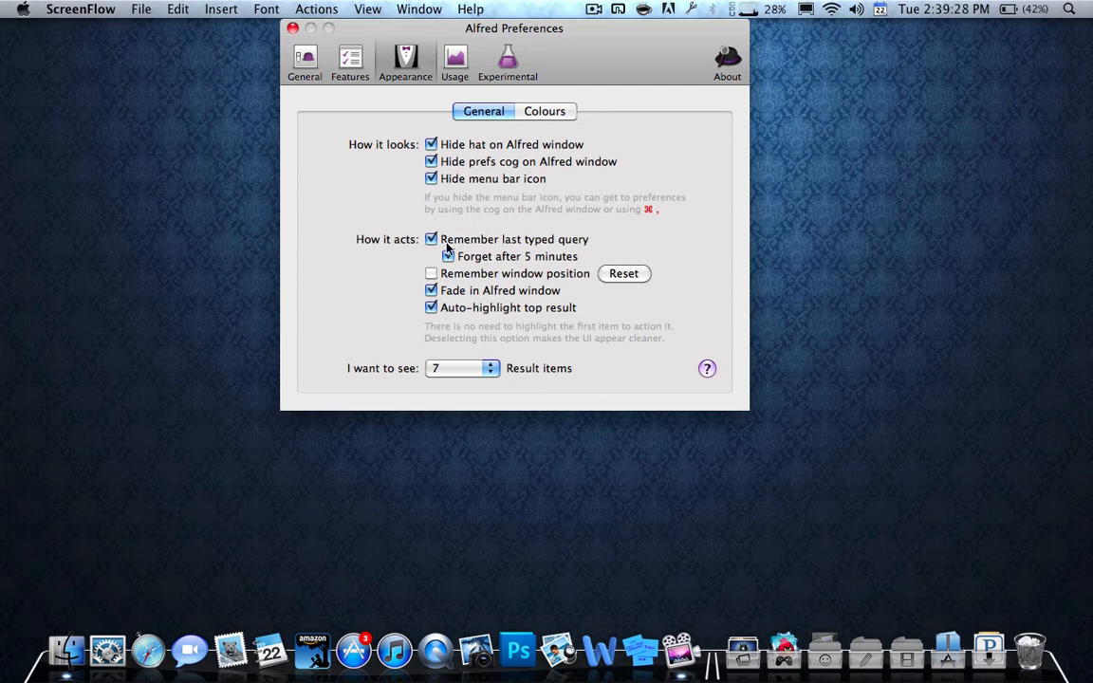
{"action": "left_click", "coordinate": [447, 257]}
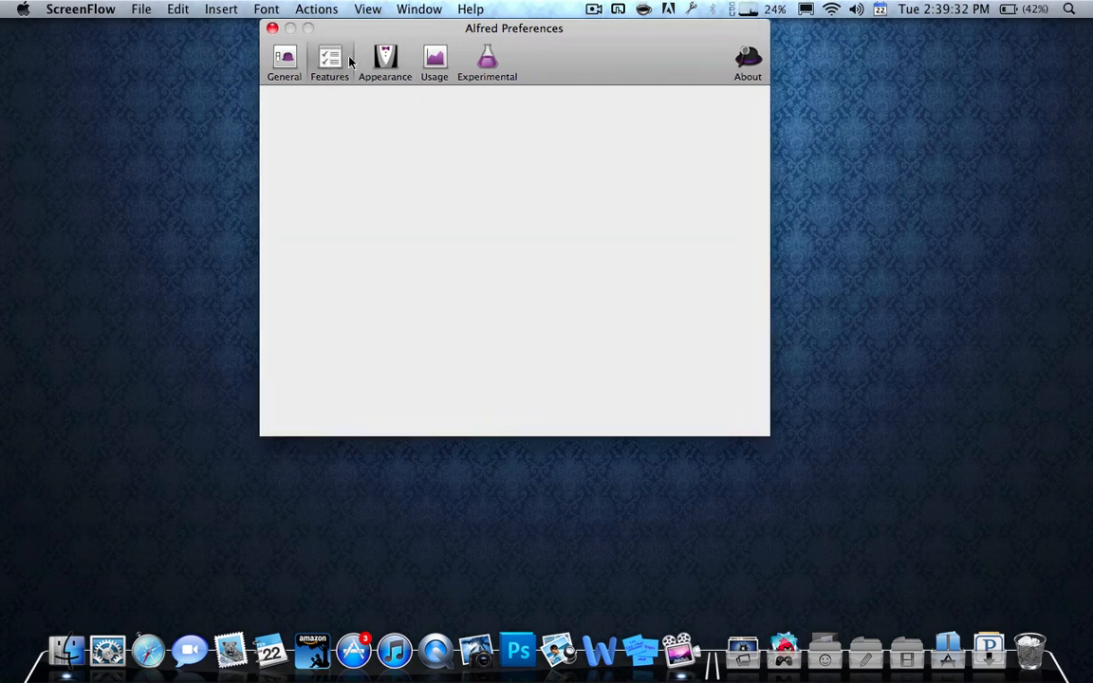
Show General Essential settings: launch at login, Command-Space hotkey, United States location.
{"action": "left_click", "coordinate": [284, 62]}
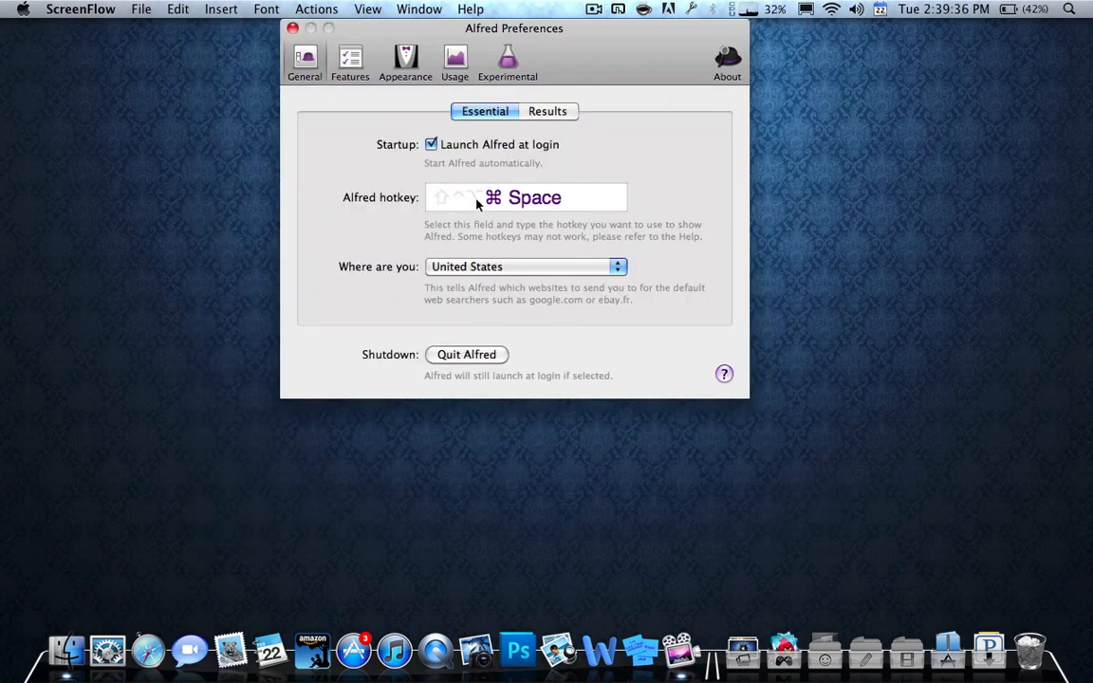
{"action": "mouse_move", "coordinate": [501, 209]}
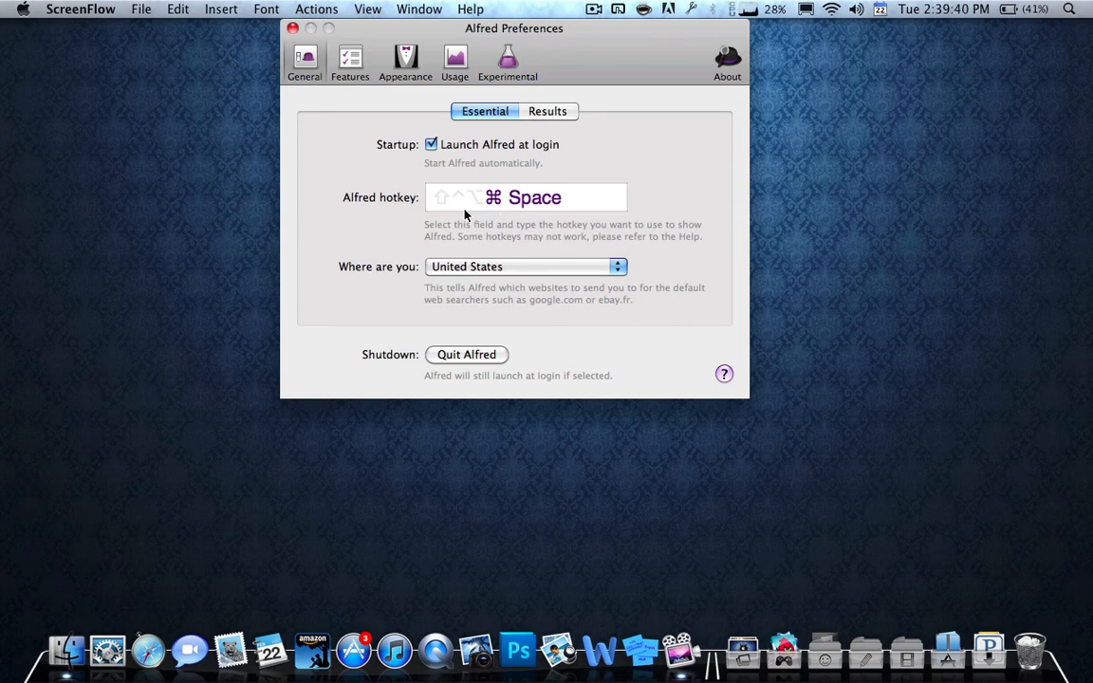
{"action": "mouse_move", "coordinate": [566, 232]}
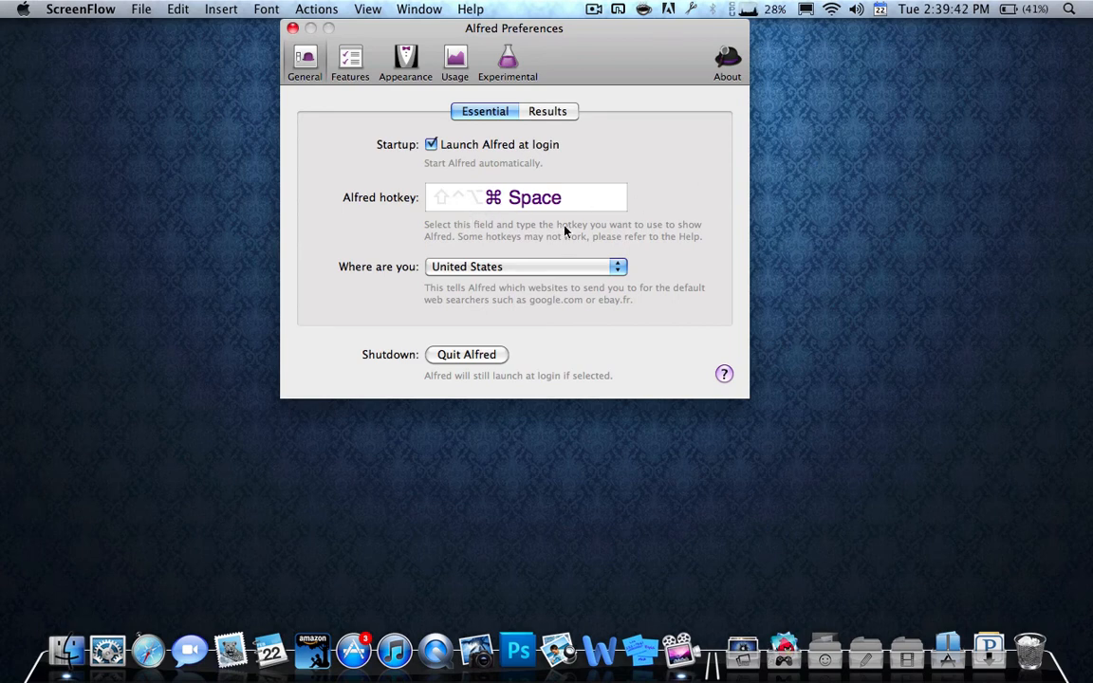
{"action": "left_click", "coordinate": [1069, 9]}
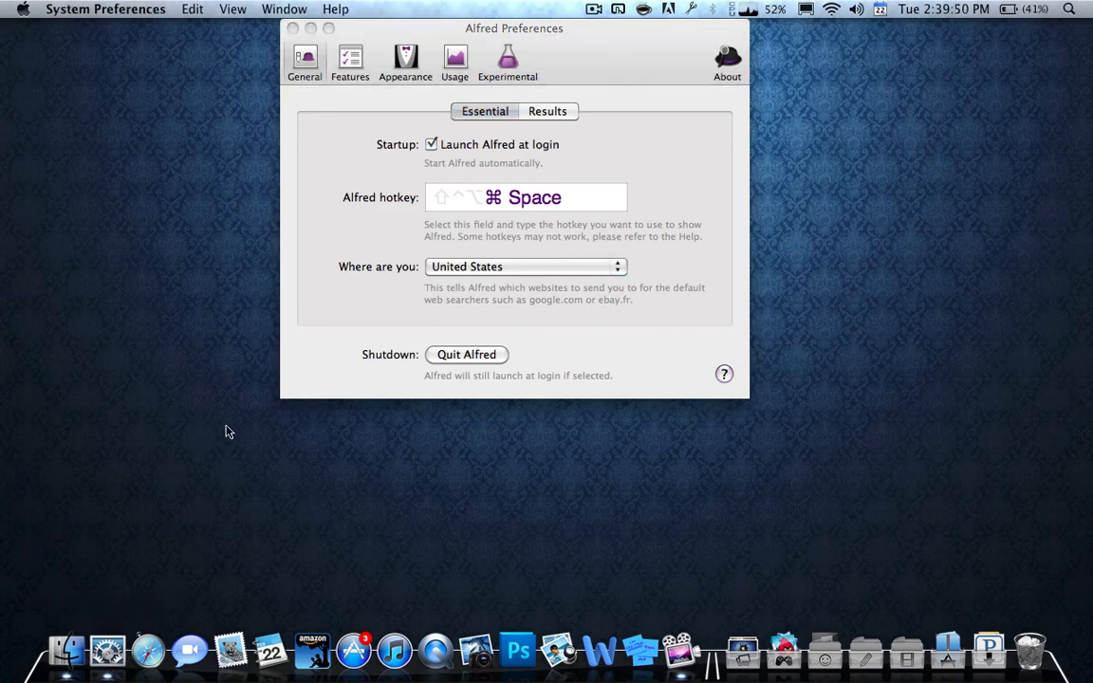
{"action": "mouse_move", "coordinate": [284, 163]}
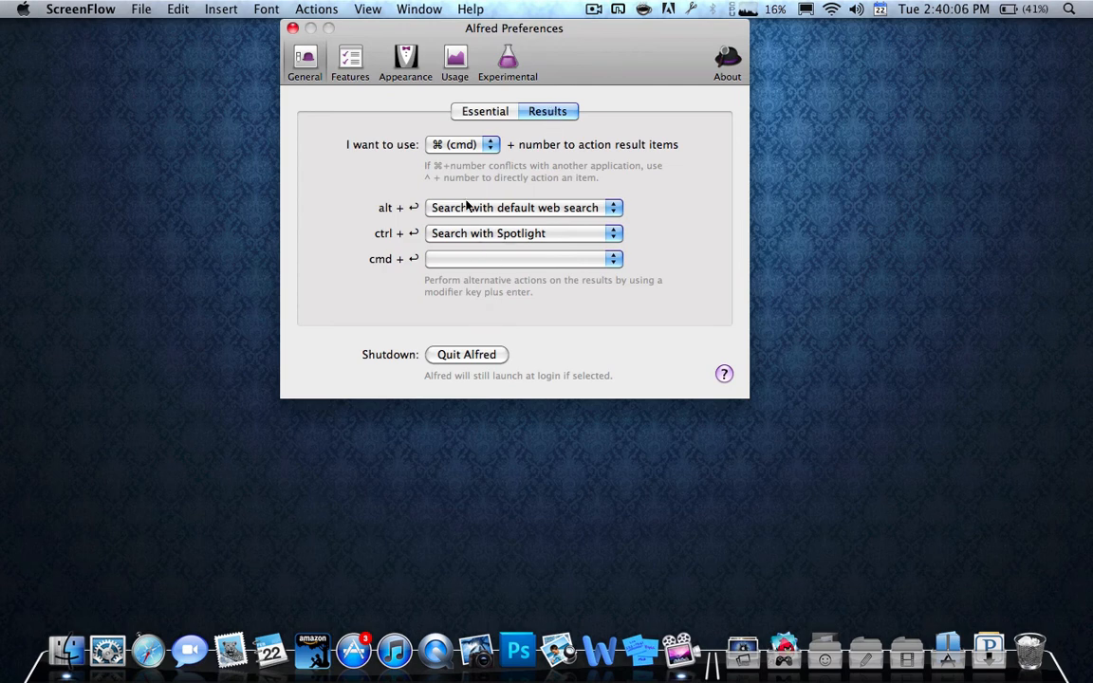
{"action": "mouse_move", "coordinate": [469, 89]}
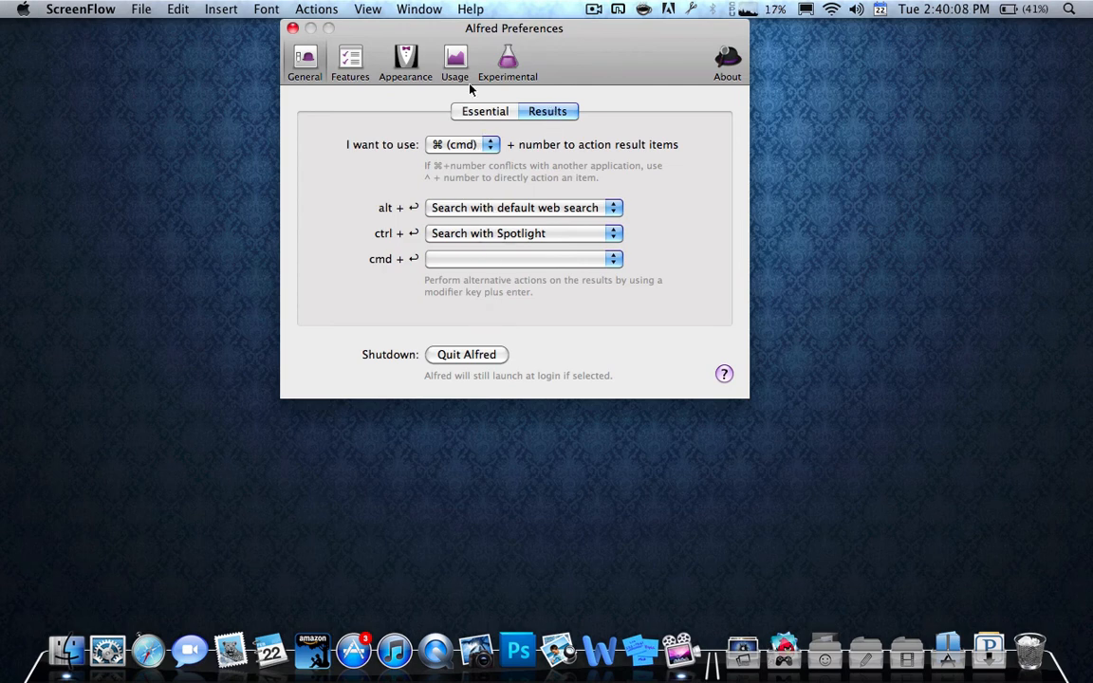
Map cmd+return to 'Reveal in Finder (if local)', check alt+return choices, return to Features.
{"action": "left_click", "coordinate": [523, 258]}
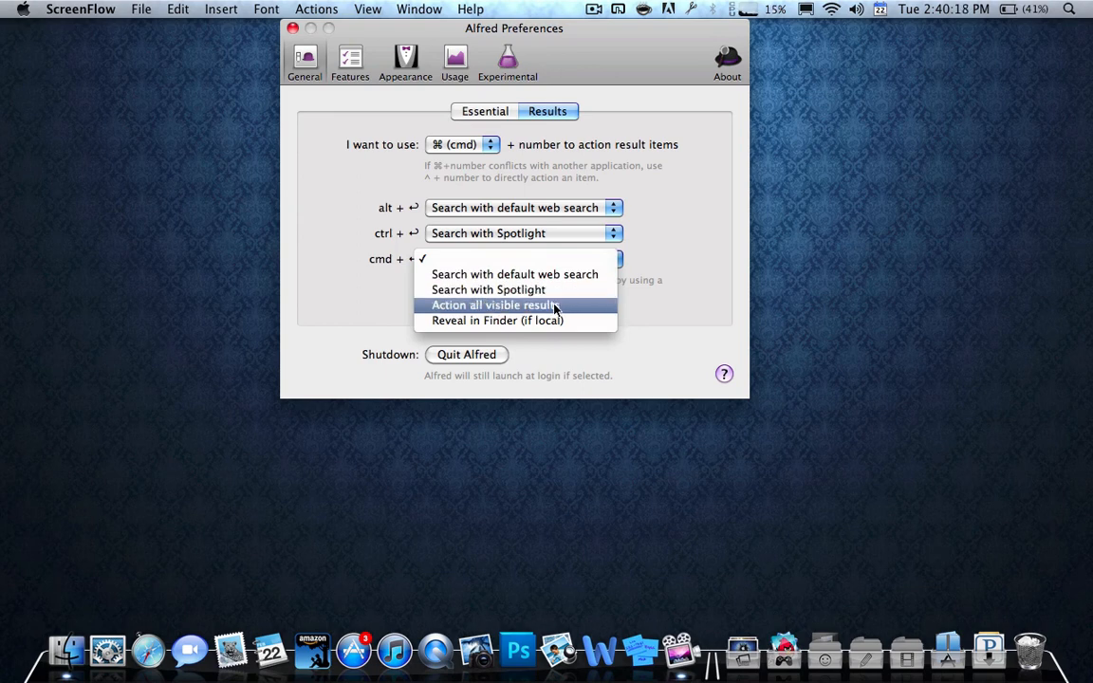
{"action": "mouse_move", "coordinate": [554, 320]}
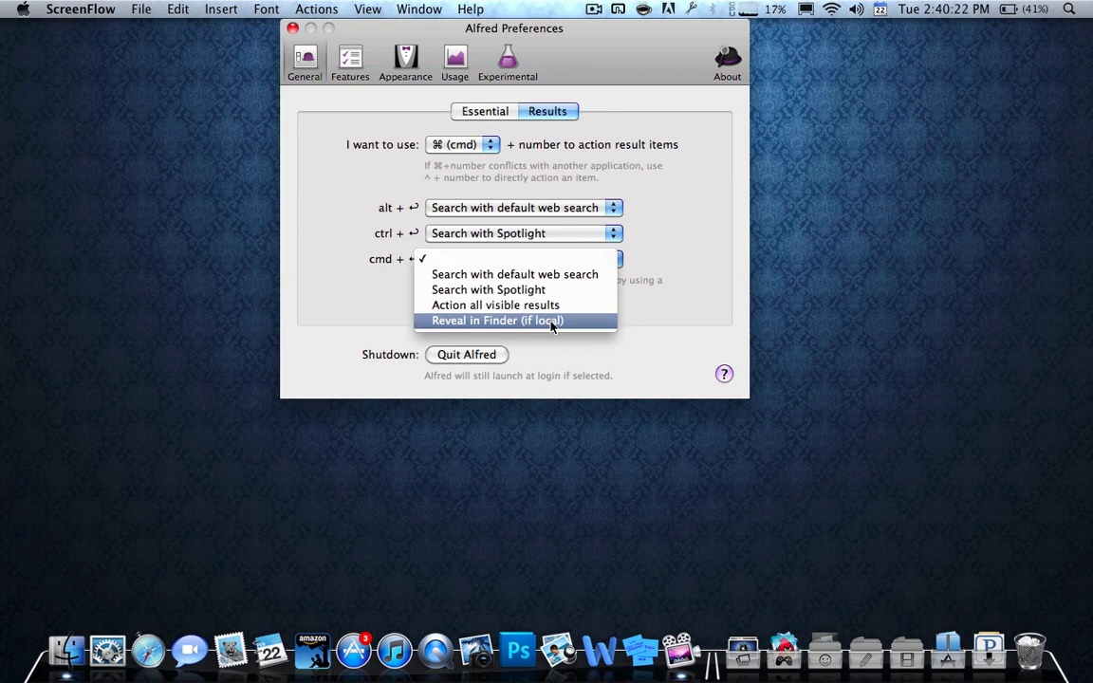
{"action": "left_click", "coordinate": [497, 320]}
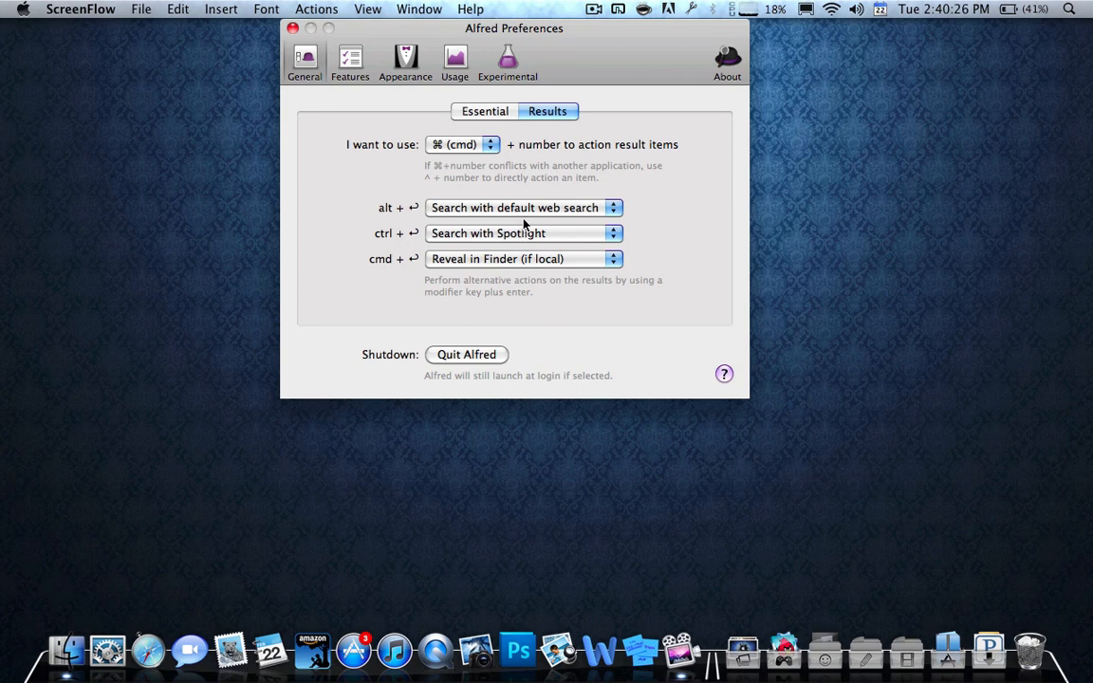
{"action": "left_click", "coordinate": [522, 207]}
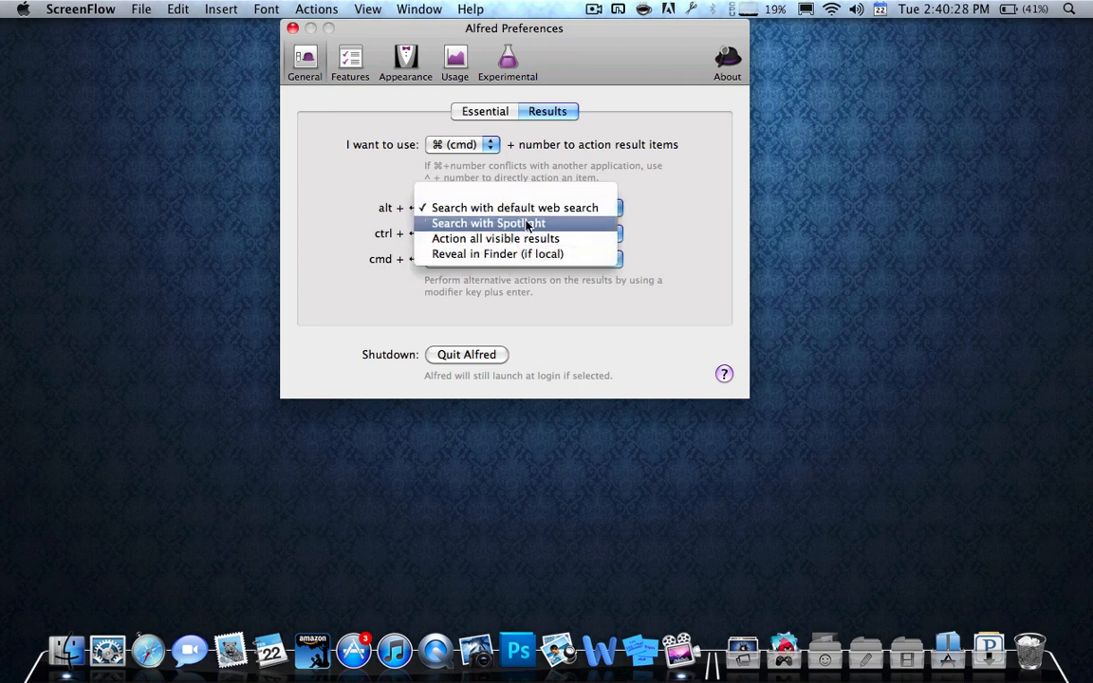
{"action": "left_click", "coordinate": [497, 254]}
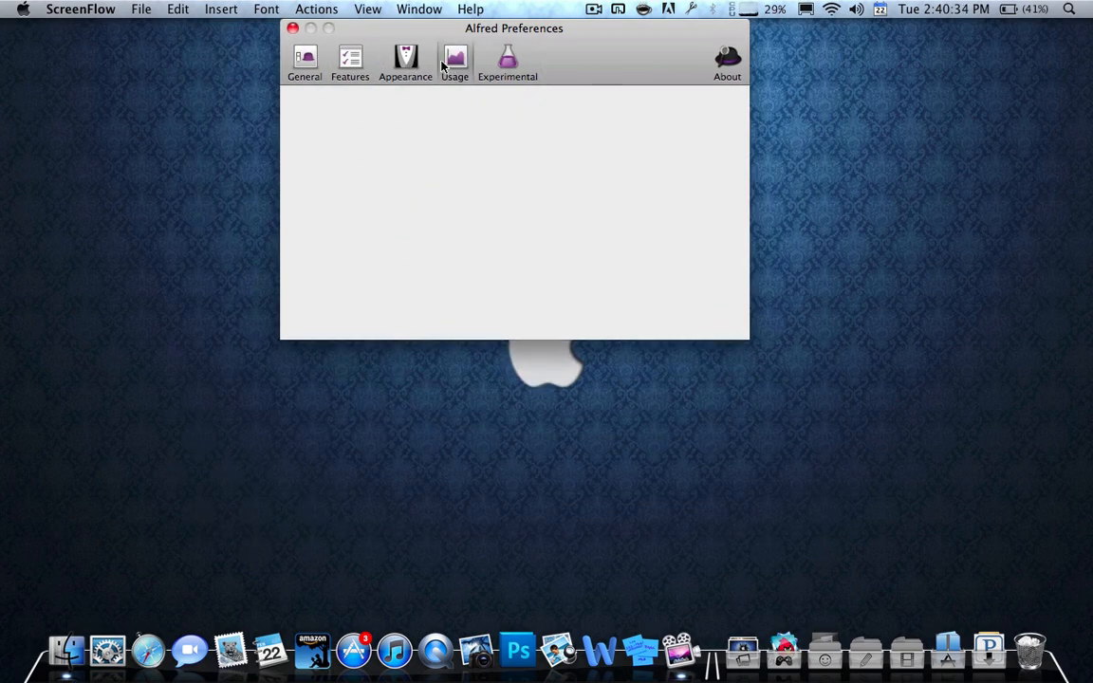
{"action": "left_click", "coordinate": [350, 61]}
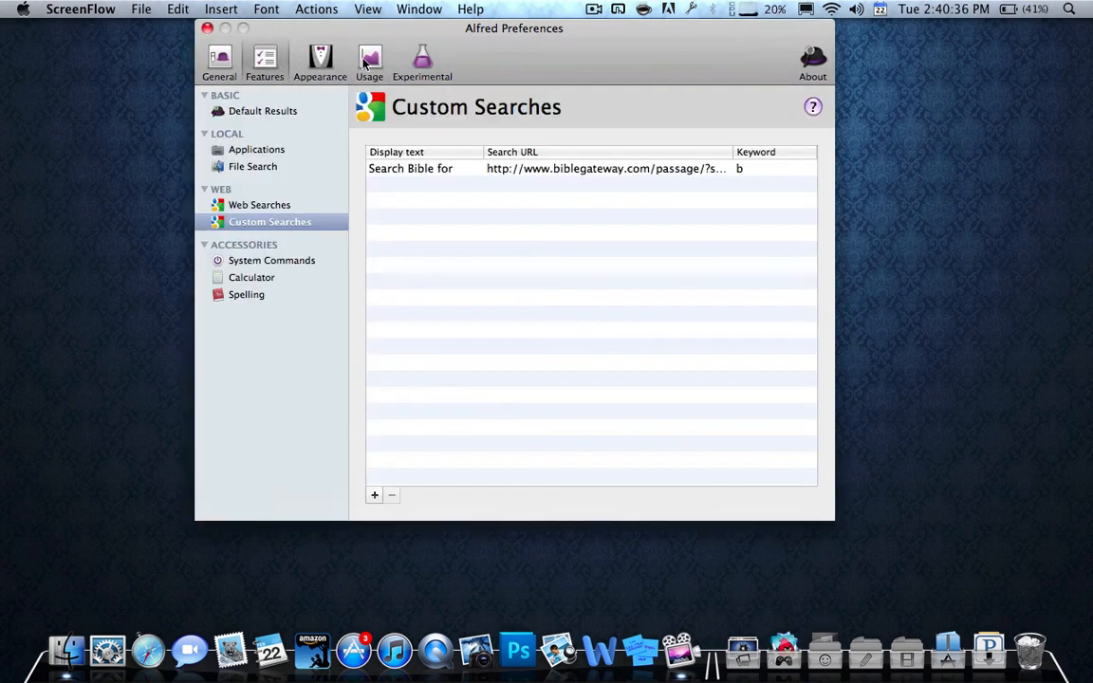